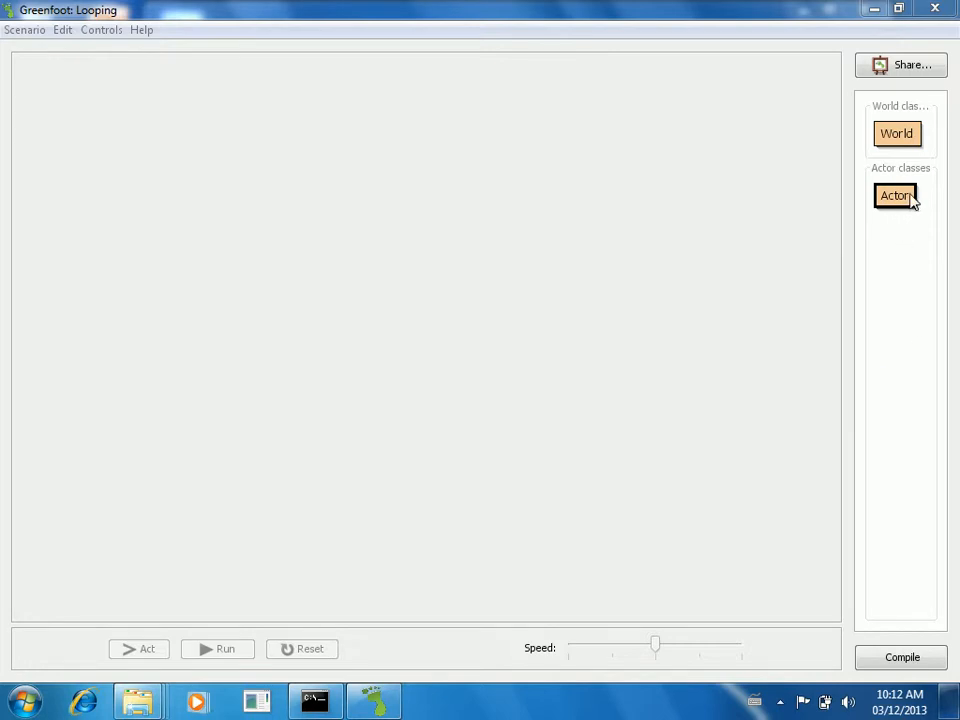
# Create the Actor subclass Fireball using the red fireball image
pyautogui.rightClick(895, 195)
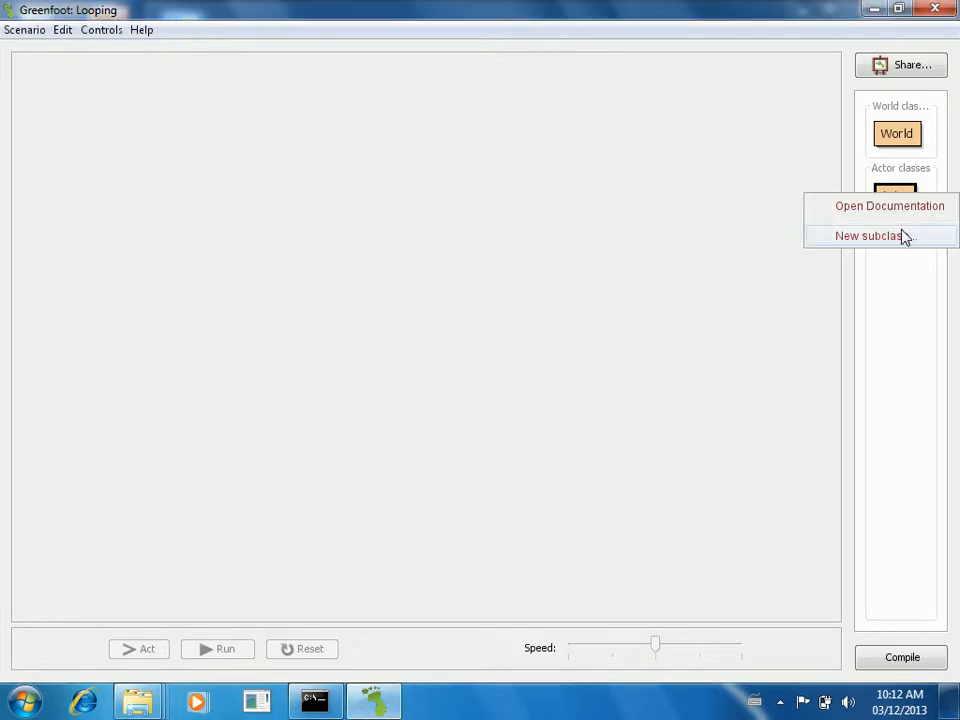
pyautogui.click(869, 235)
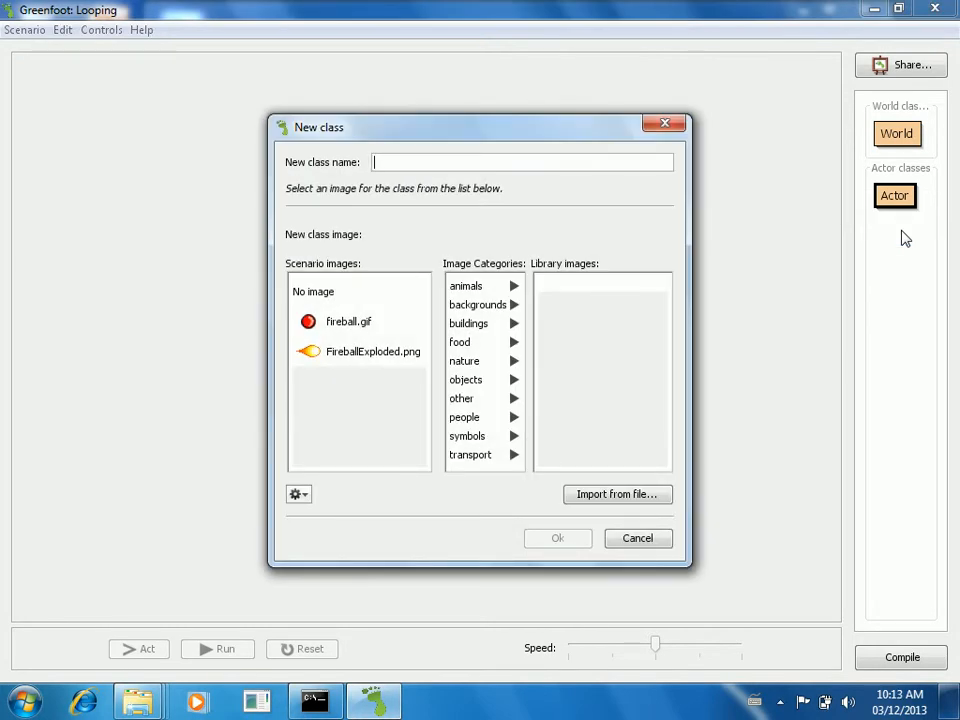
pyautogui.moveTo(367, 330)
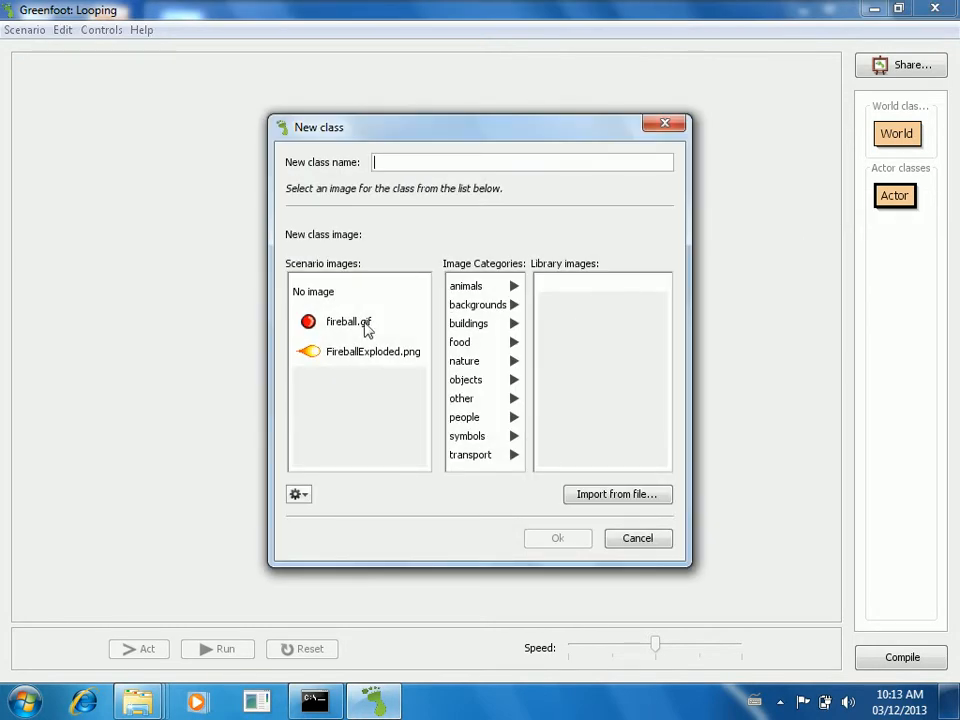
pyautogui.click(349, 321)
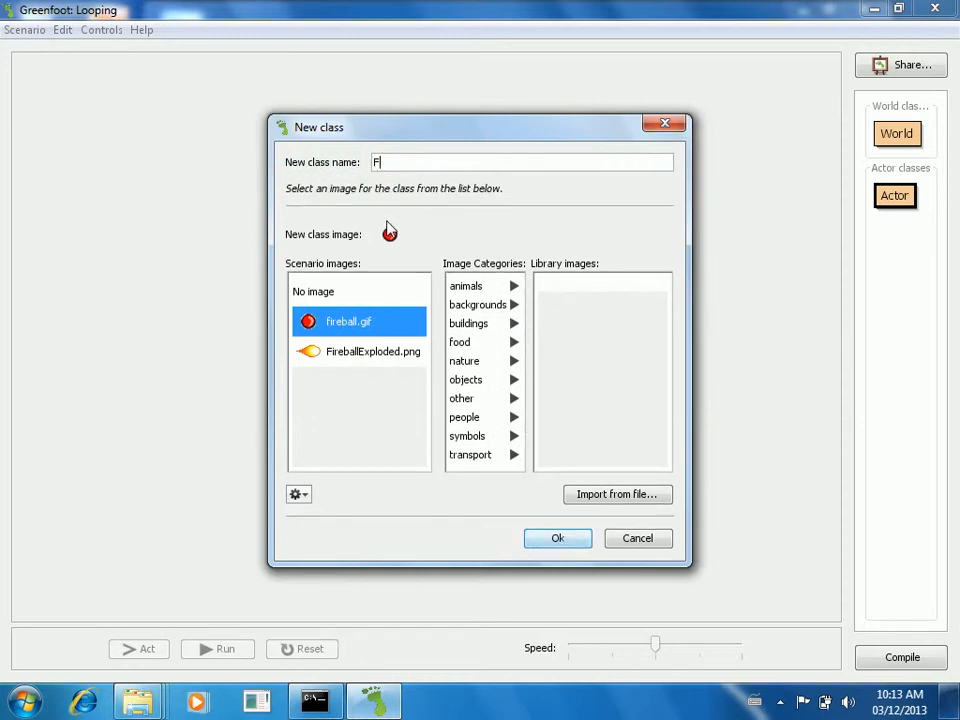
pyautogui.write('ireball')
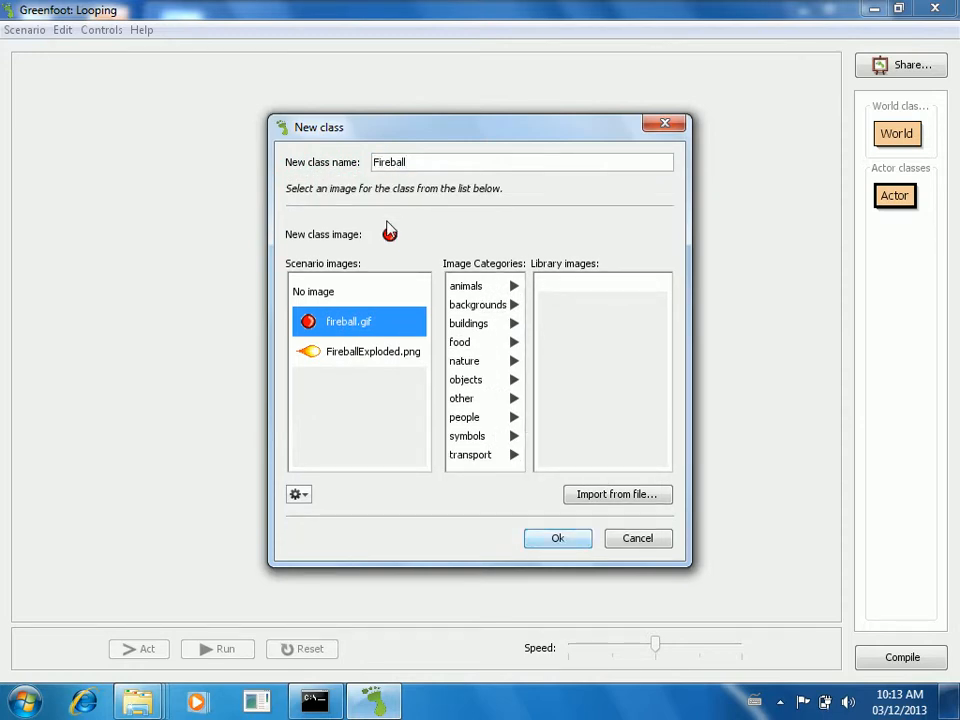
pyautogui.click(557, 538)
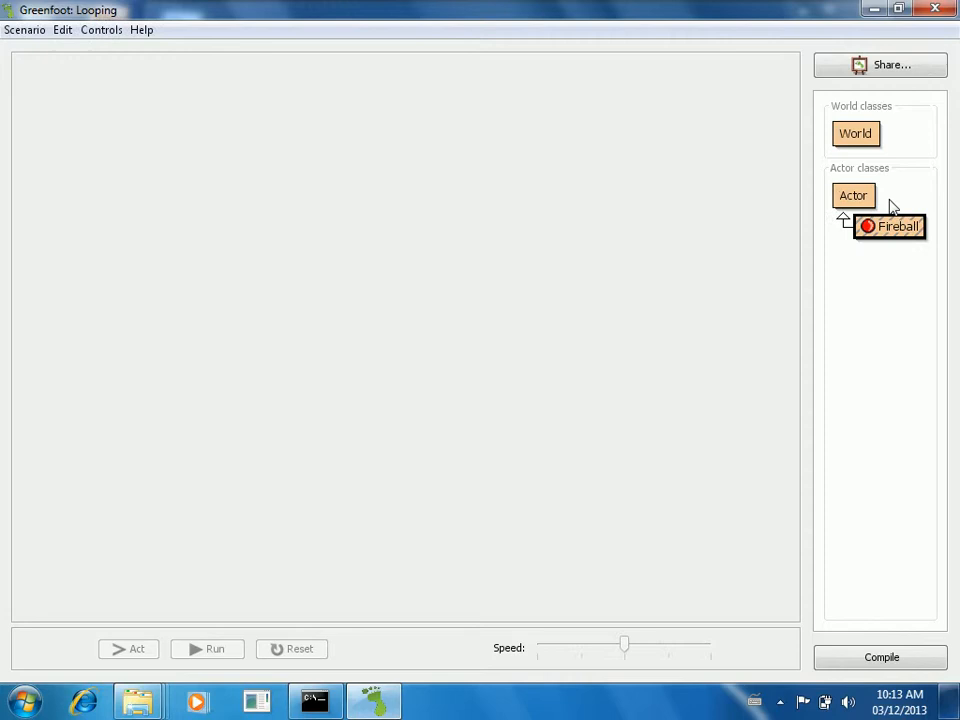
# Start a second Actor subclass, ExplodedFB, with the exploded flame image
pyautogui.rightClick(853, 195)
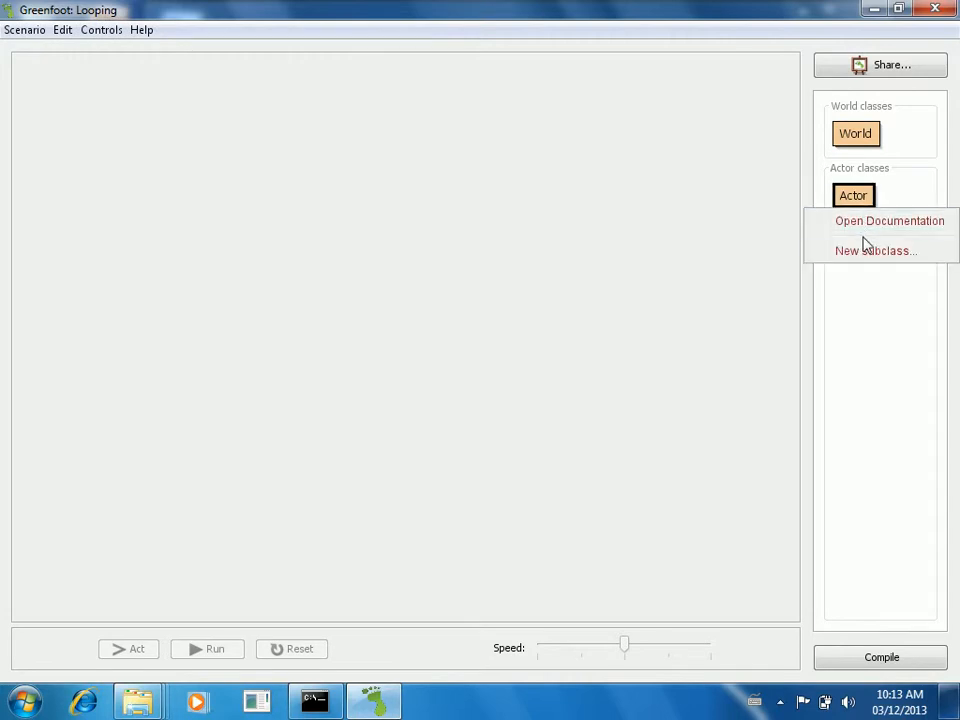
pyautogui.click(875, 250)
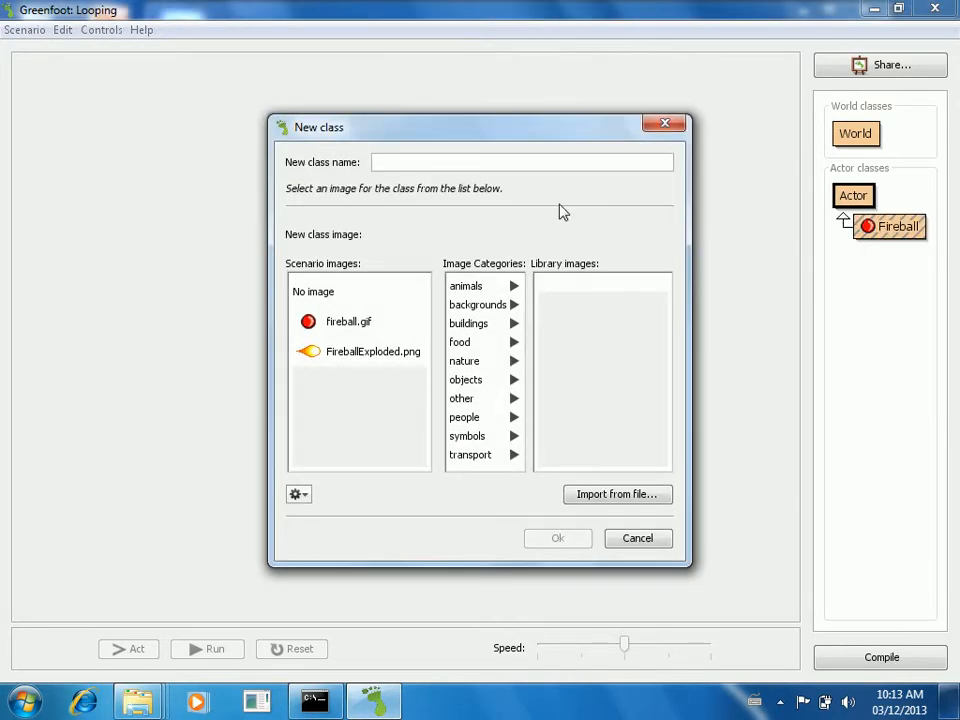
pyautogui.write('ExplodedFB')
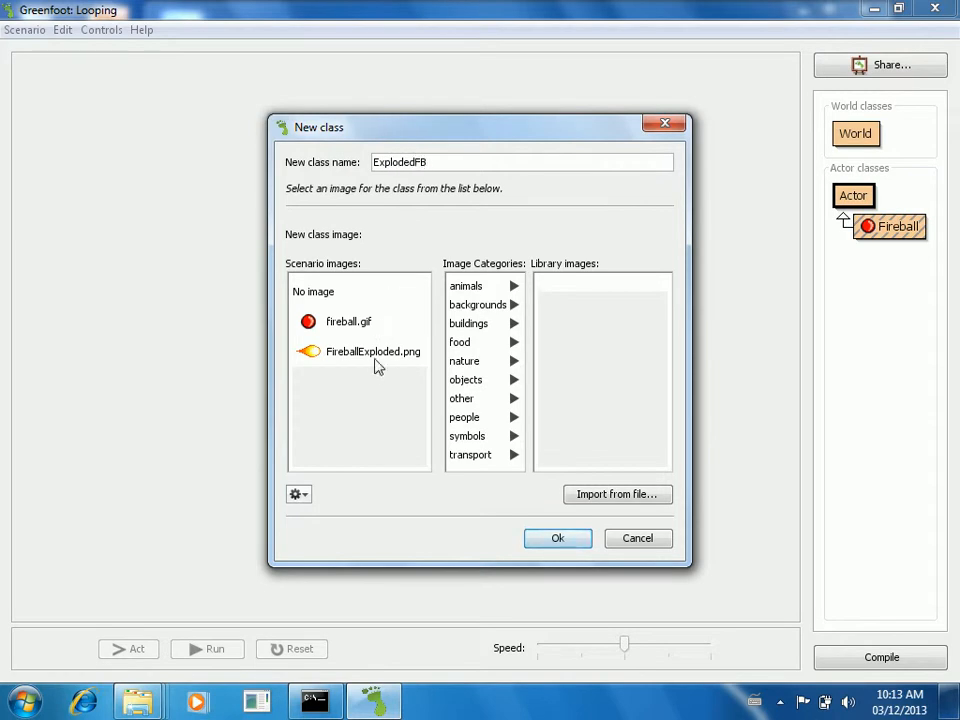
pyautogui.click(558, 538)
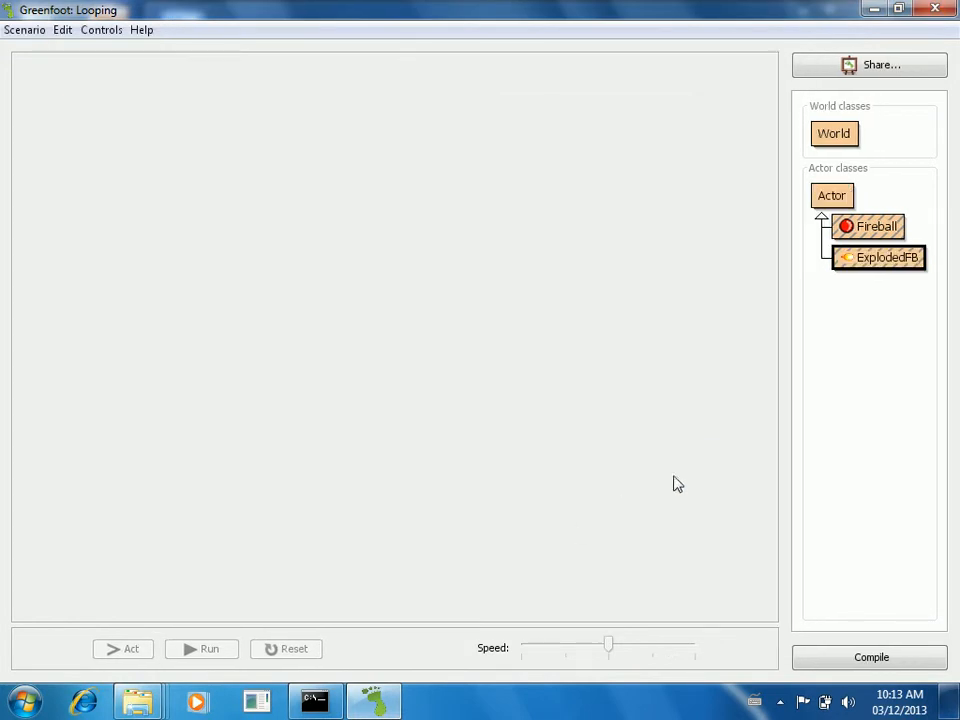
# Confirm the ExplodedFB class and add move(1); inside its act method
pyautogui.click(876, 226)
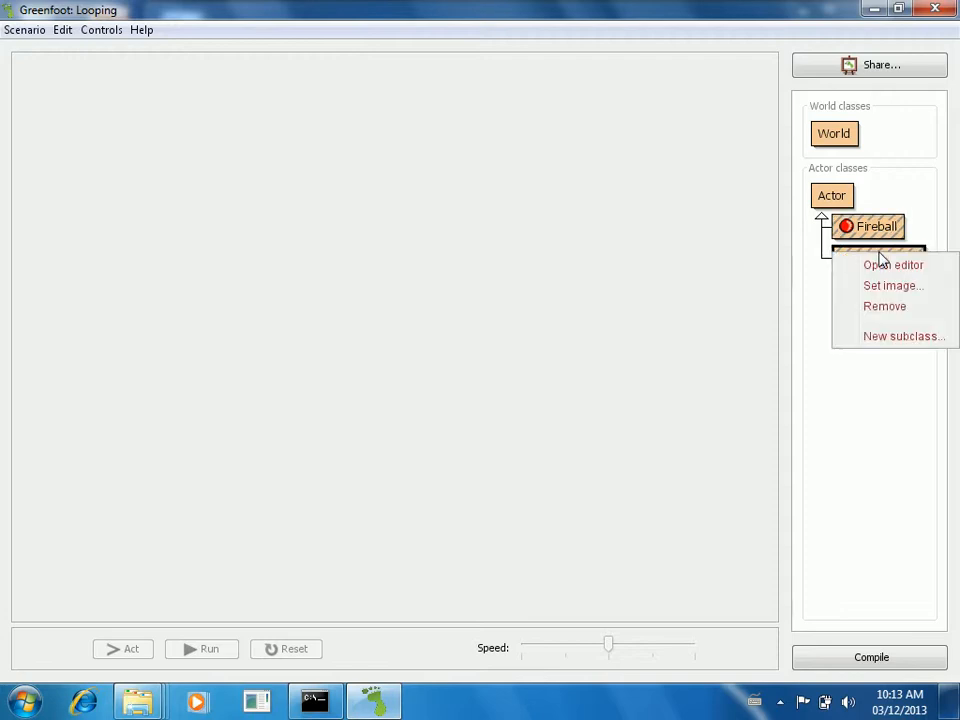
pyautogui.click(892, 264)
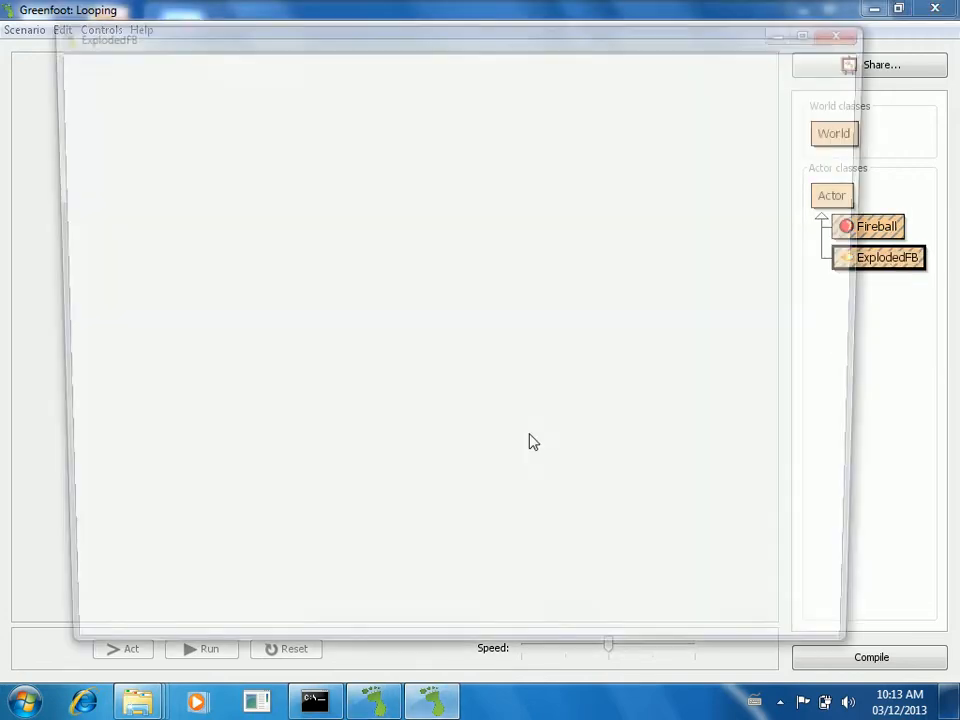
pyautogui.doubleClick(887, 257)
pyautogui.write('move')
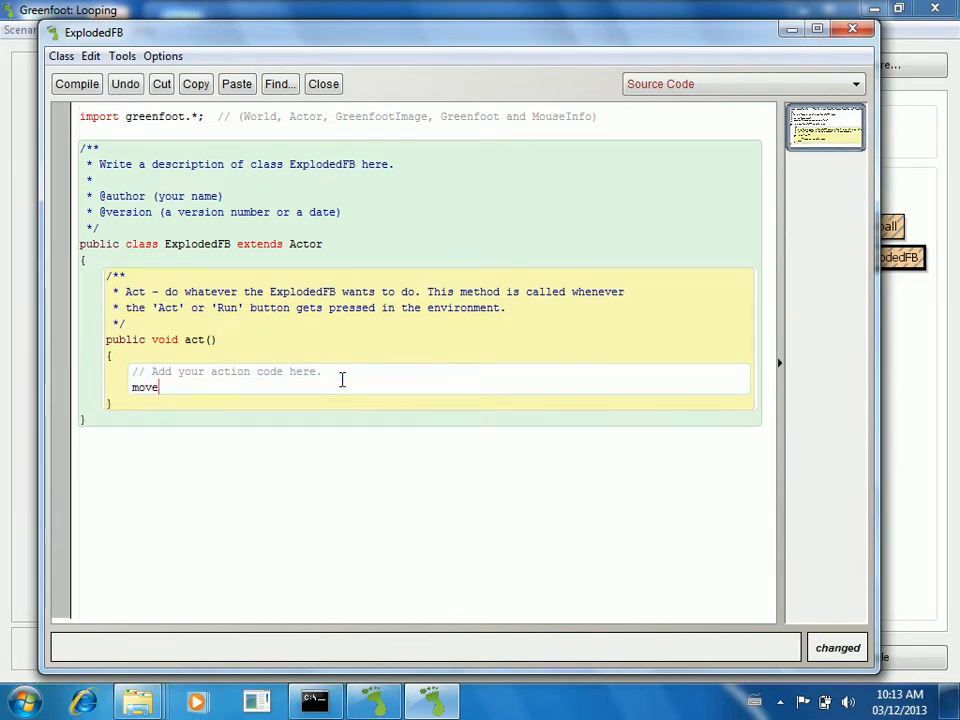
pyautogui.write('(1);')
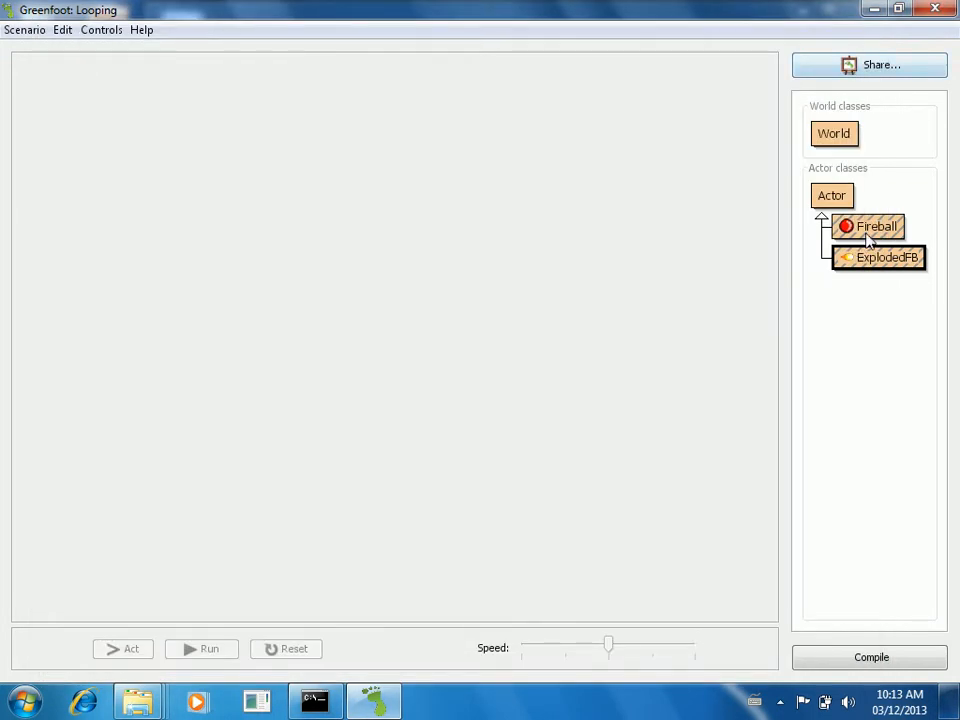
# Open the Fireball source and declare the field private int counter_;
pyautogui.rightClick(875, 226)
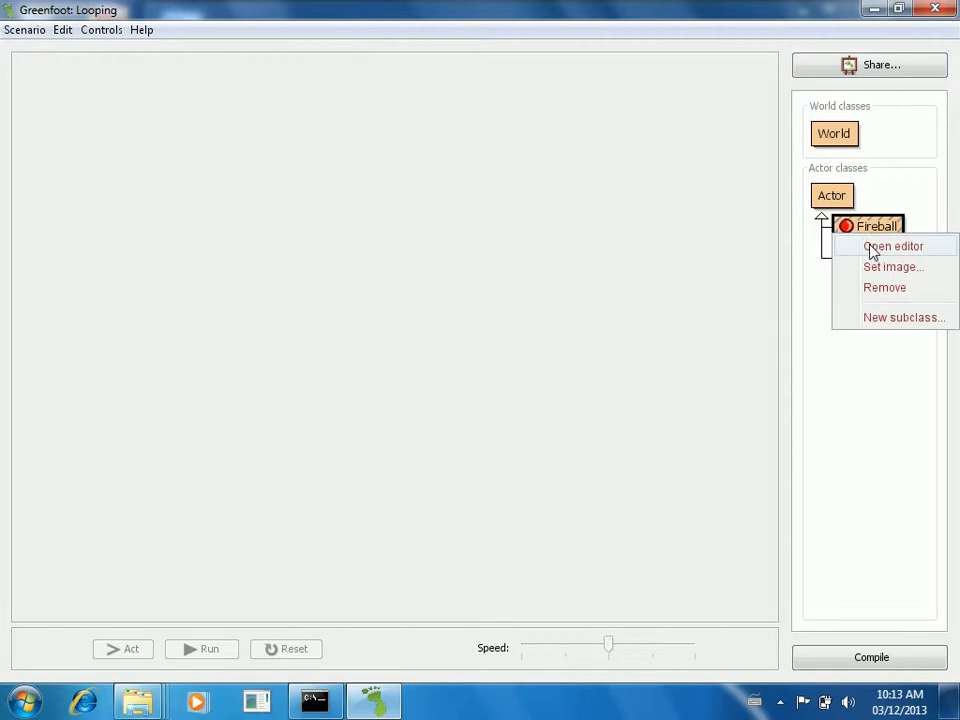
pyautogui.click(893, 246)
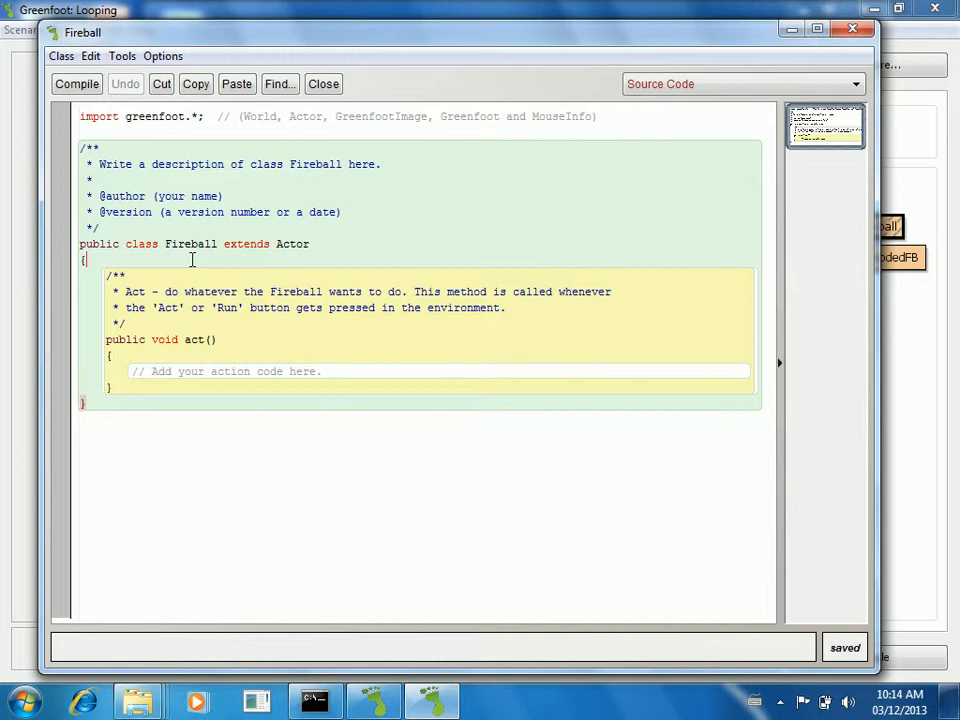
pyautogui.write('private int counter')
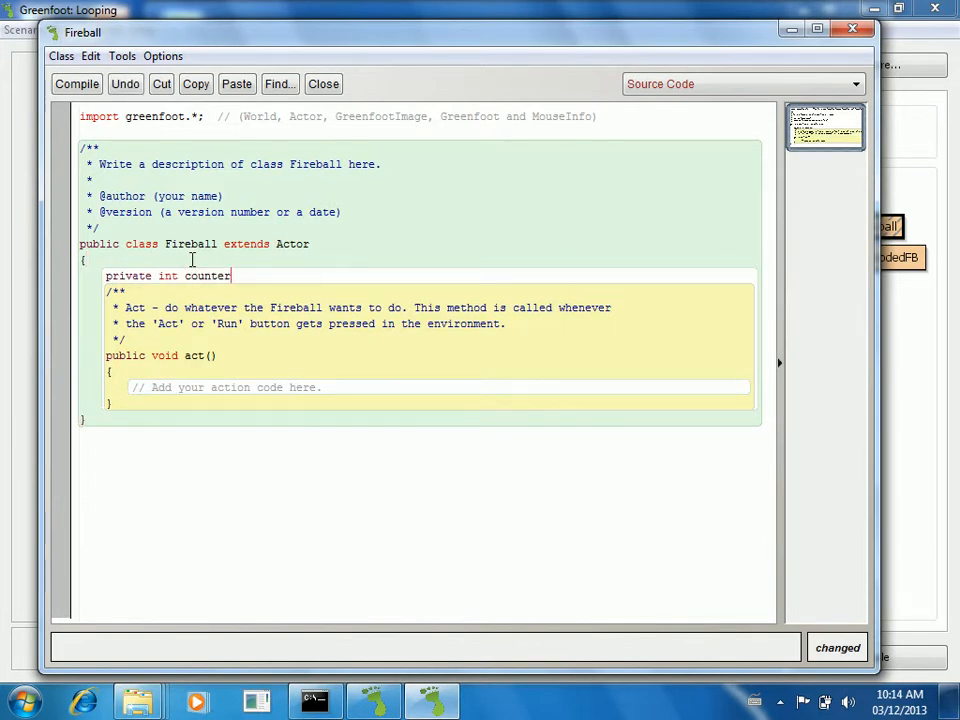
pyautogui.write('_;')
pyautogui.write('public F')
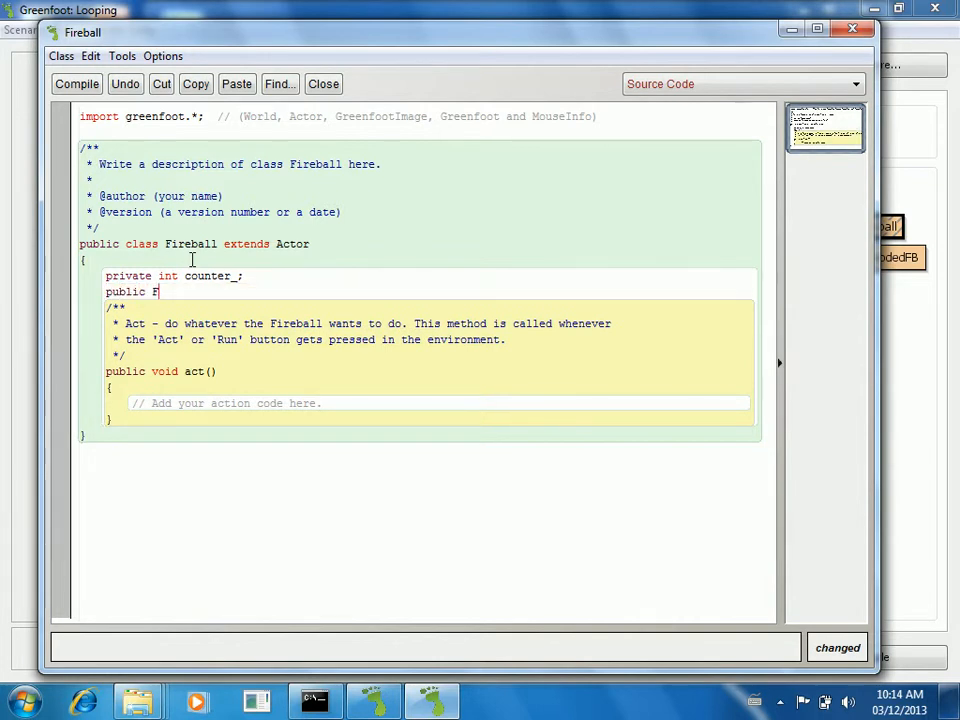
# Add constructor Fireball(int explosionTime) that sets counter_ = explosionTime;
pyautogui.write('ireball()')
pyautogui.write('{')
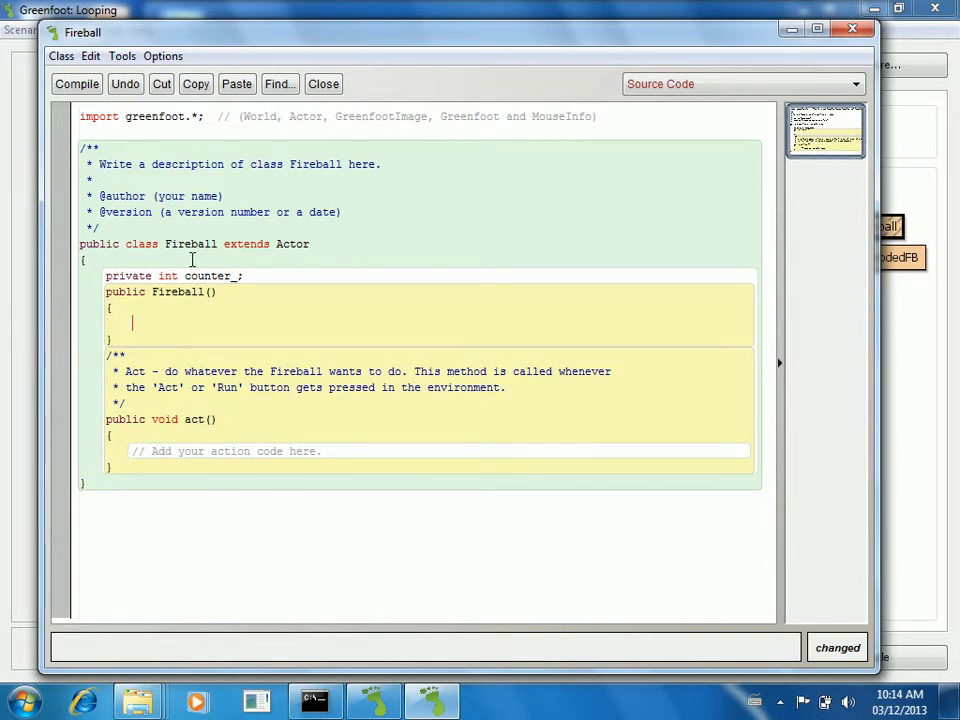
pyautogui.write('counter_ =')
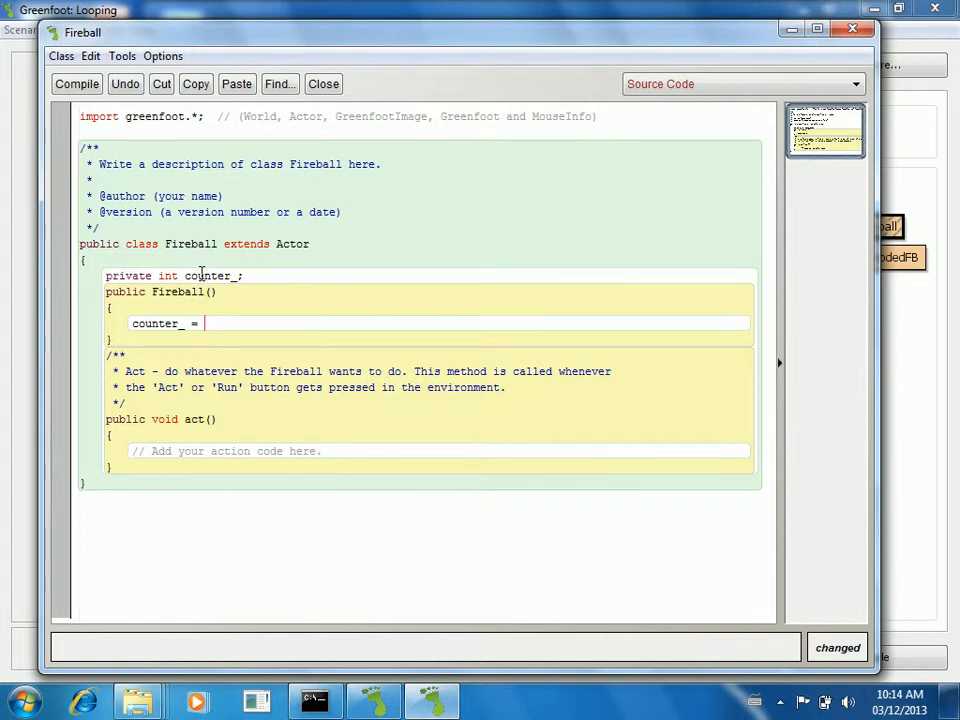
pyautogui.write('int')
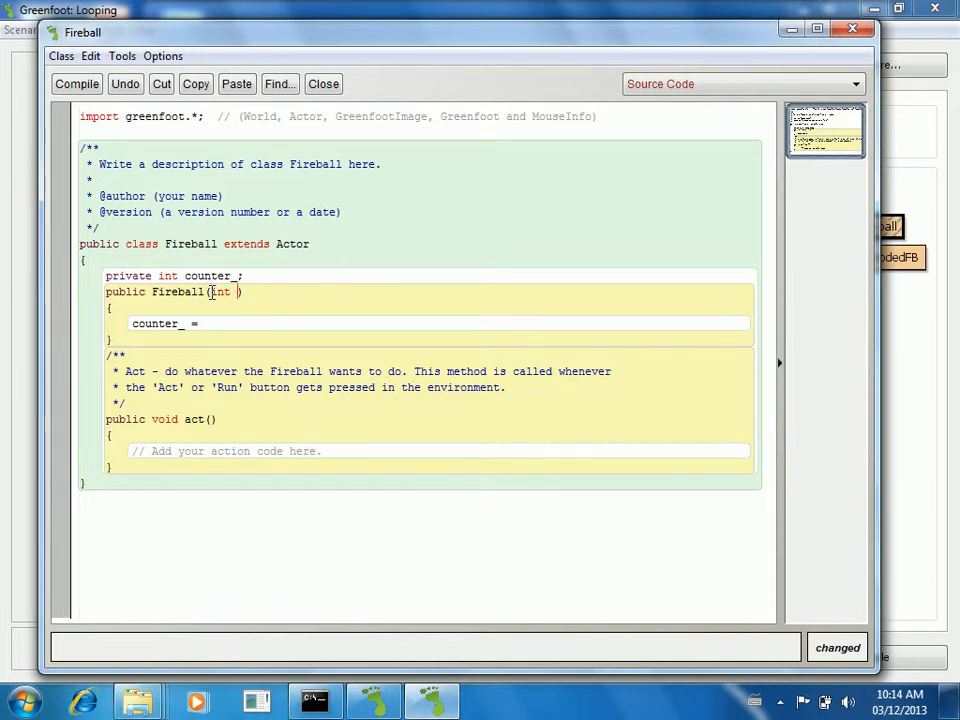
pyautogui.write('explosionTime')
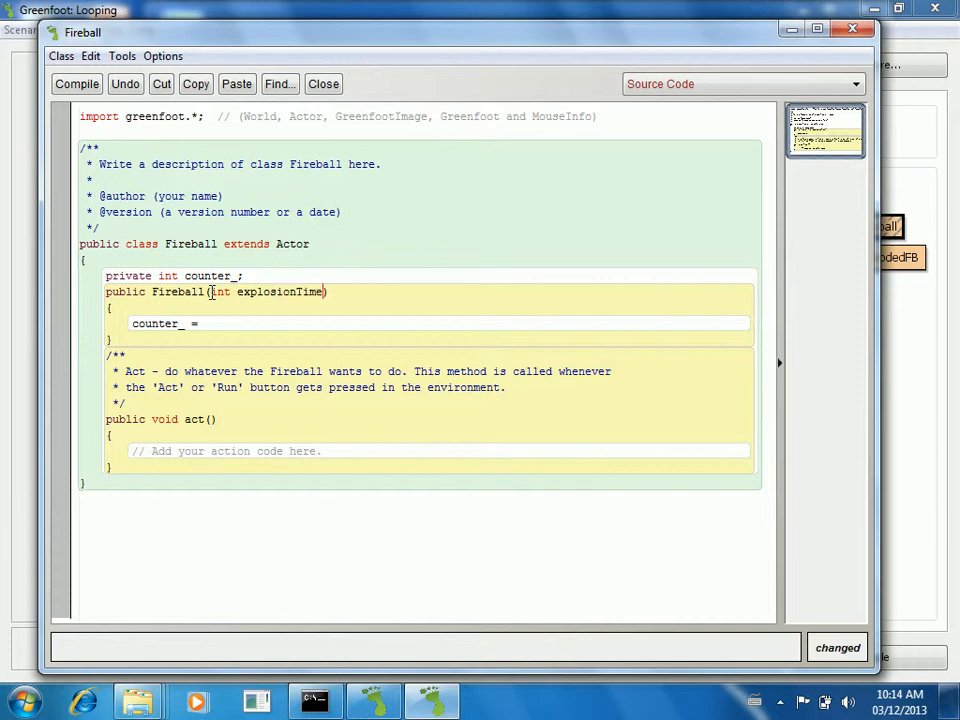
pyautogui.click(205, 322)
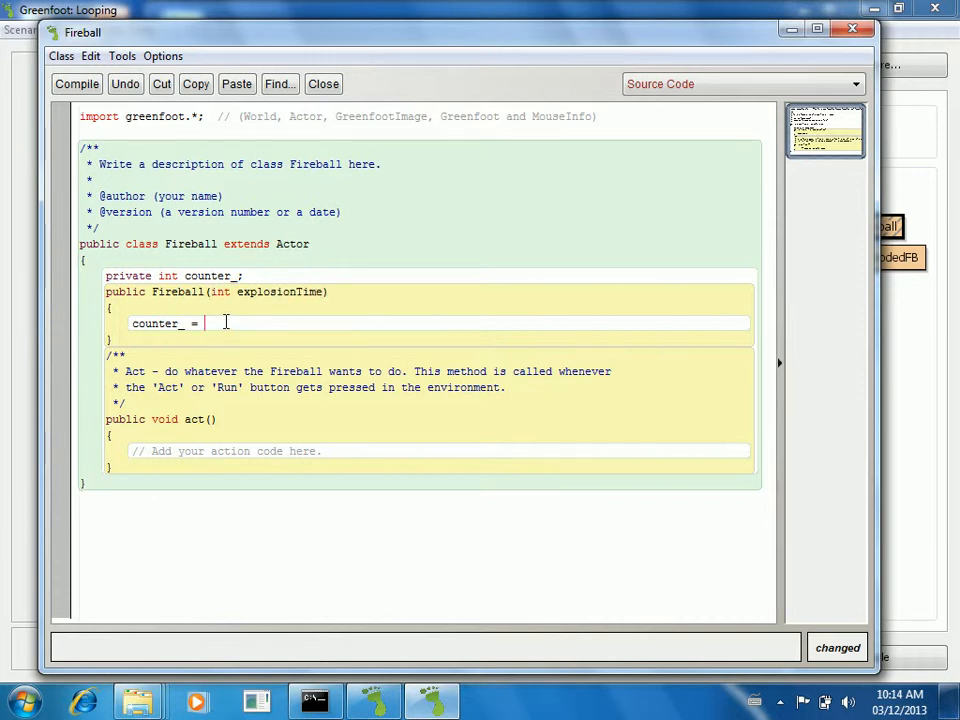
pyautogui.write('explos')
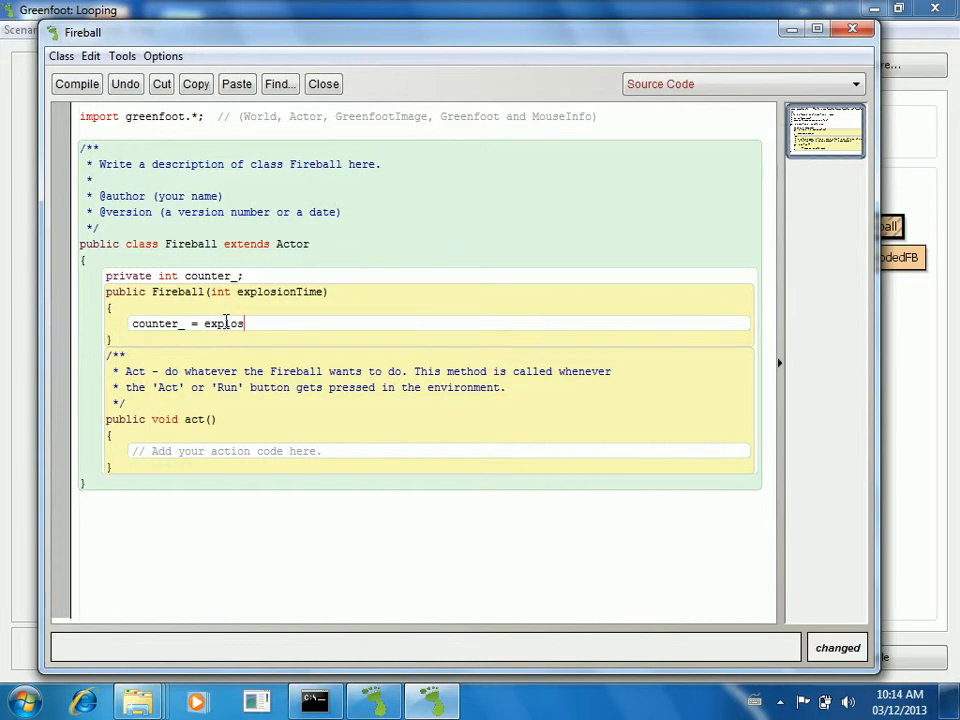
pyautogui.write('ionTime')
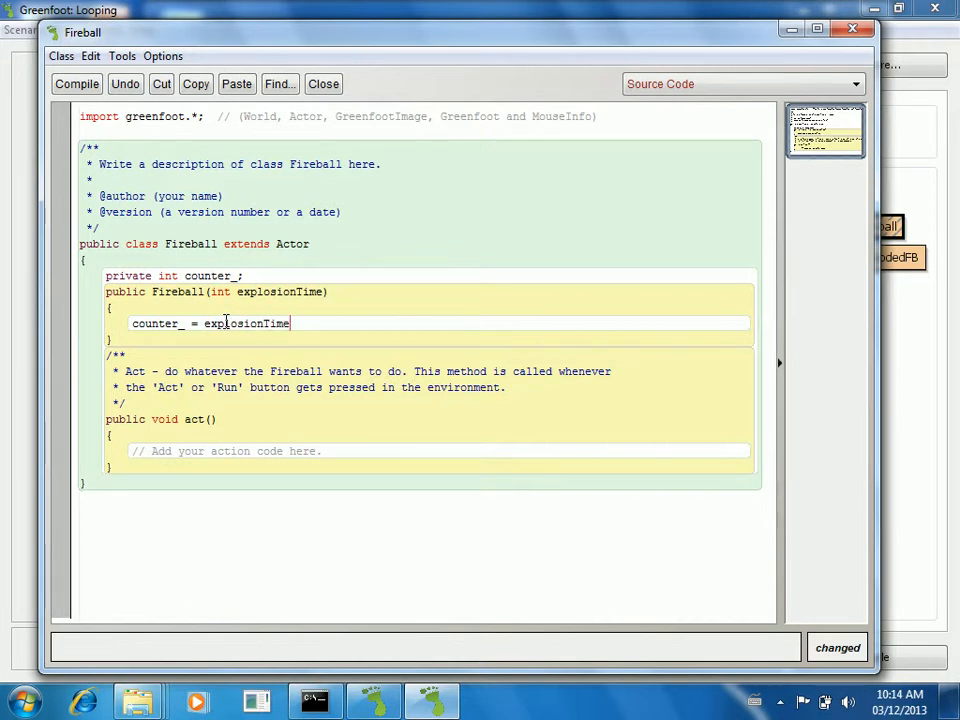
pyautogui.write(';')
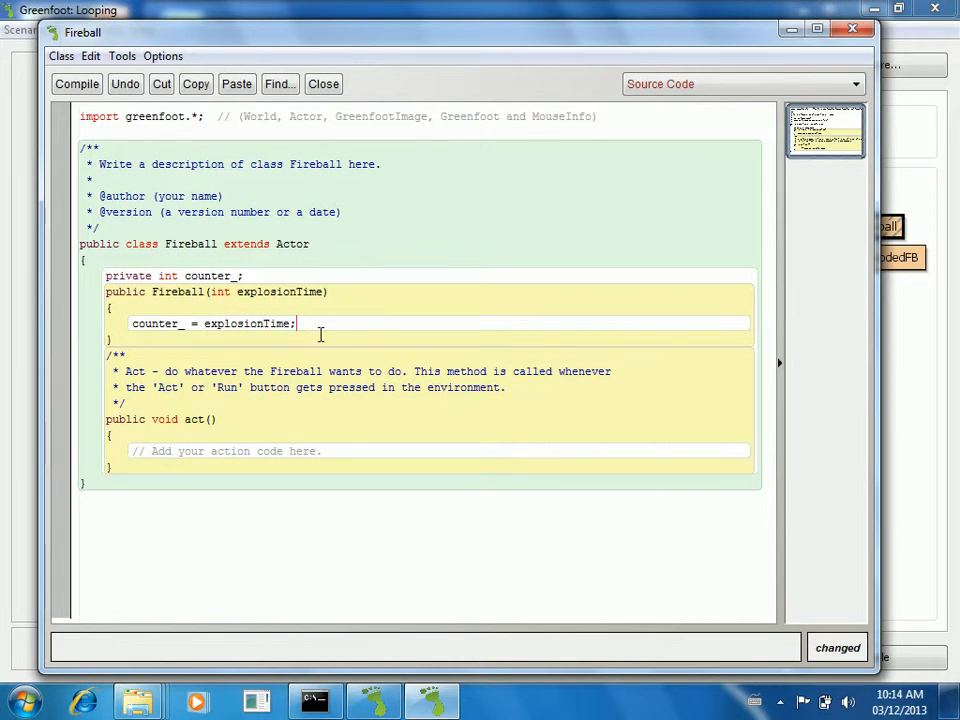
pyautogui.moveTo(343, 439)
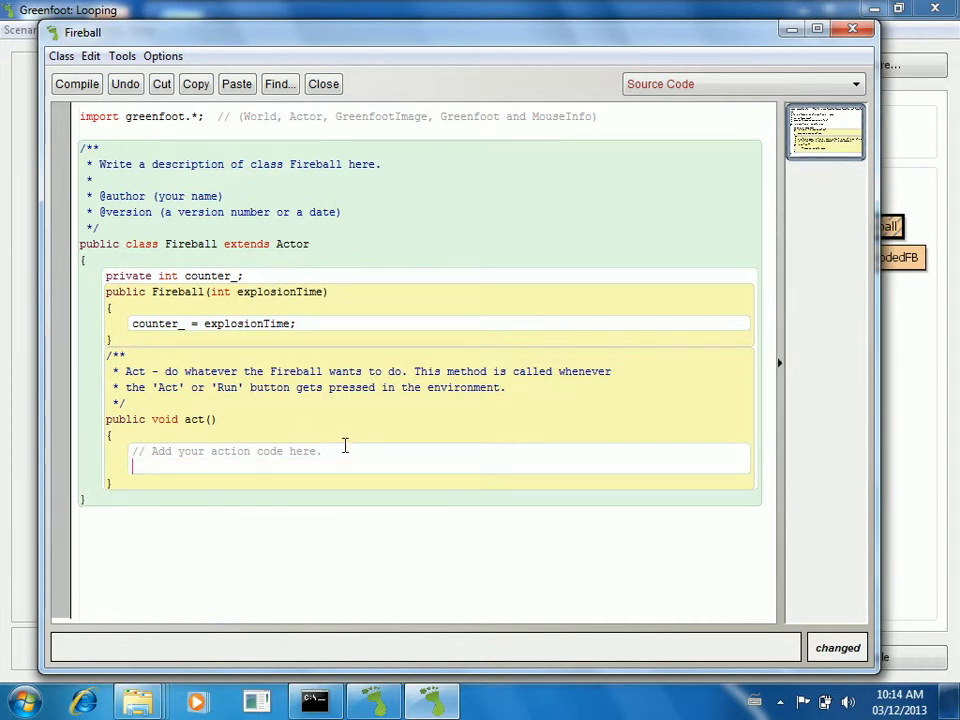
# In act(), decrement counter_ and begin an if (counter_ == 0) explode block
pyautogui.write('counter_-')
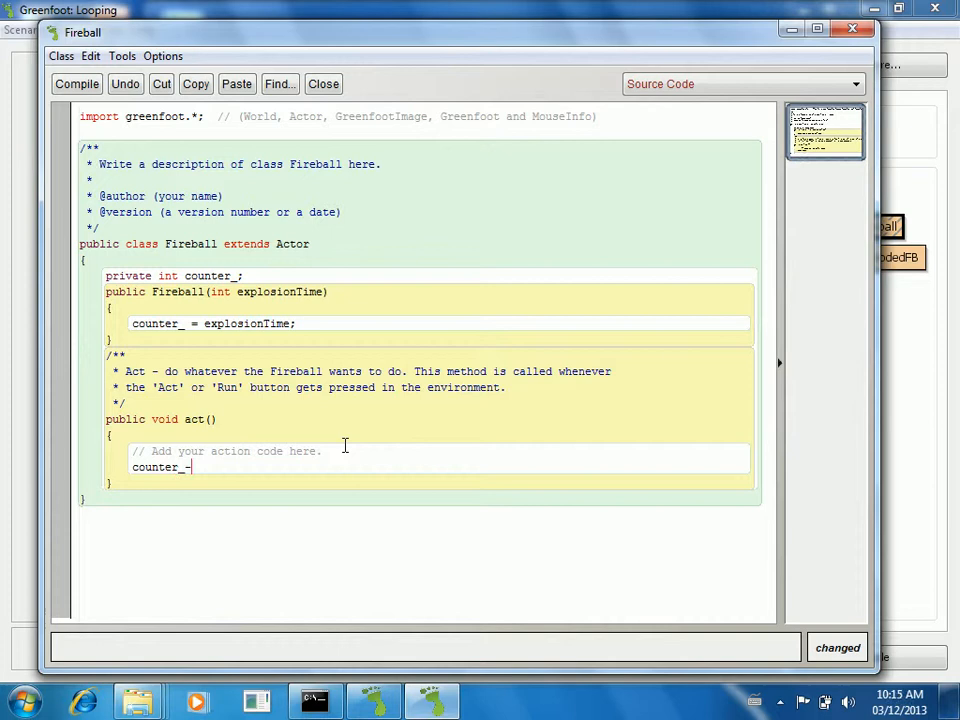
pyautogui.write('-;')
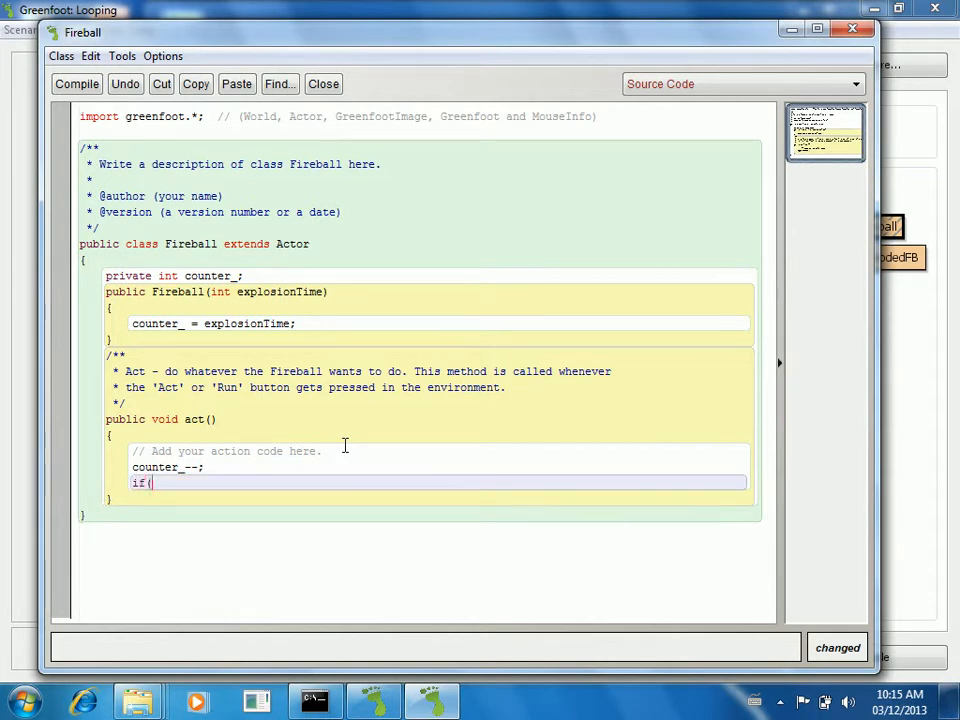
pyautogui.write('counter_ ==')
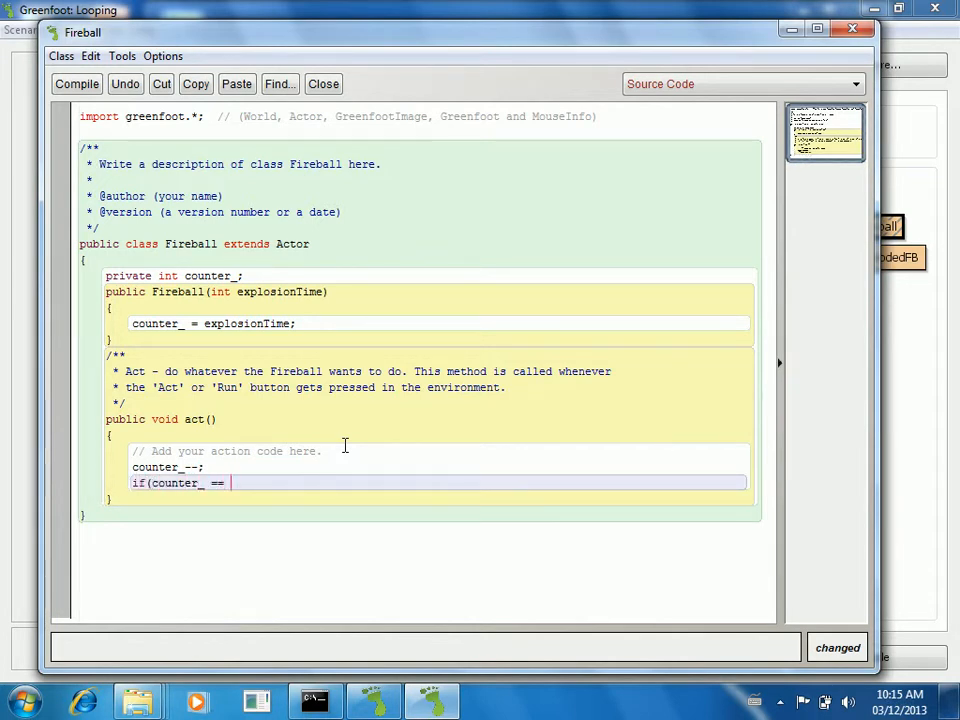
pyautogui.write('0)//explode')
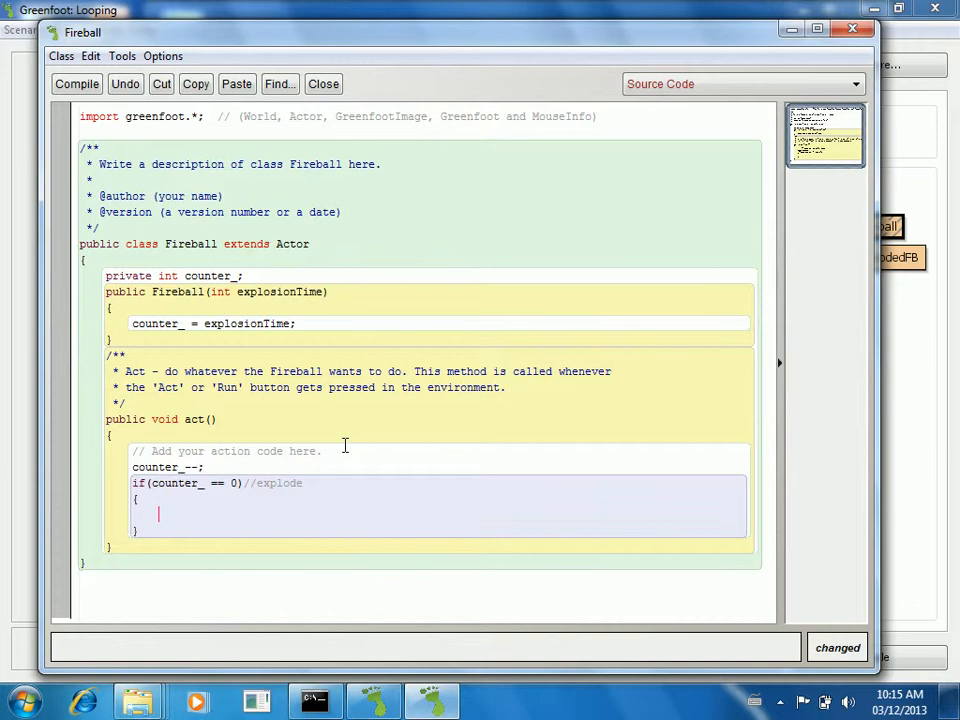
# Store x and y, get World w, and removeObject(this) with a 'take out old fireball' comment
pyautogui.write('int')
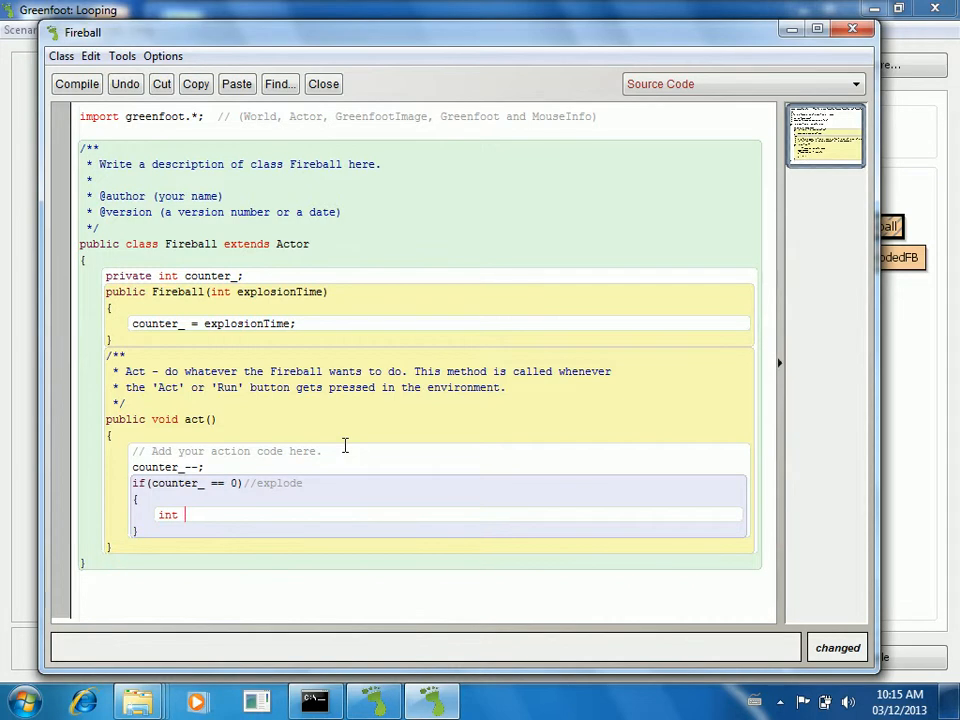
pyautogui.write('x = getX();')
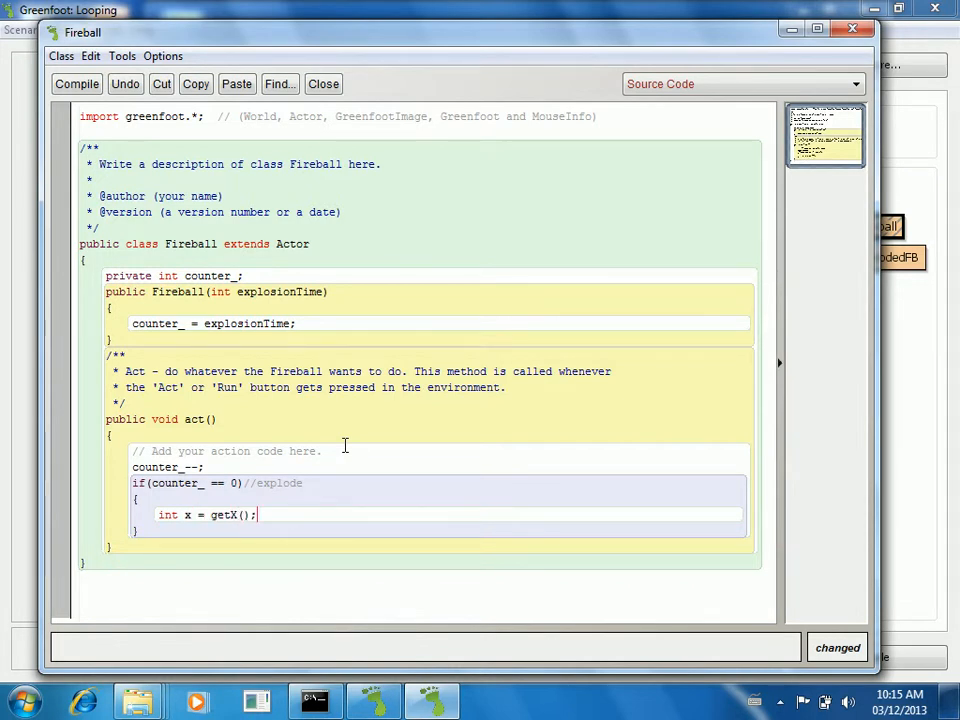
pyautogui.write('int ge')
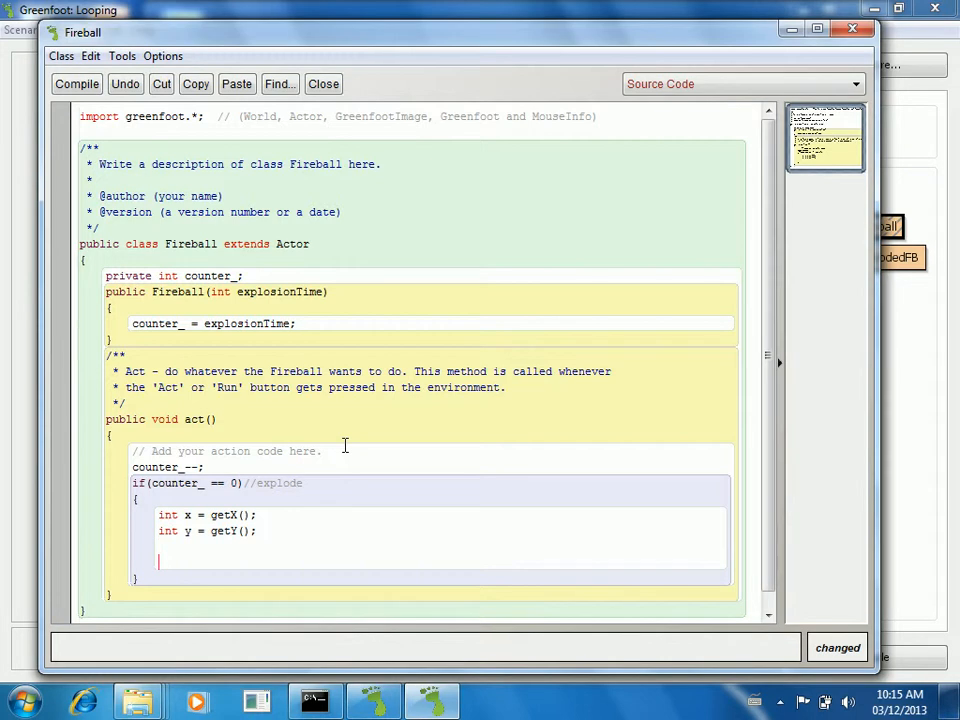
pyautogui.write('World w = getWorld();')
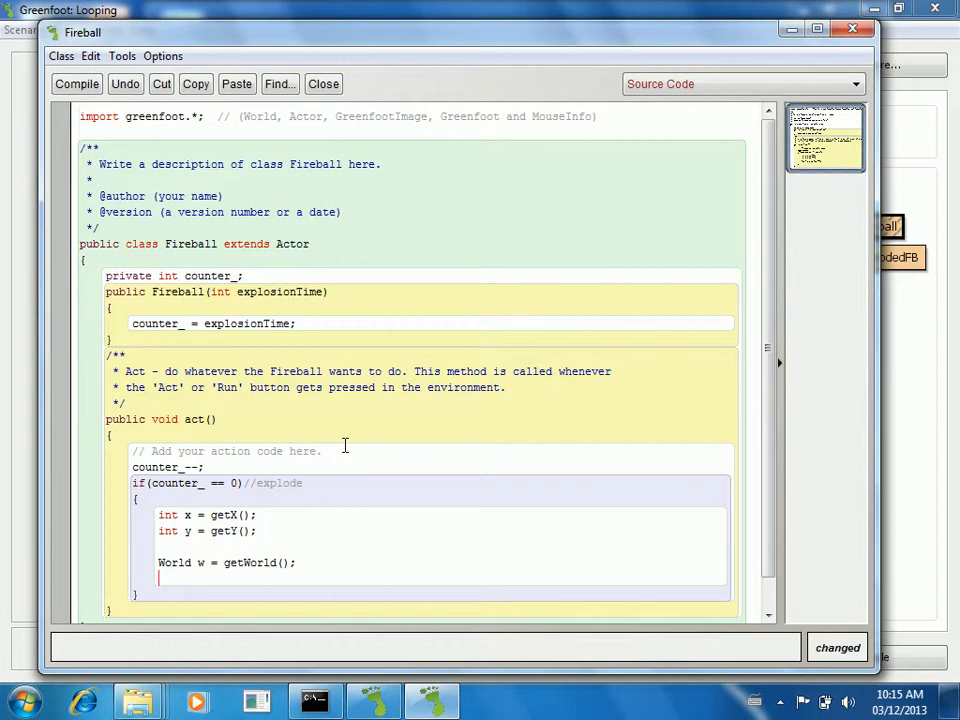
pyautogui.write('w.remove')
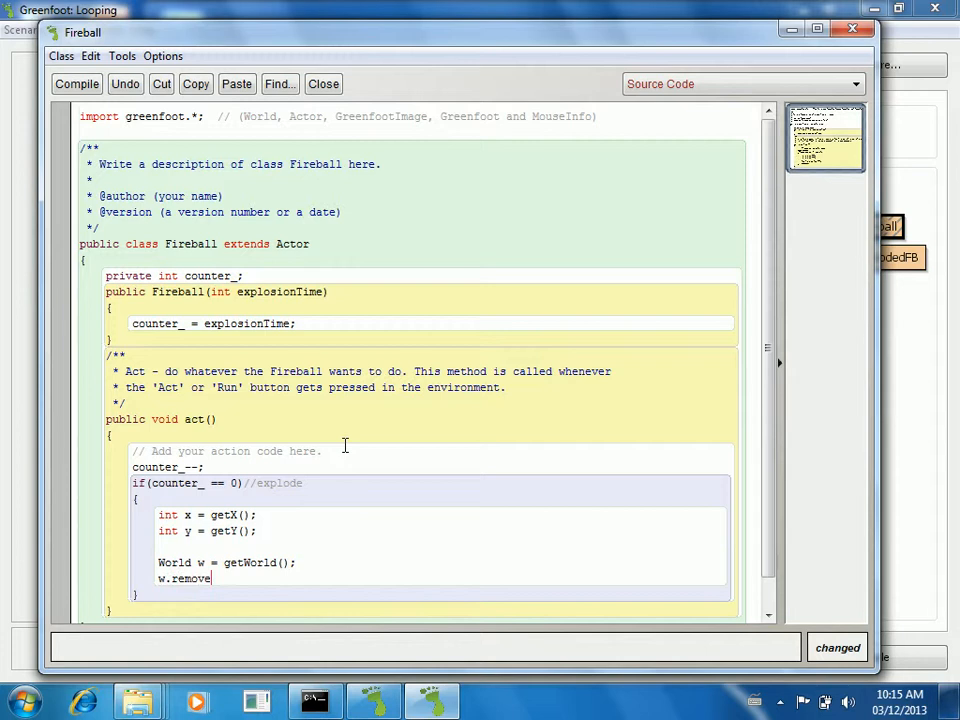
pyautogui.write('Object(t')
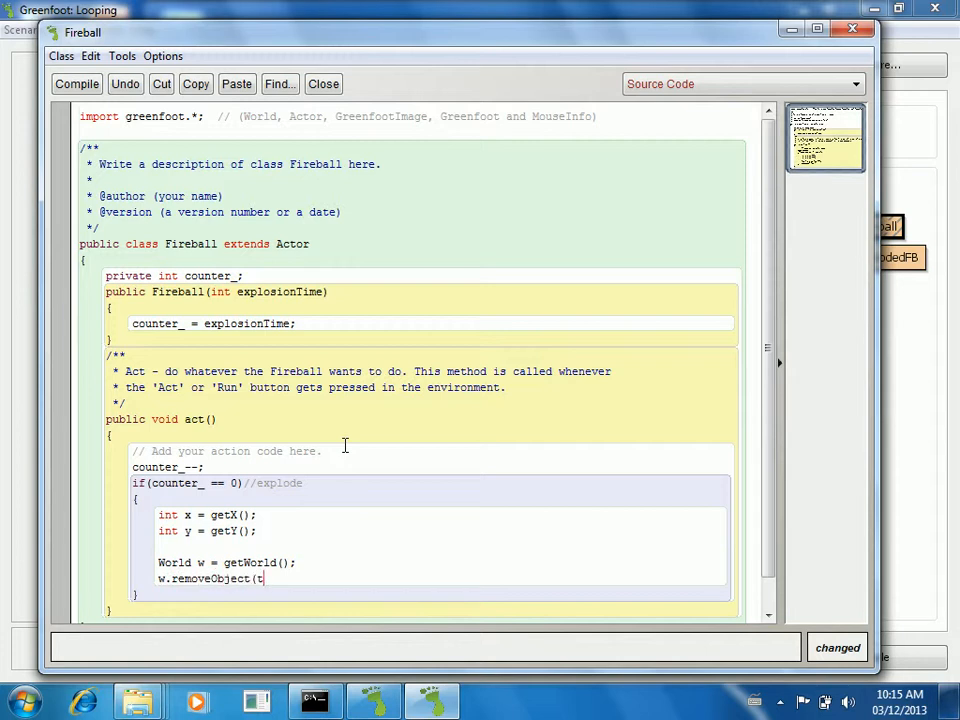
pyautogui.write('his);/')
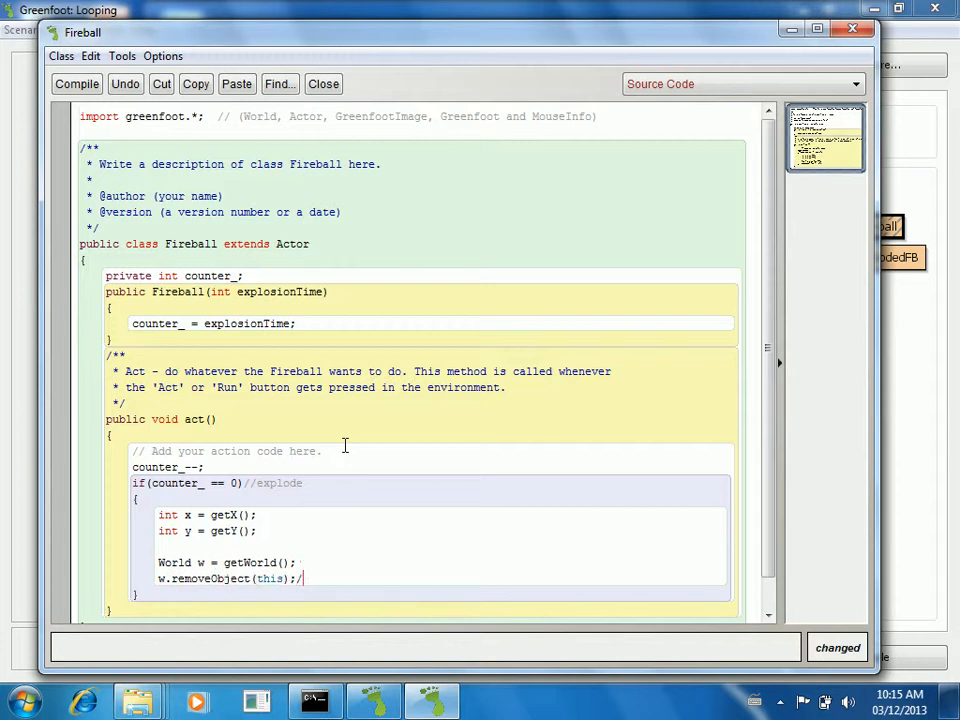
pyautogui.write('/take out old')
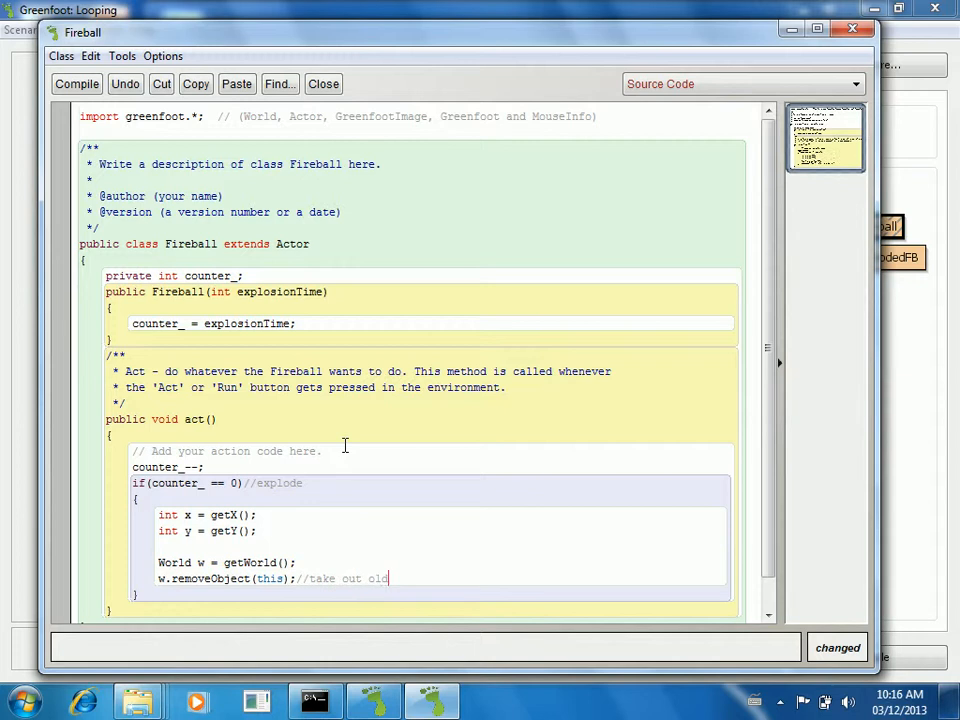
pyautogui.write('fireball')
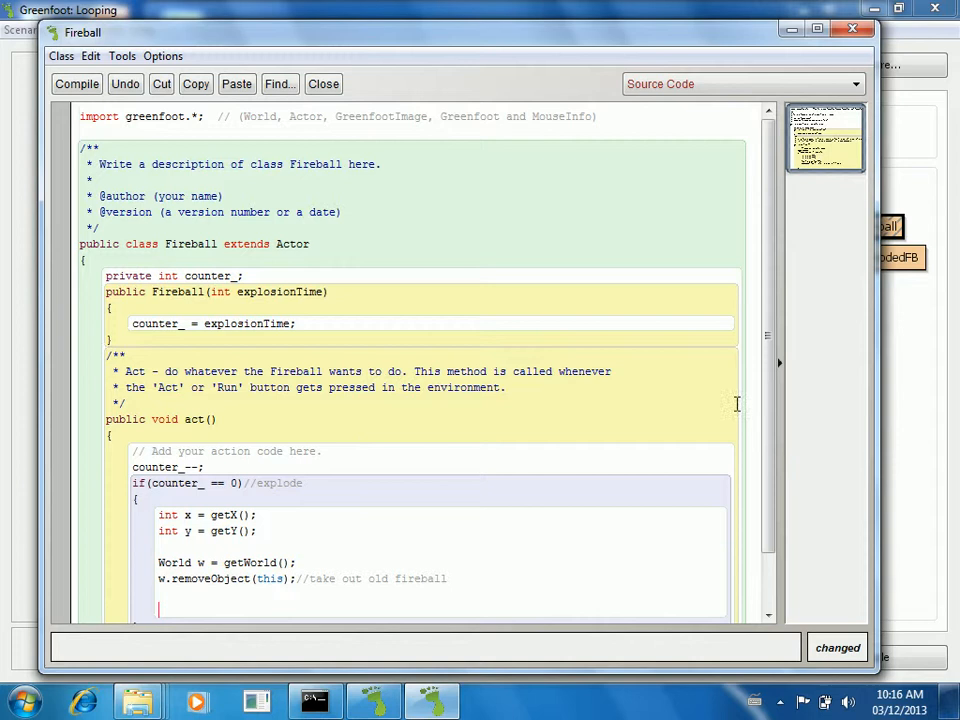
# Add the line int fireballs = 8; below the removeObject call
pyautogui.scroll(-3)
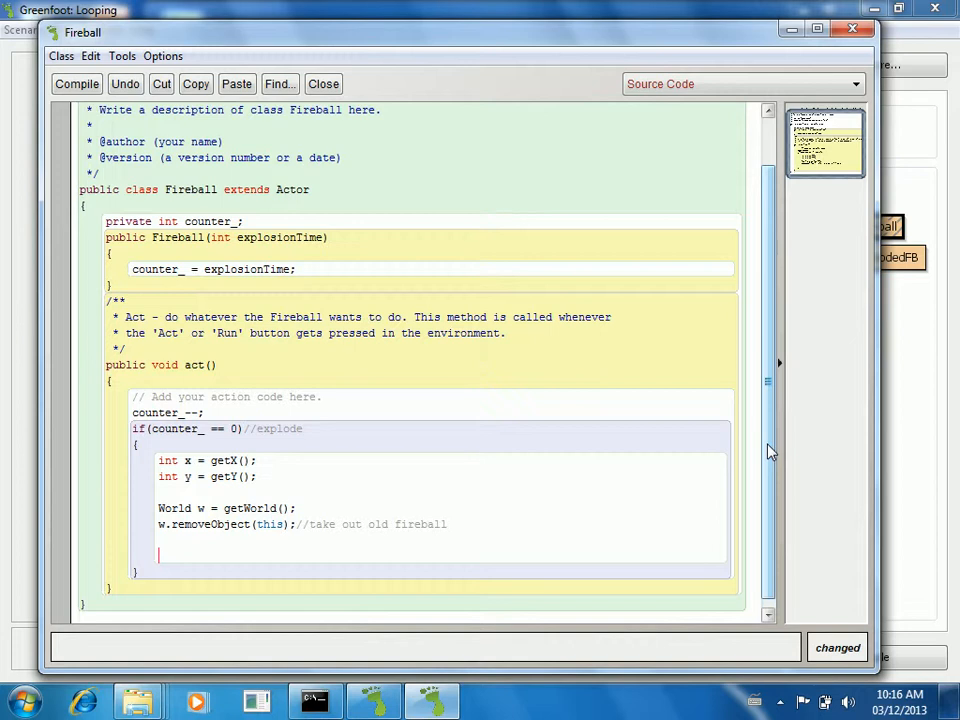
pyautogui.write('int fireb')
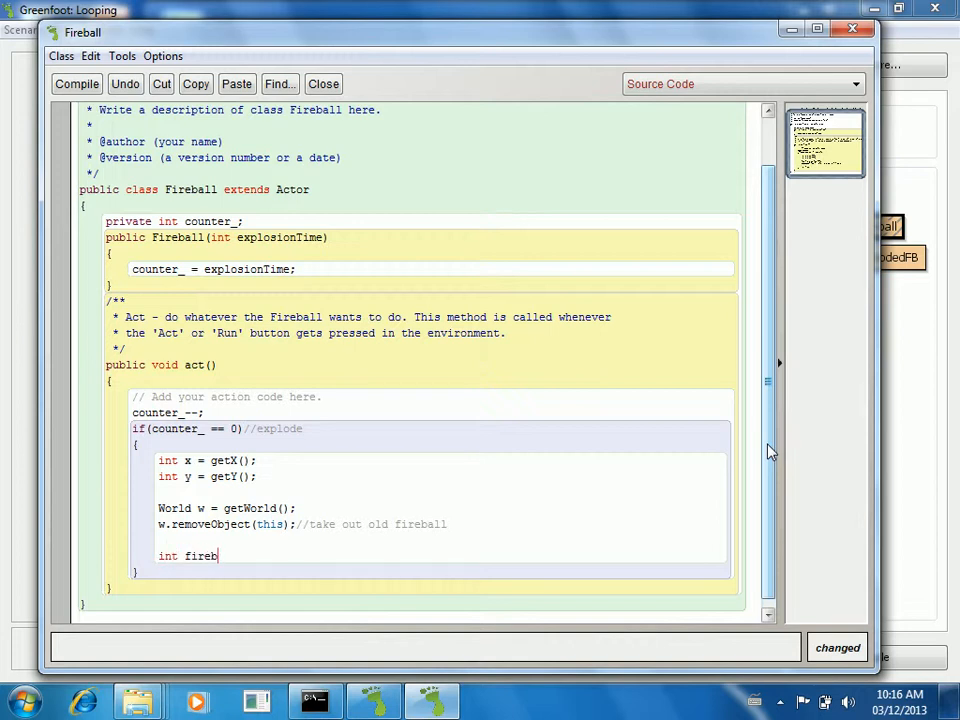
pyautogui.write('alls =')
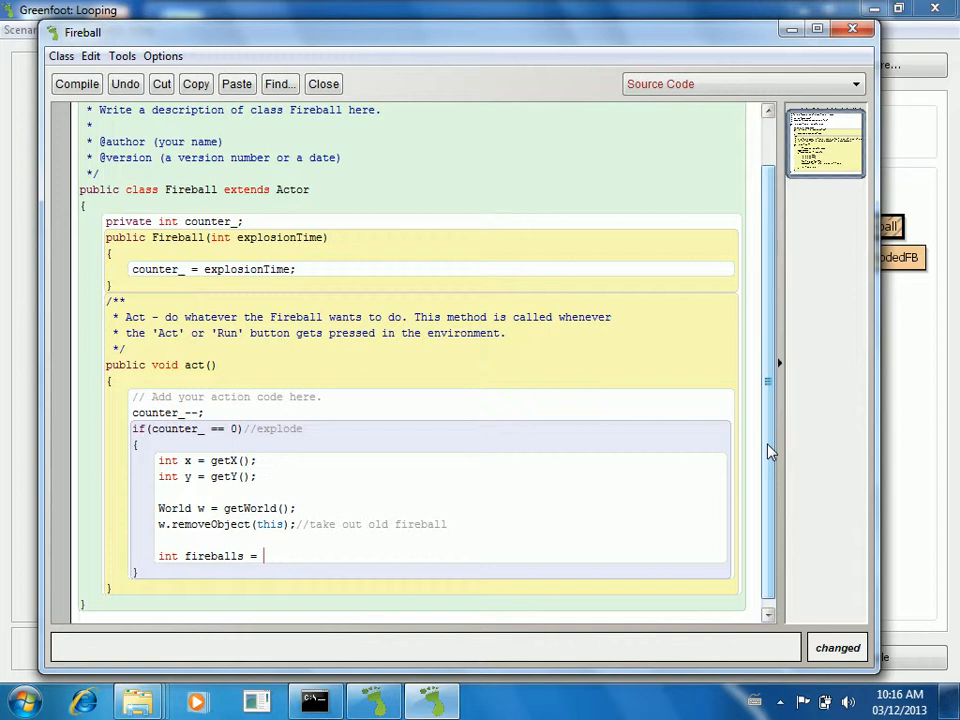
pyautogui.write('8;')
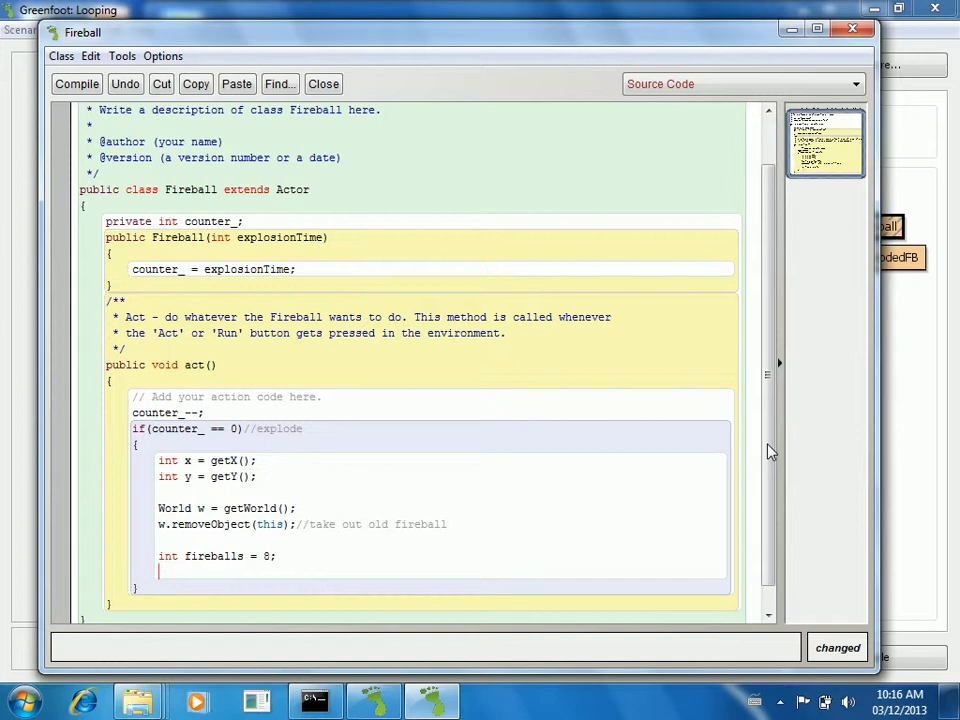
# Add the line int rotationSpread = 360/fireballs; after the fireballs declaration
pyautogui.write('int rota')
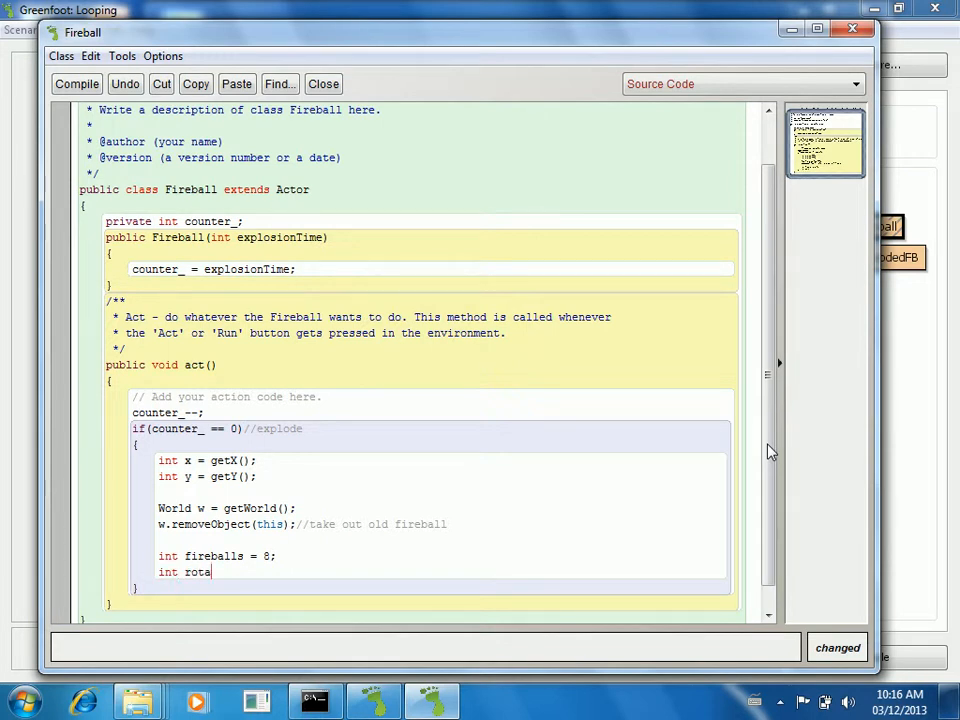
pyautogui.write('tion =')
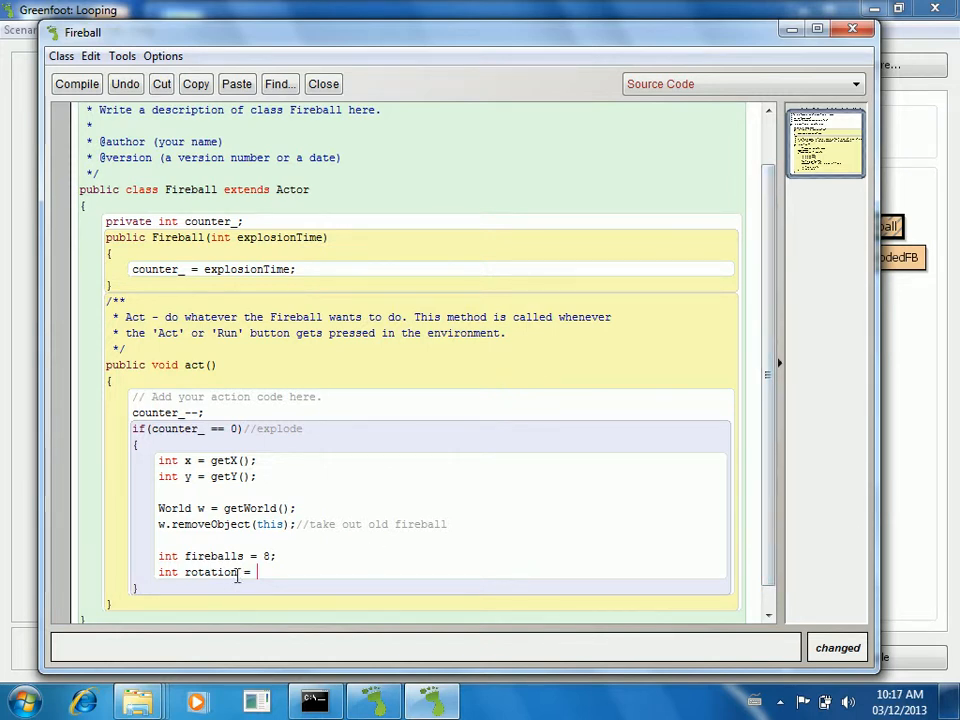
pyautogui.write('spread')
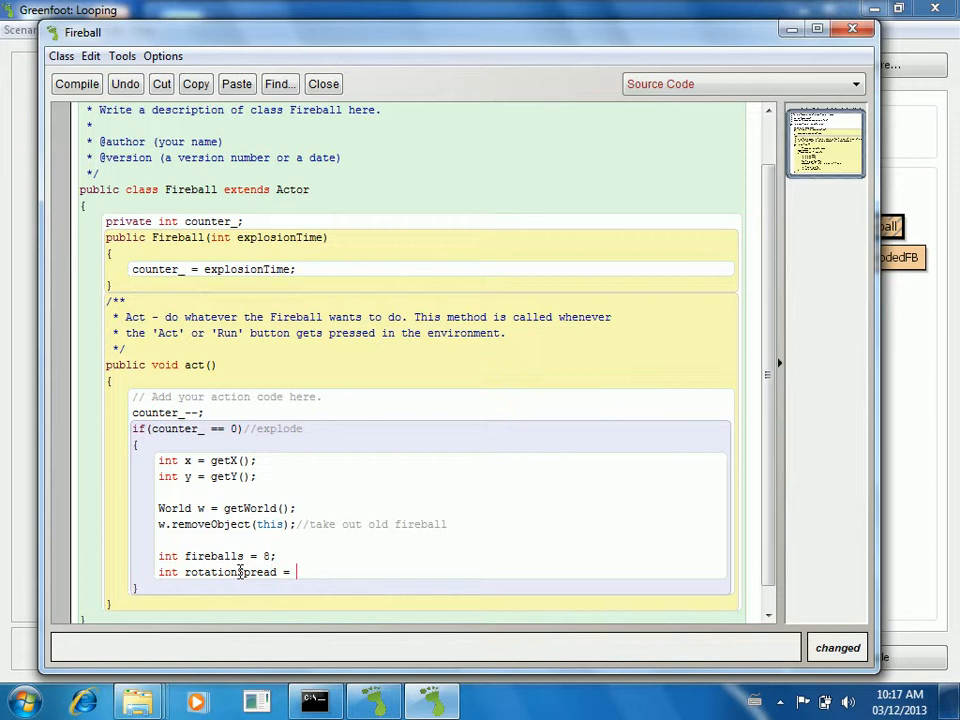
pyautogui.write('360')
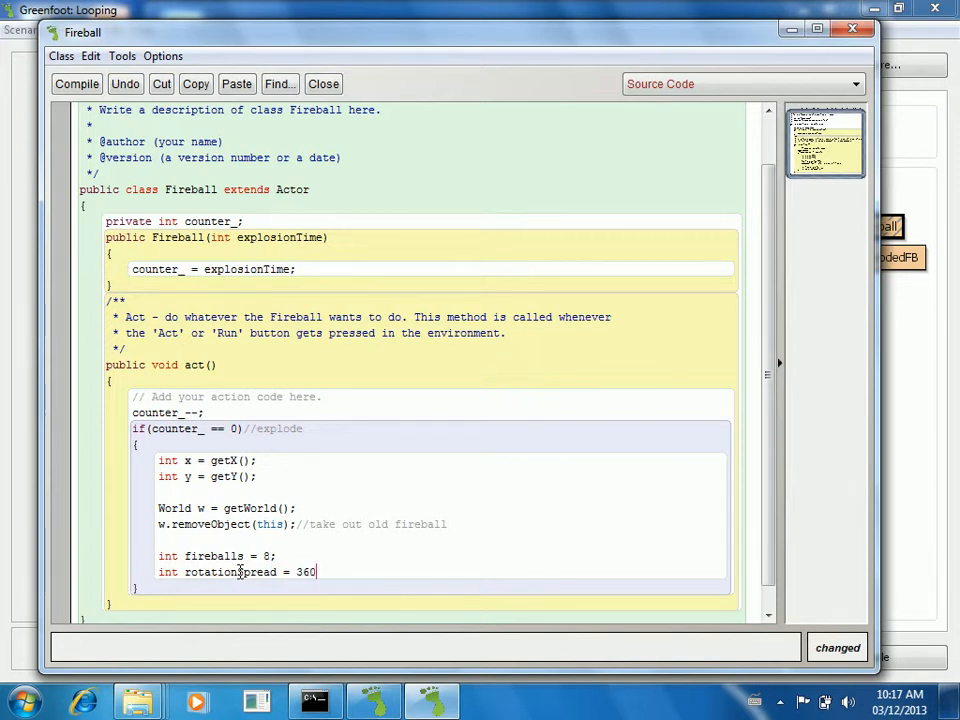
pyautogui.write('/fireballs')
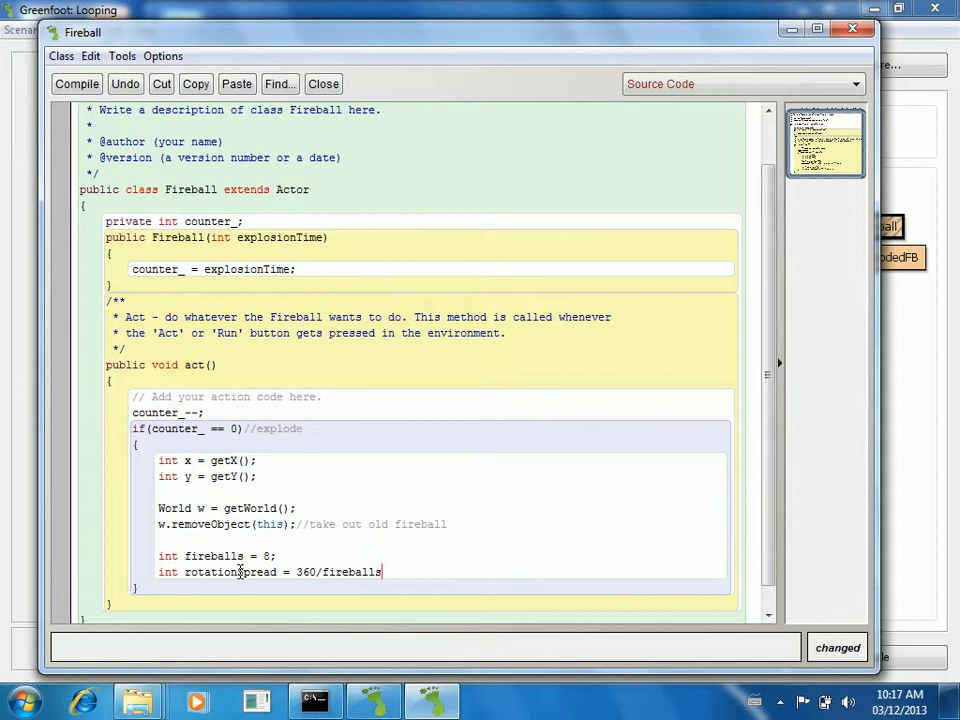
pyautogui.write(';')
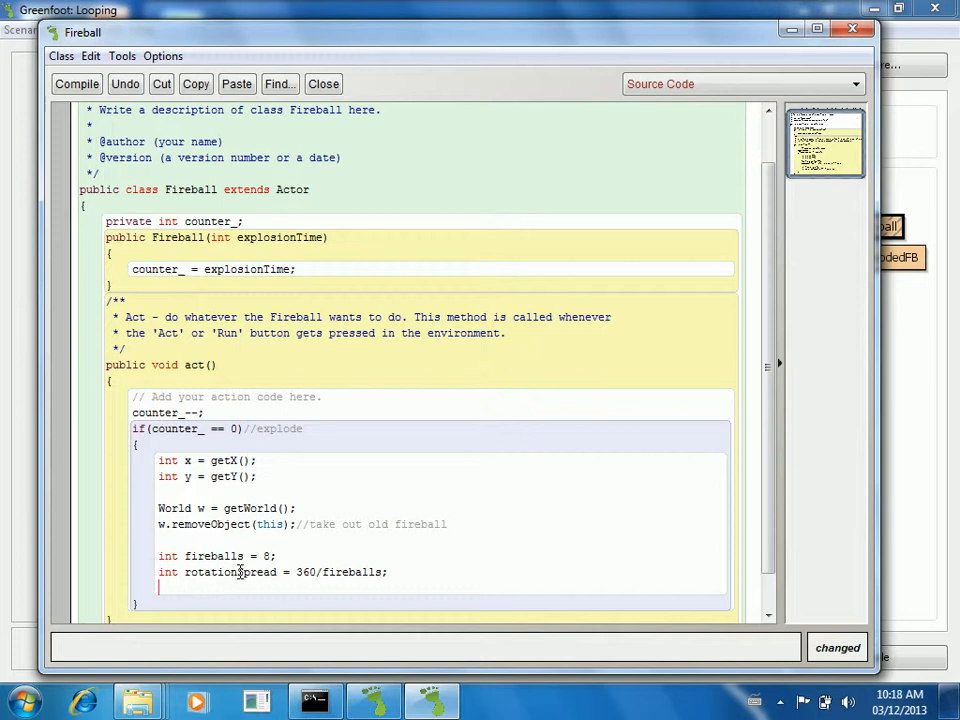
# Type the loop header for (int angle = 0; angle < 360; angle += rotationSpread)
pyautogui.write('for( i')
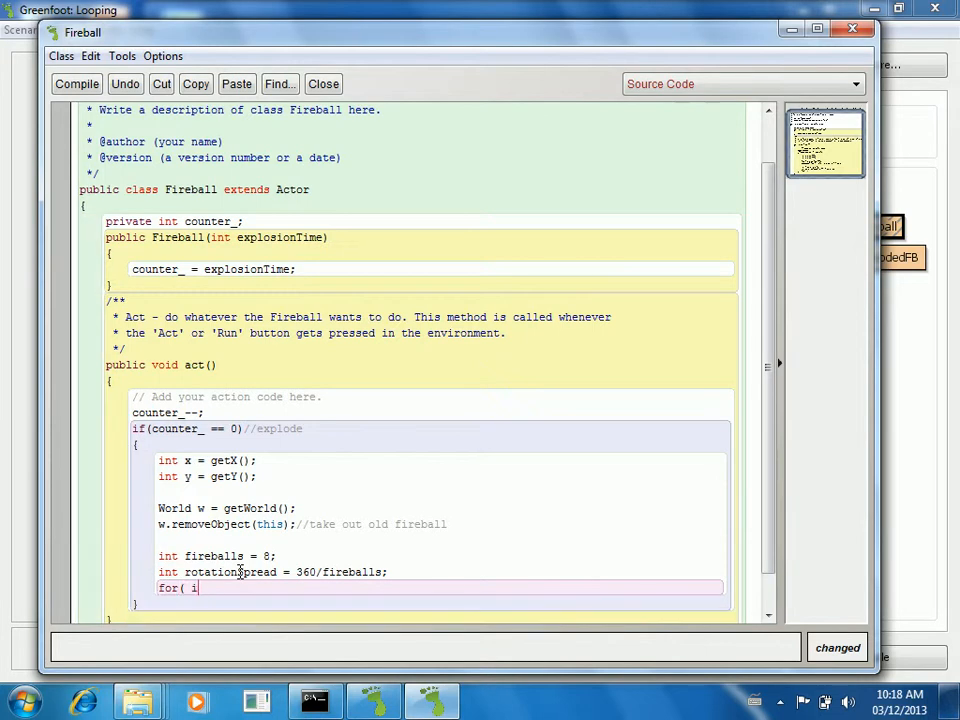
pyautogui.write('int angle = 0; angle')
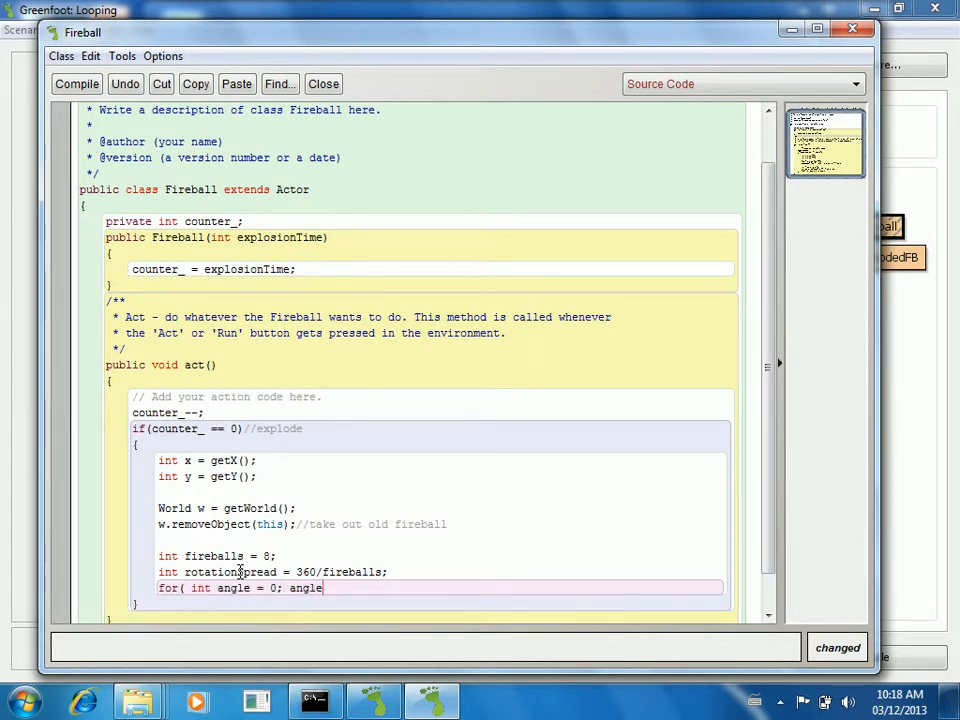
pyautogui.write('< 360')
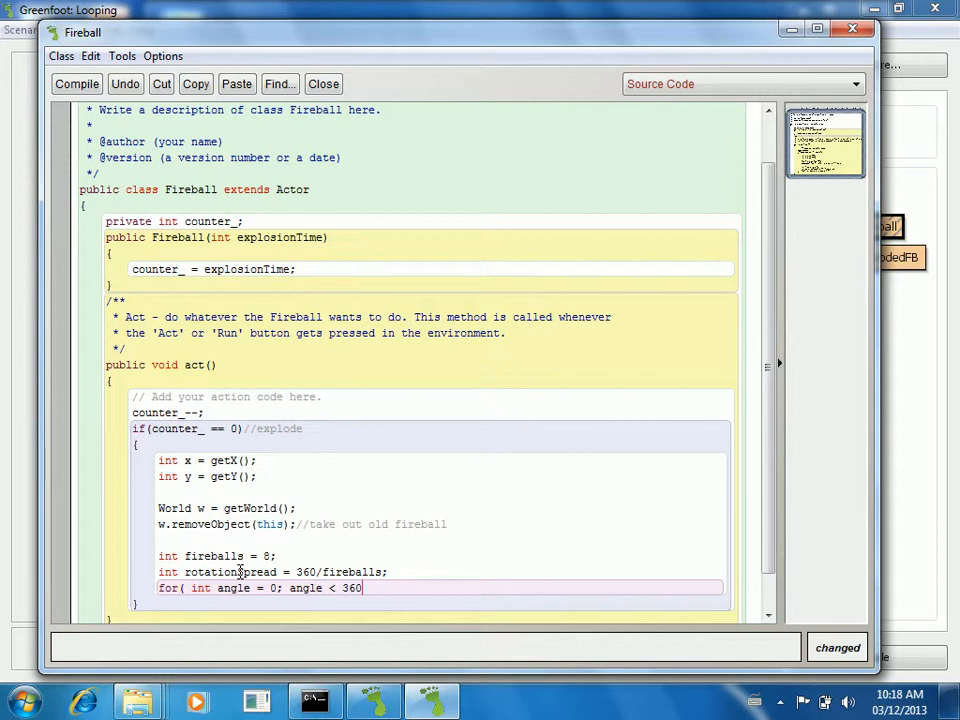
pyautogui.write(';')
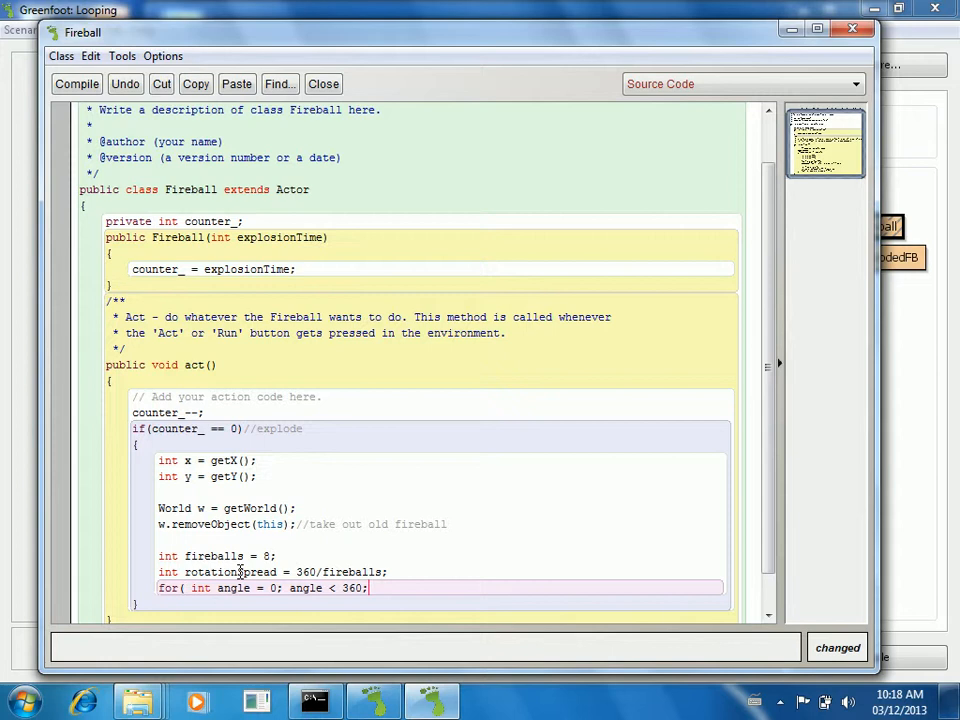
pyautogui.write('angle')
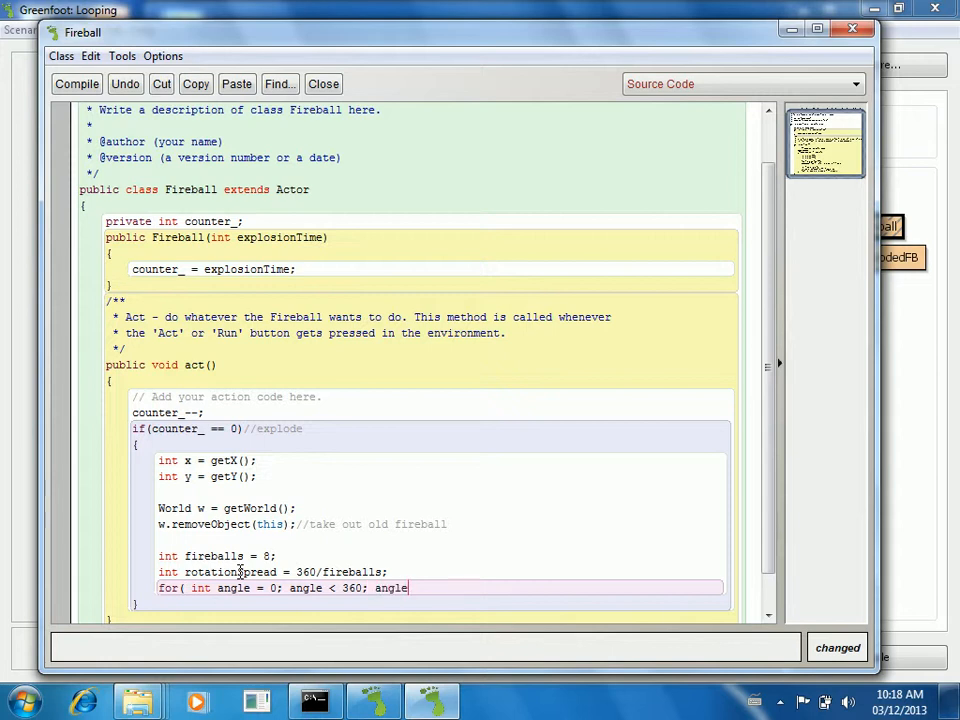
pyautogui.write('+=')
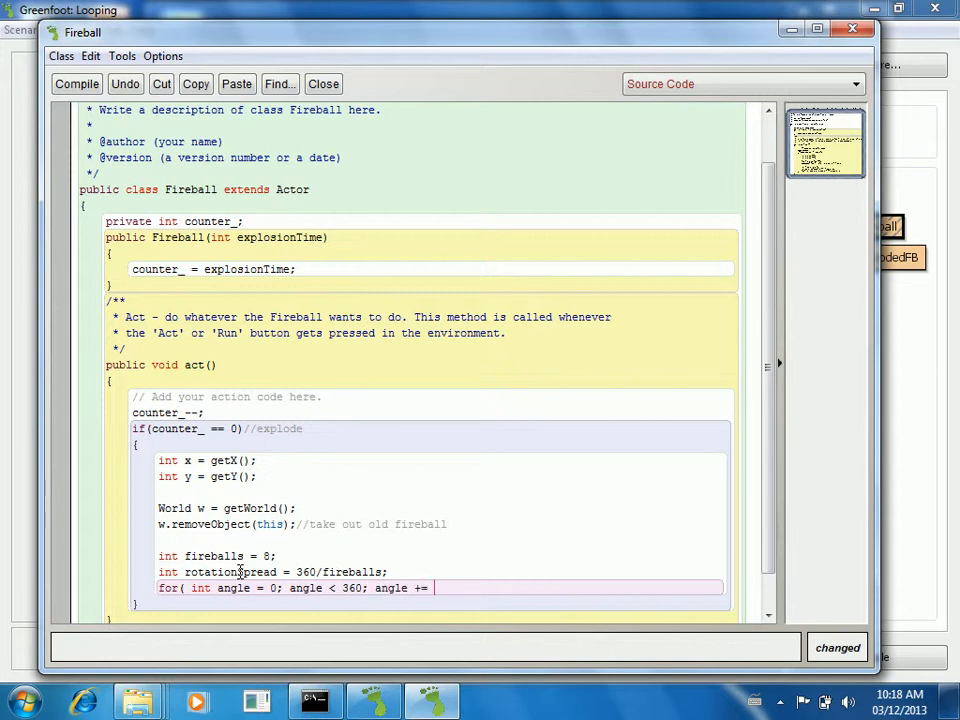
pyautogui.write('rotatio')
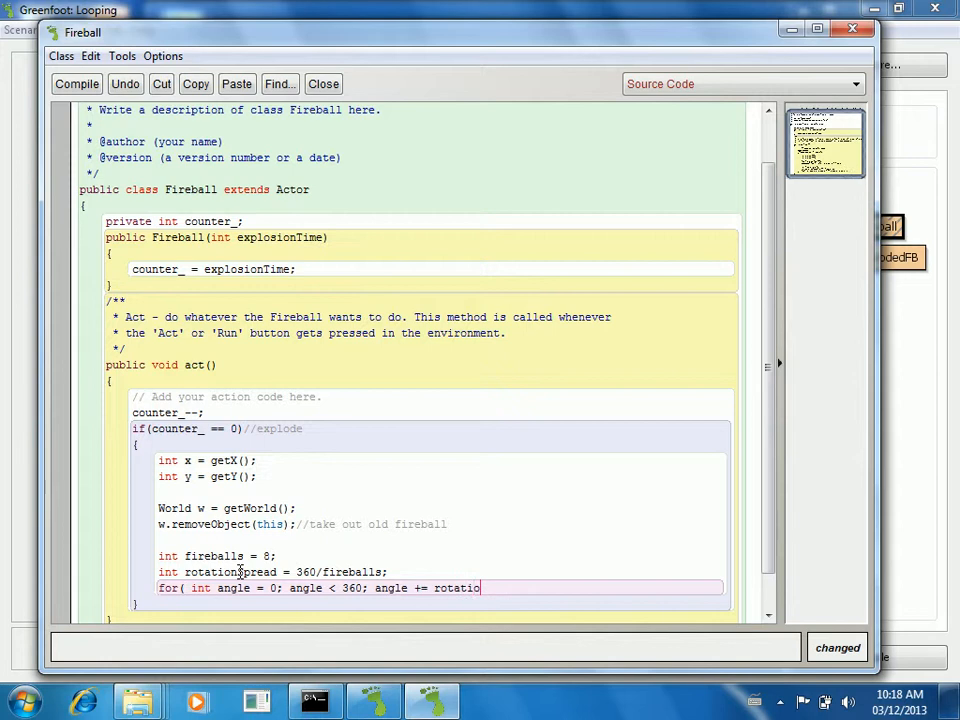
pyautogui.write('nSpread')
pyautogui.write('{')
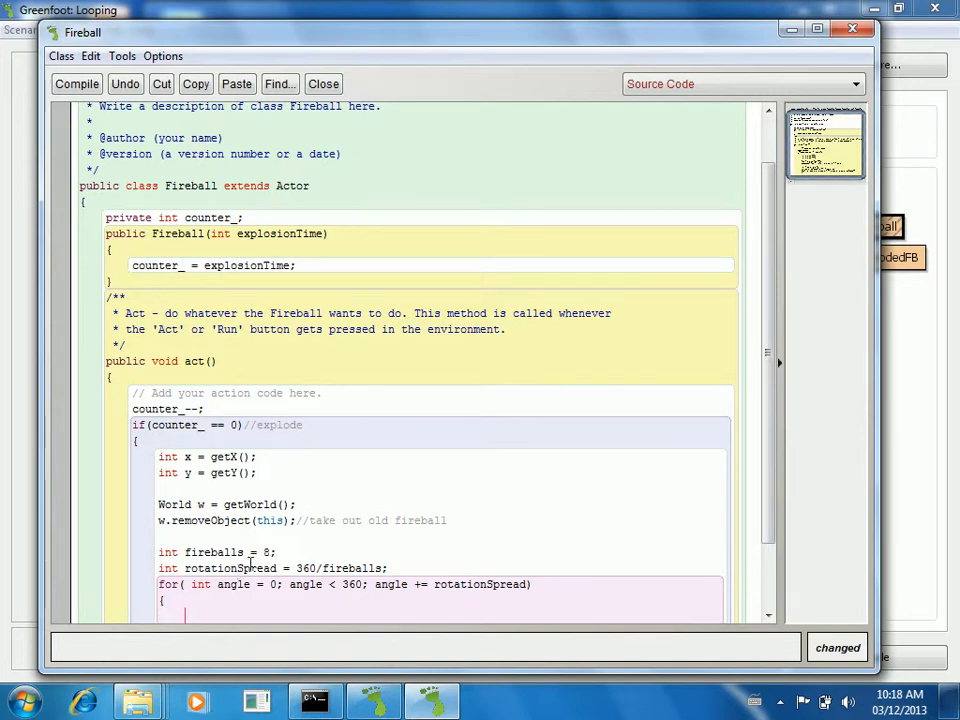
# Close the for loop, start its first statement, and keep the current Windows colour scheme
pyautogui.scroll(-3)
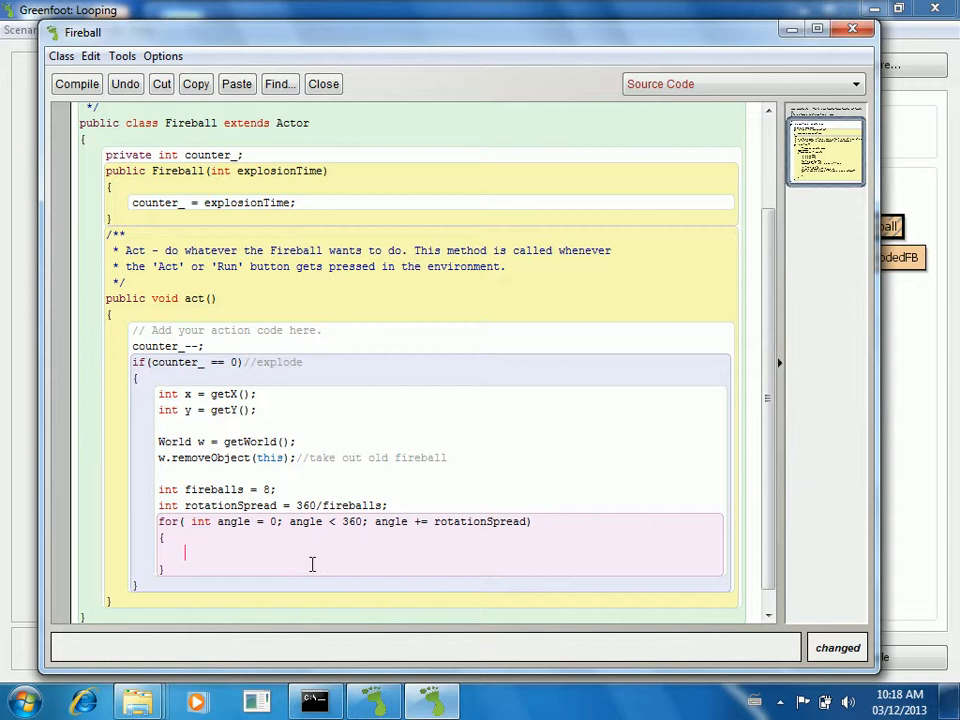
pyautogui.write('El')
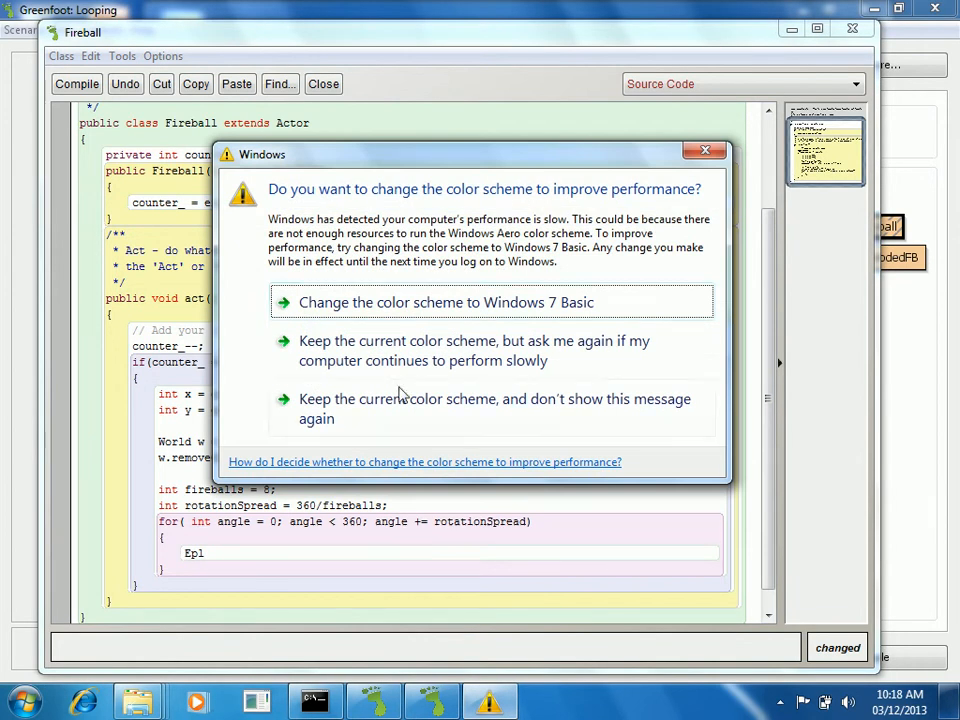
pyautogui.moveTo(495, 408)
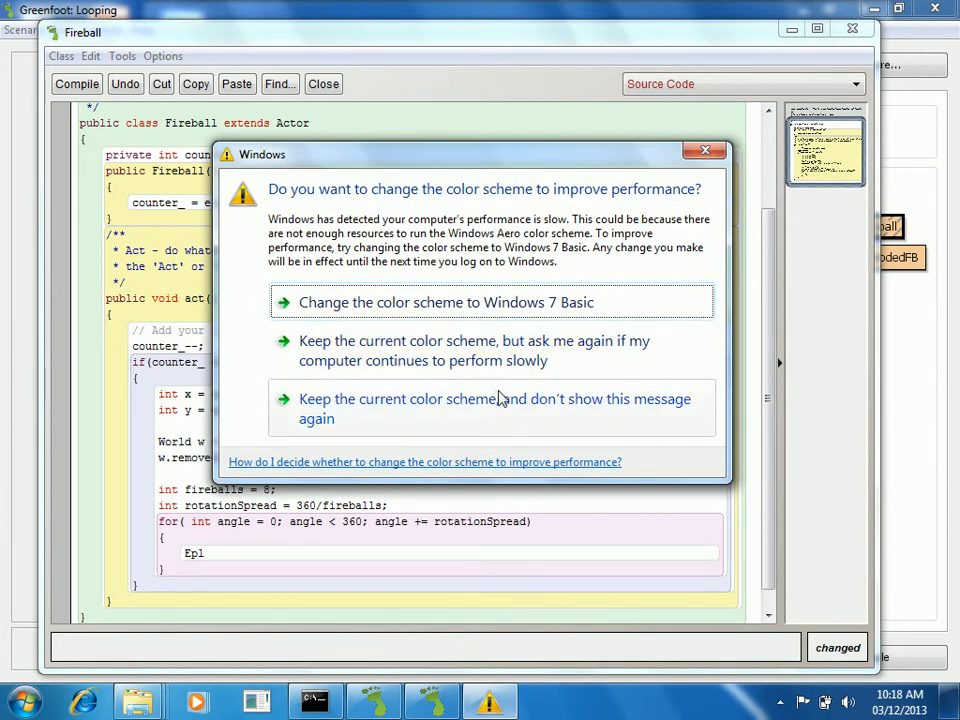
pyautogui.click(704, 150)
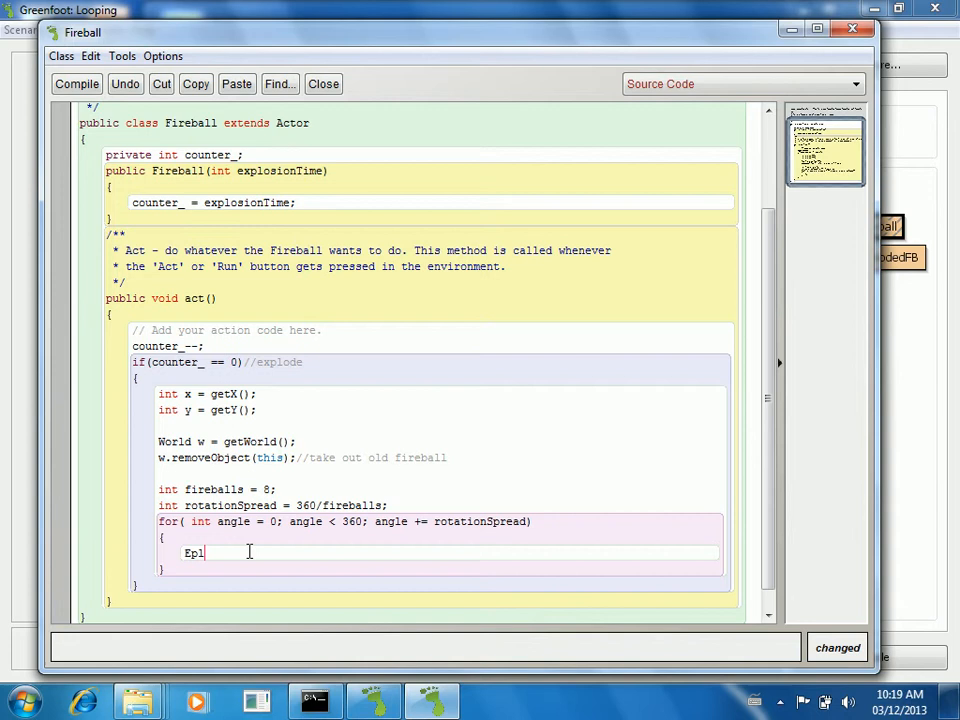
# Create ExplodedFB fb = new ExplodedFB(); inside the loop body
pyautogui.write('xploded')
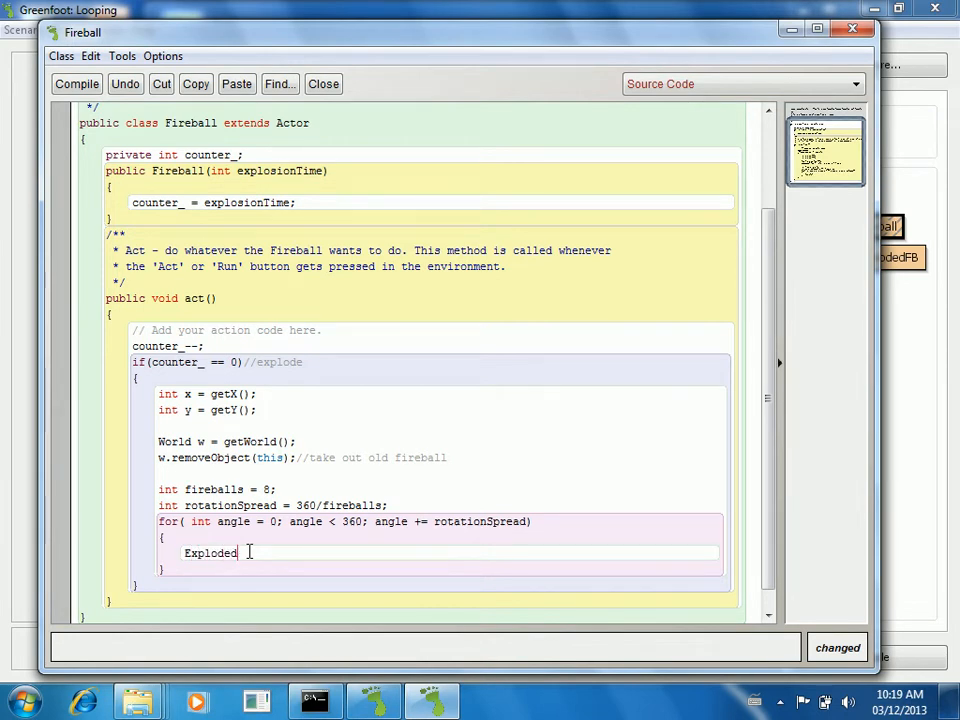
pyautogui.write('FB fb =')
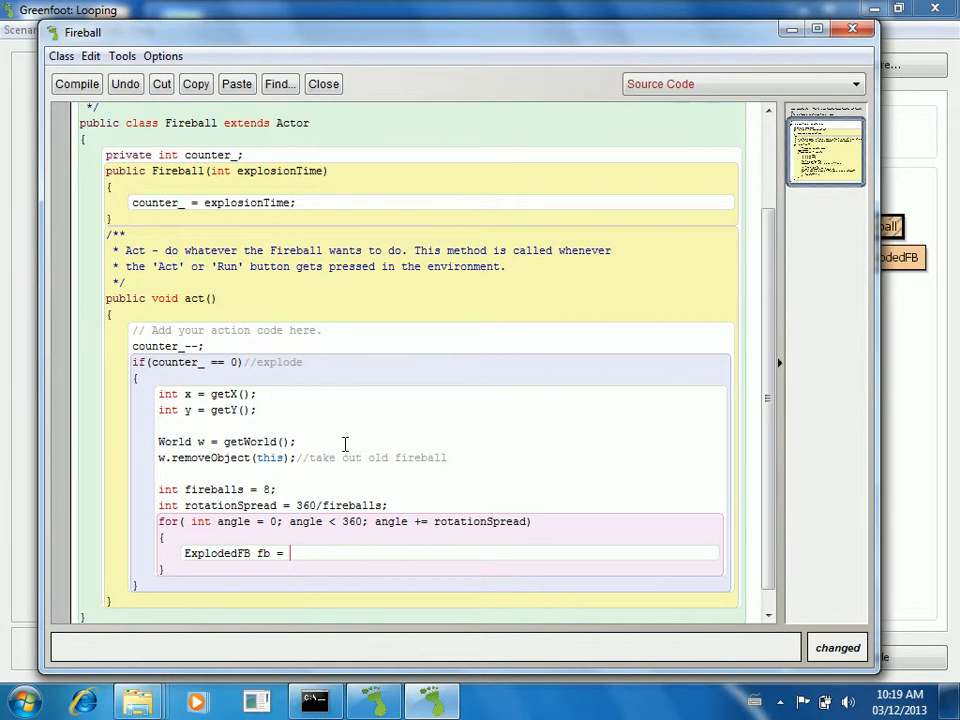
pyautogui.write('new Explod')
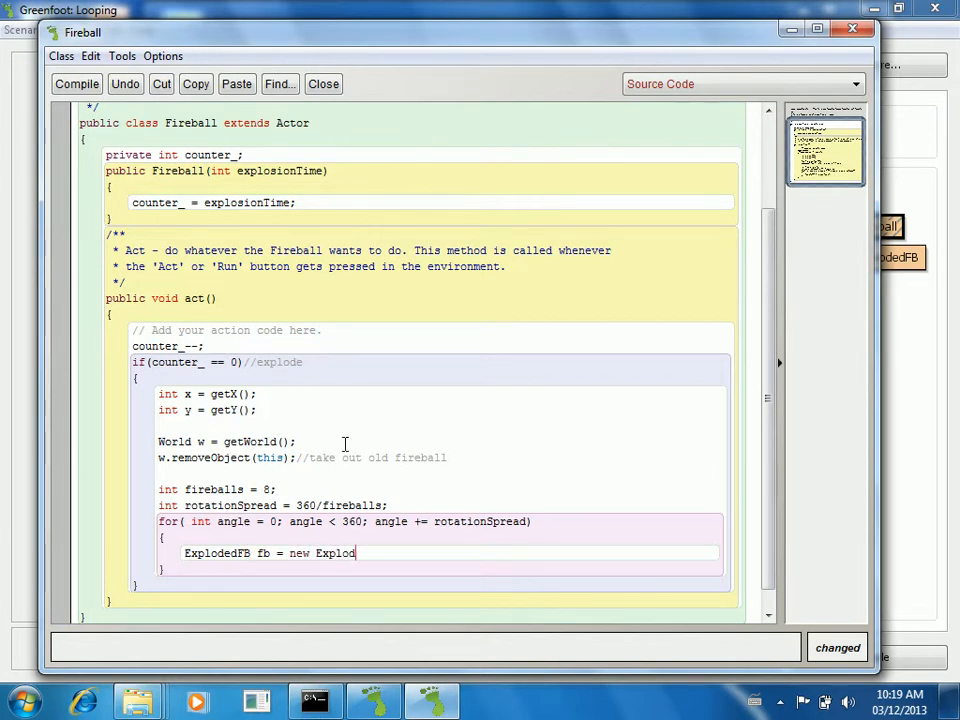
pyautogui.write('edFB();')
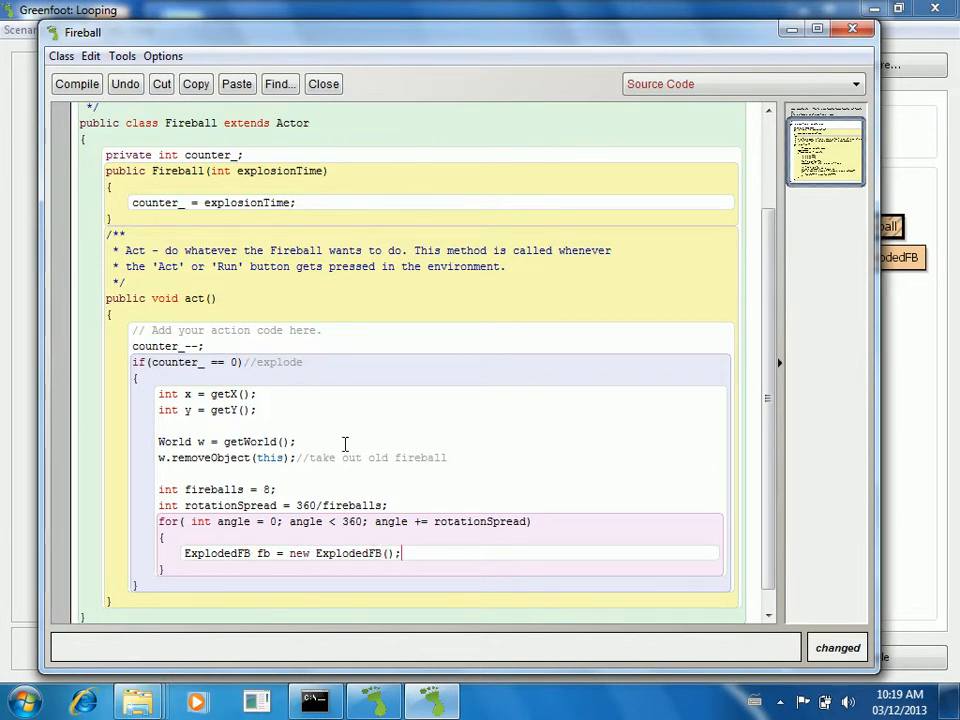
# Set the new fireball's rotation to angle
pyautogui.write('fb')
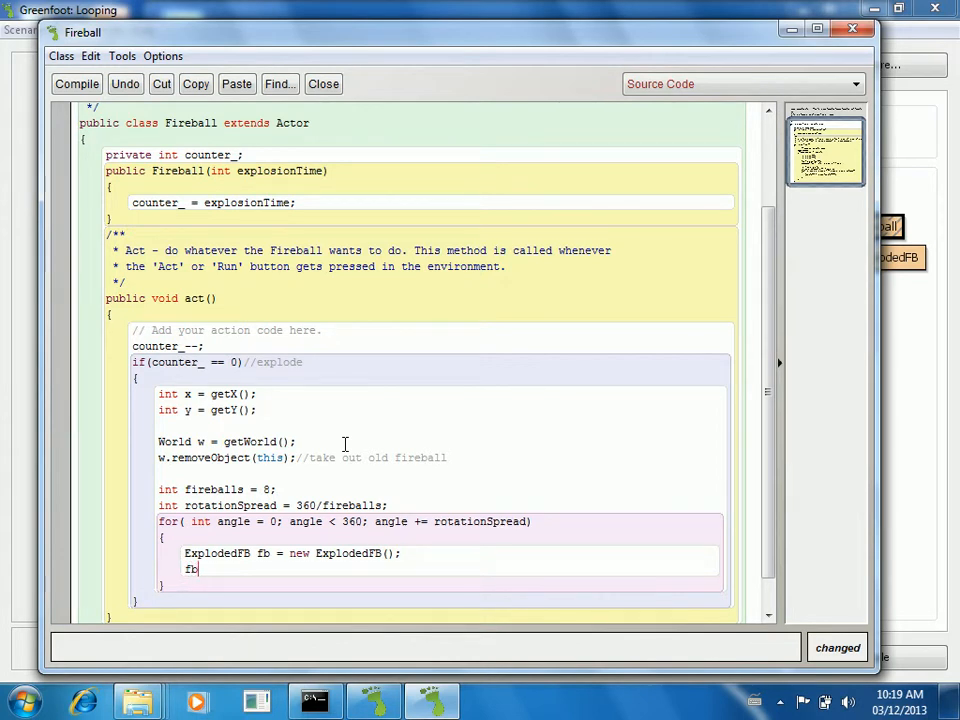
pyautogui.write('.rotation')
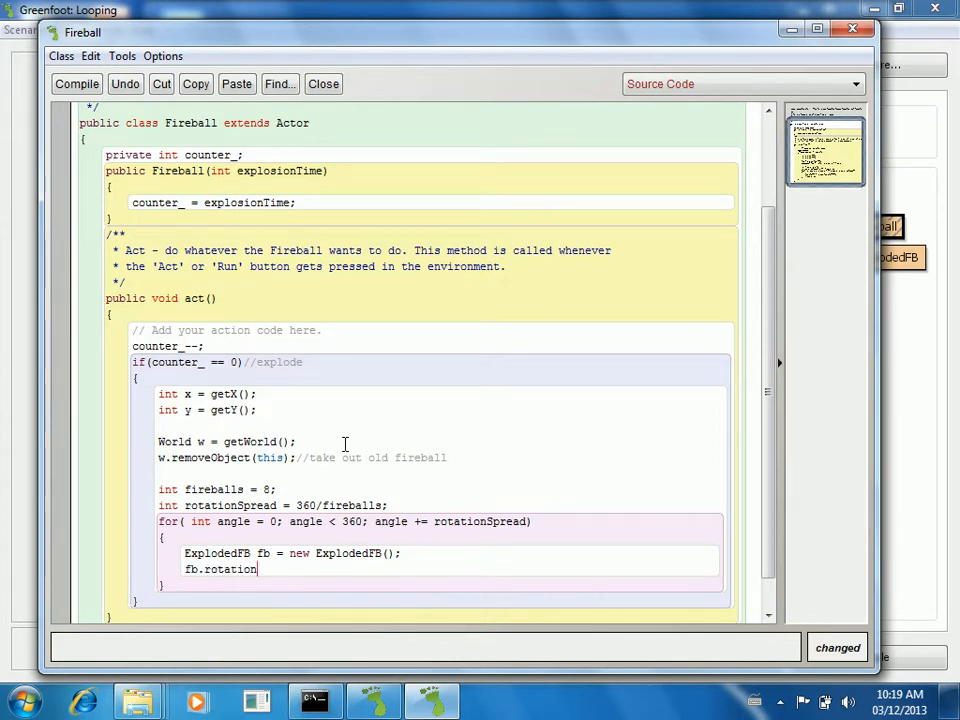
pyautogui.write('(')
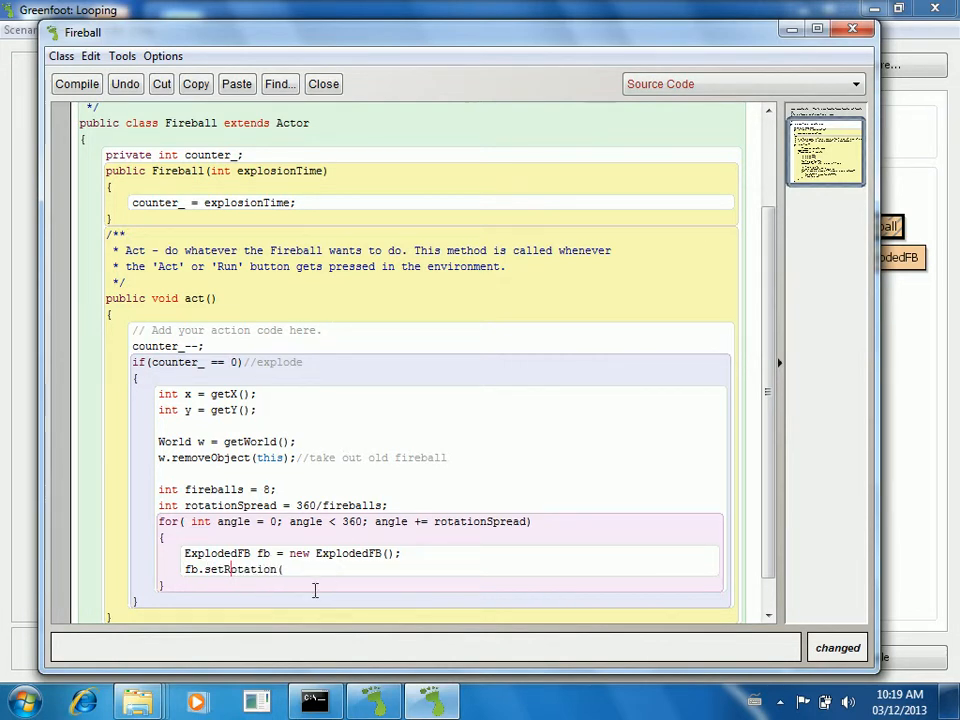
pyautogui.write('angle);')
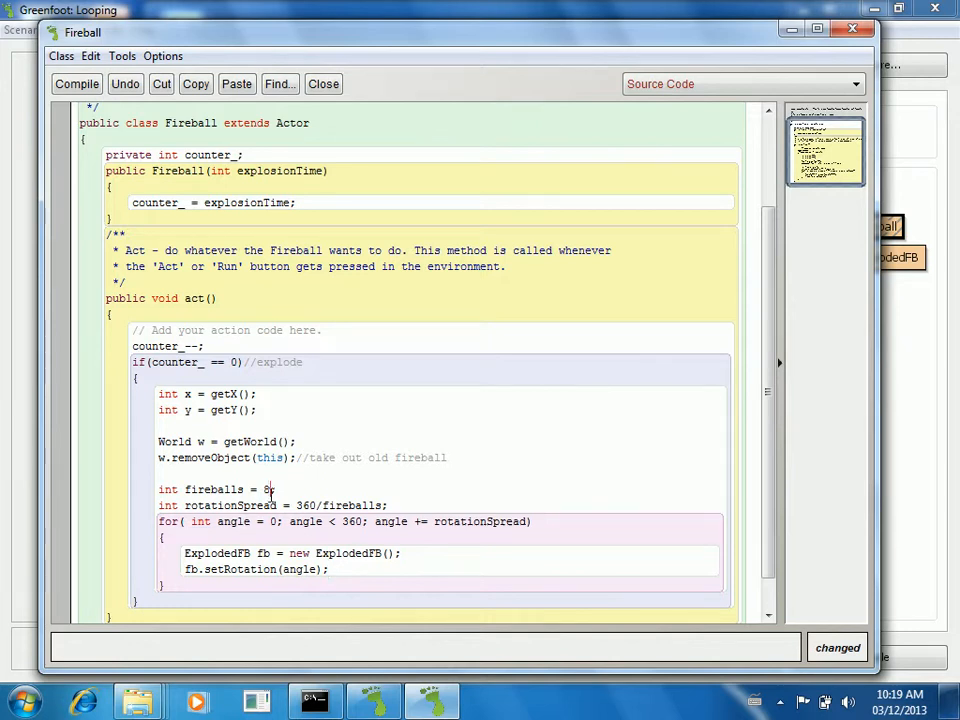
pyautogui.write('00')
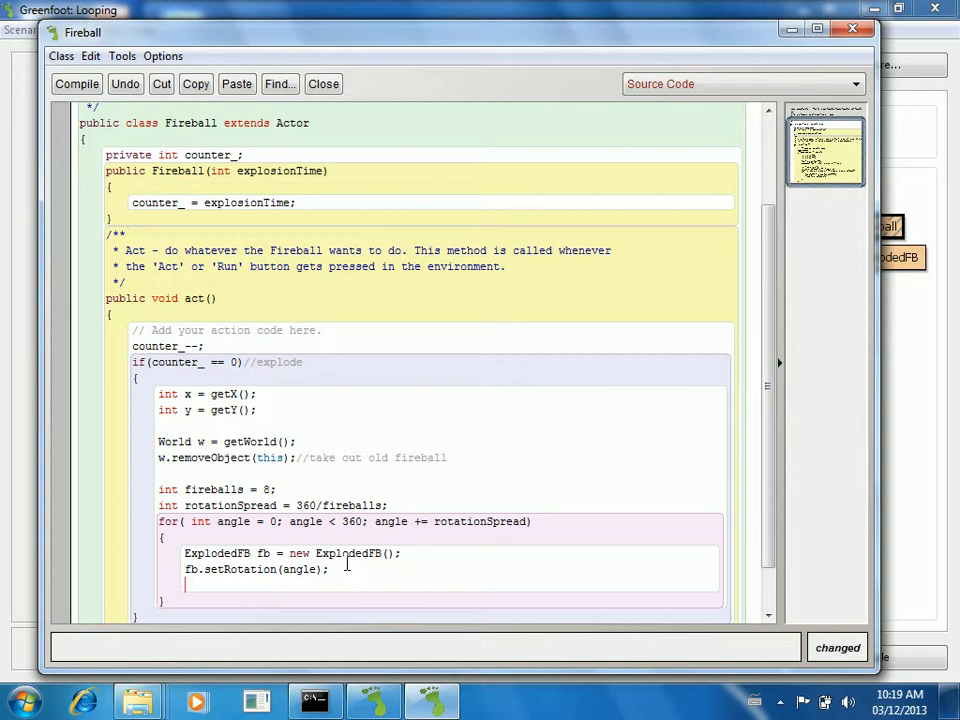
# Add the fireball to the world with w.addObject(fb,x,y);
pyautogui.write('w')
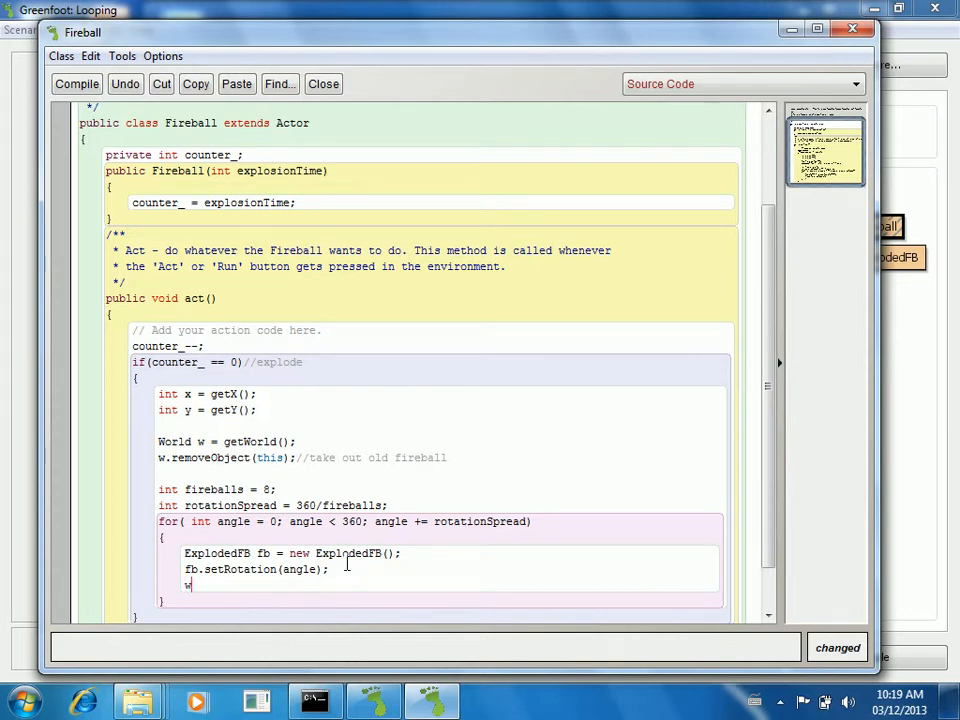
pyautogui.write('.addObject')
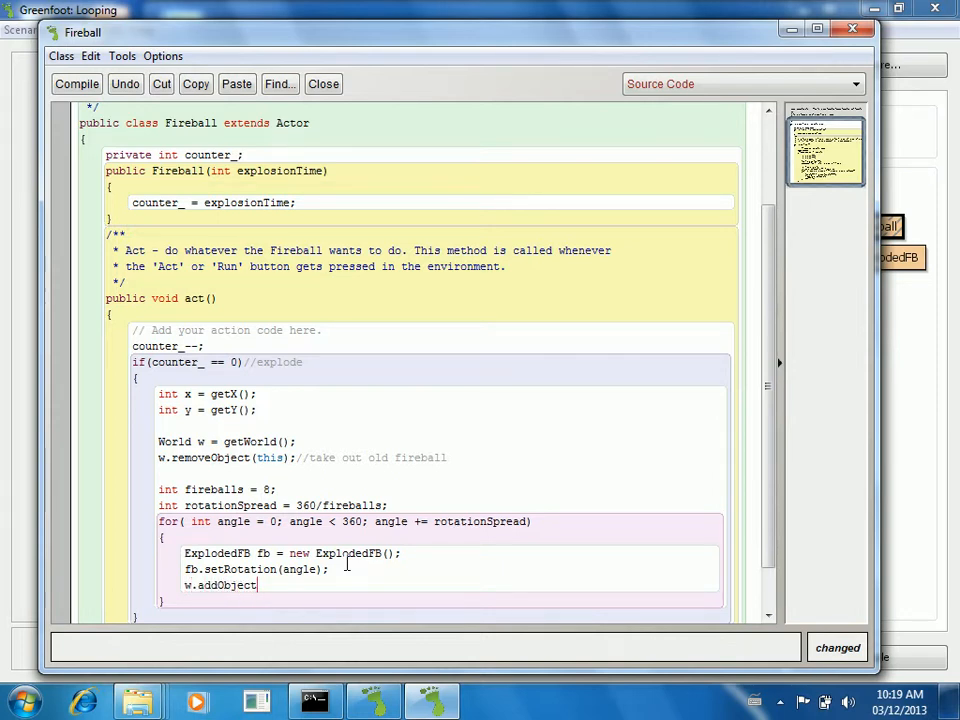
pyautogui.write('(fb')
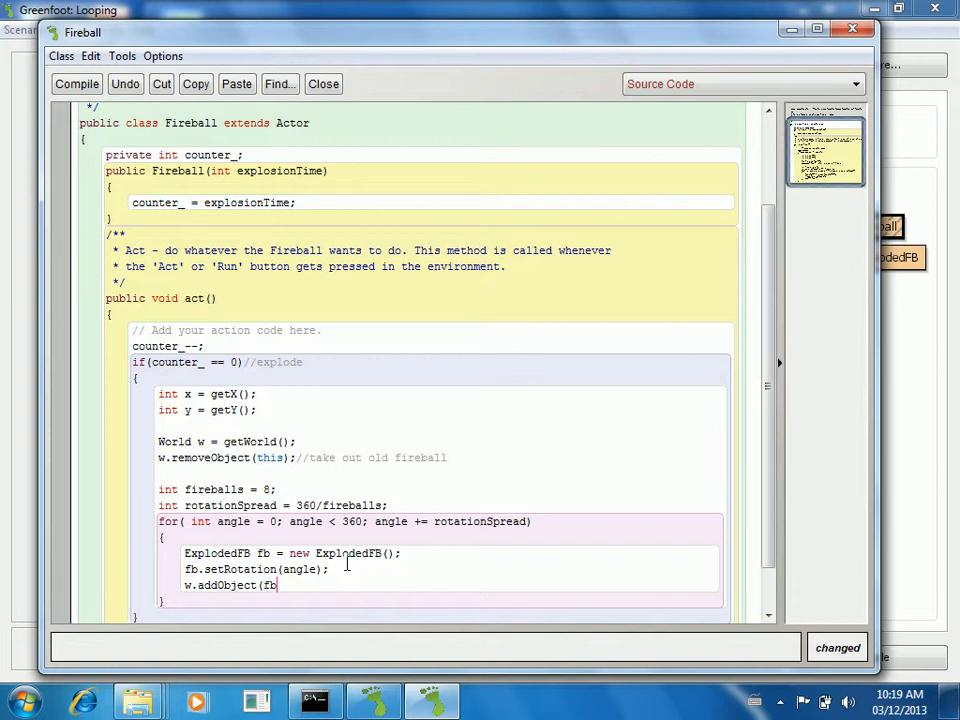
pyautogui.write(',x,y);')
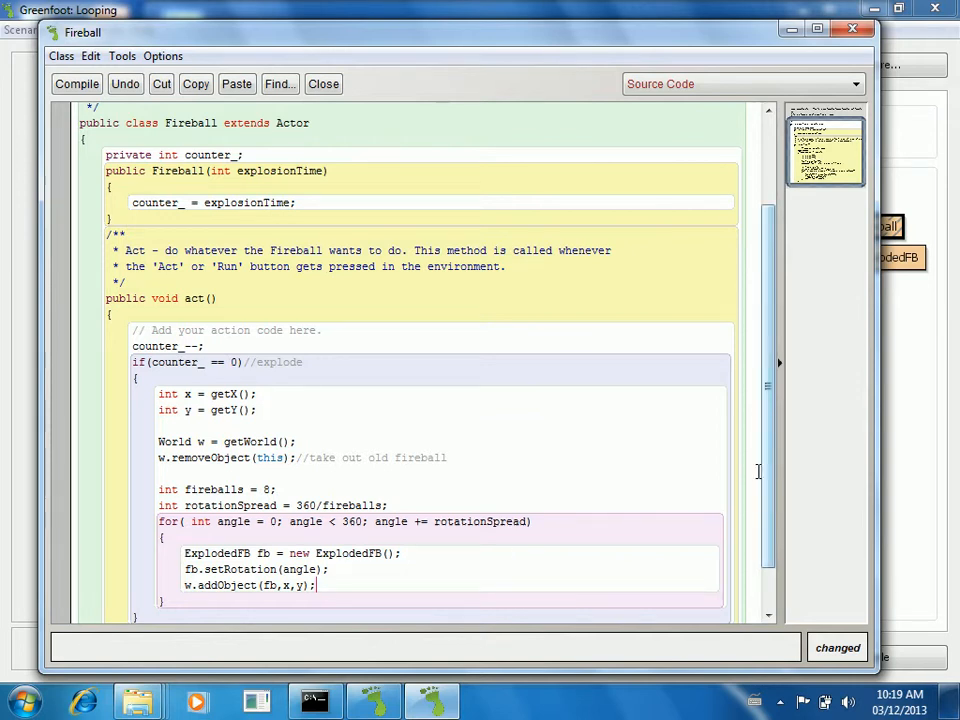
# Scroll down past the end of Fireball's act method to a fresh line
pyautogui.scroll(-3)
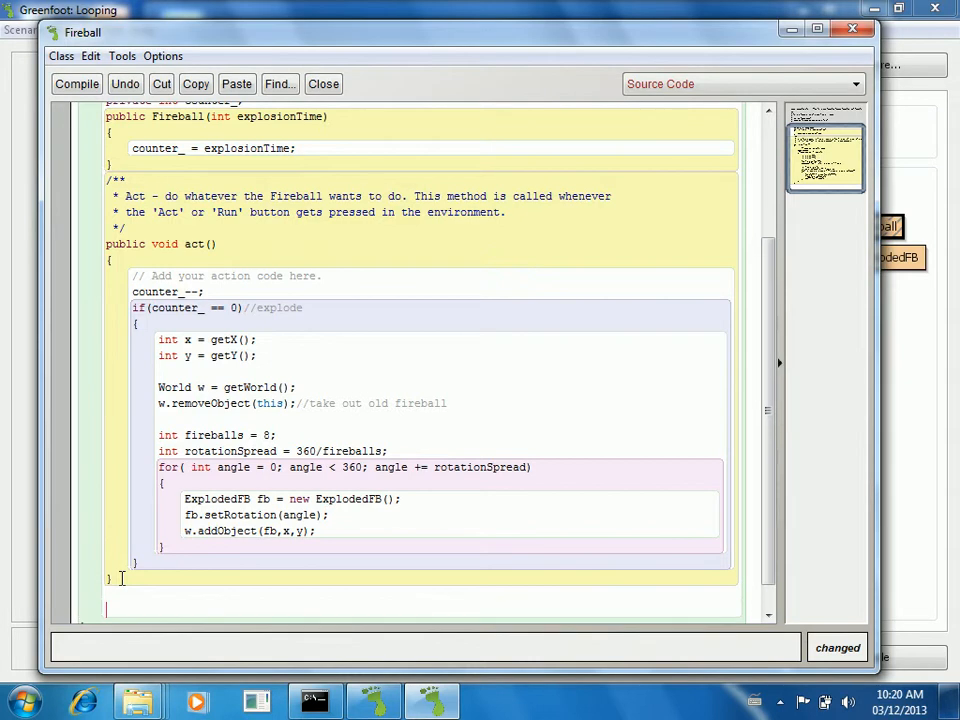
# Move the explosion code into a new public void explode() method and call explode() from act
pyautogui.write('public')
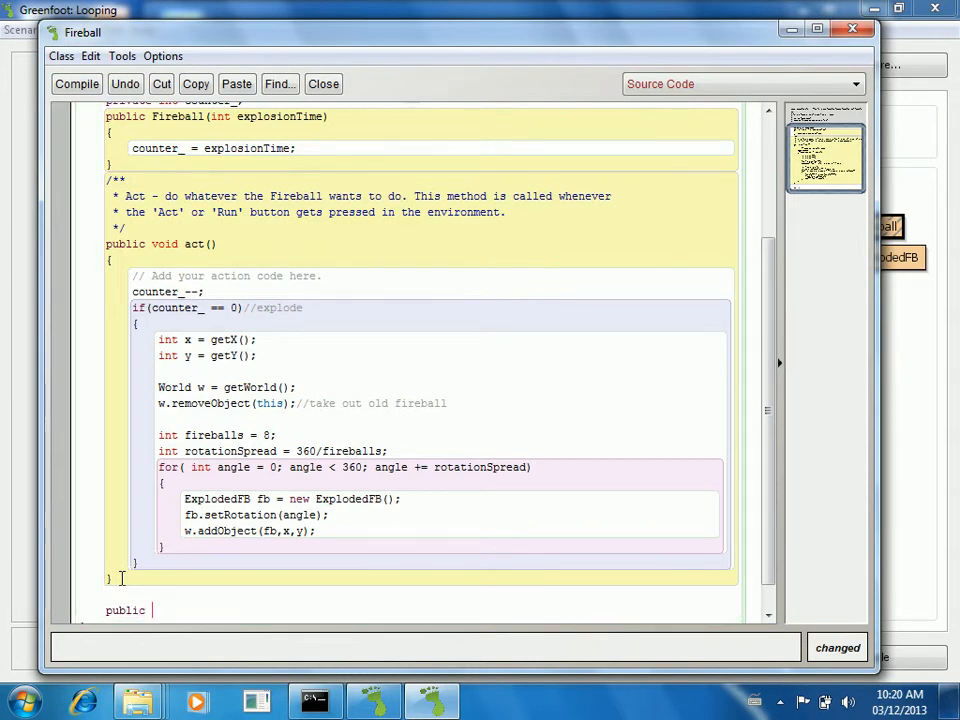
pyautogui.write('void explode(')
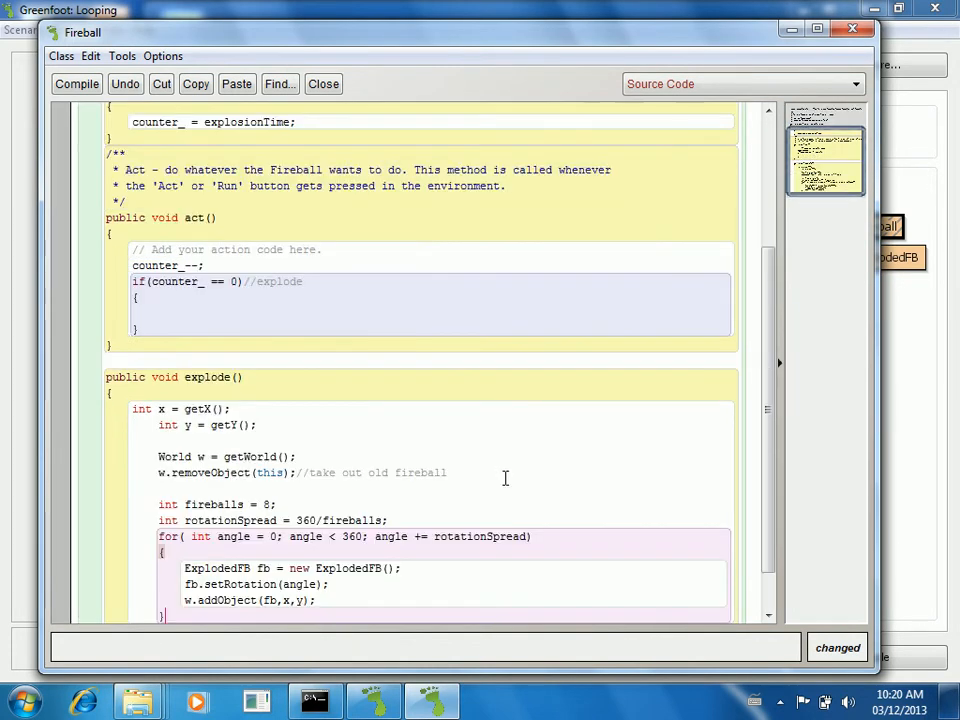
pyautogui.click(160, 424)
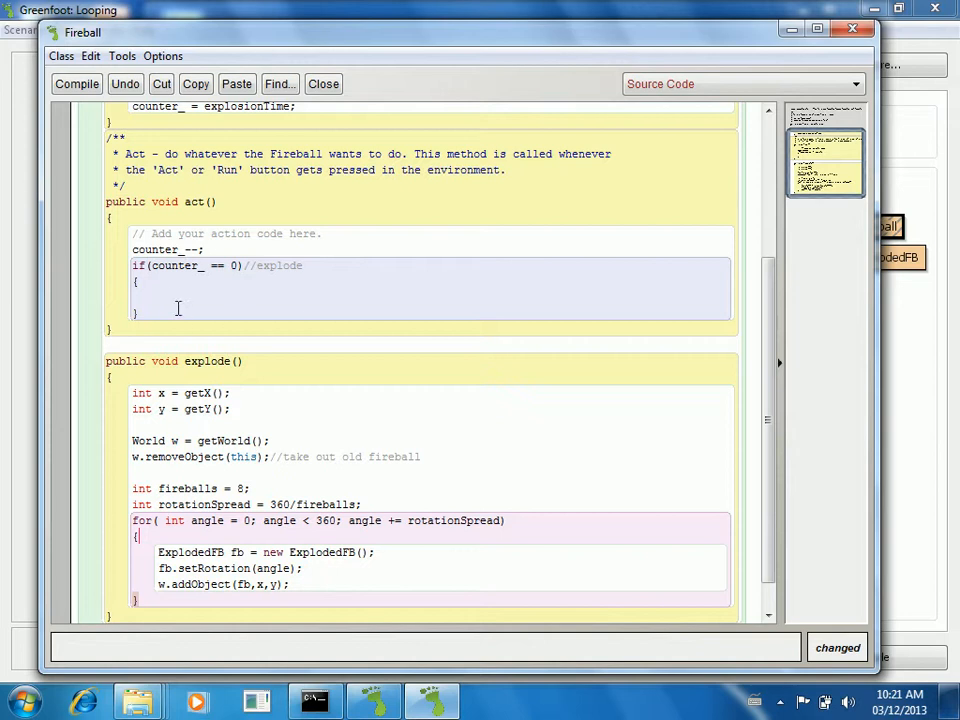
pyautogui.write('exp')
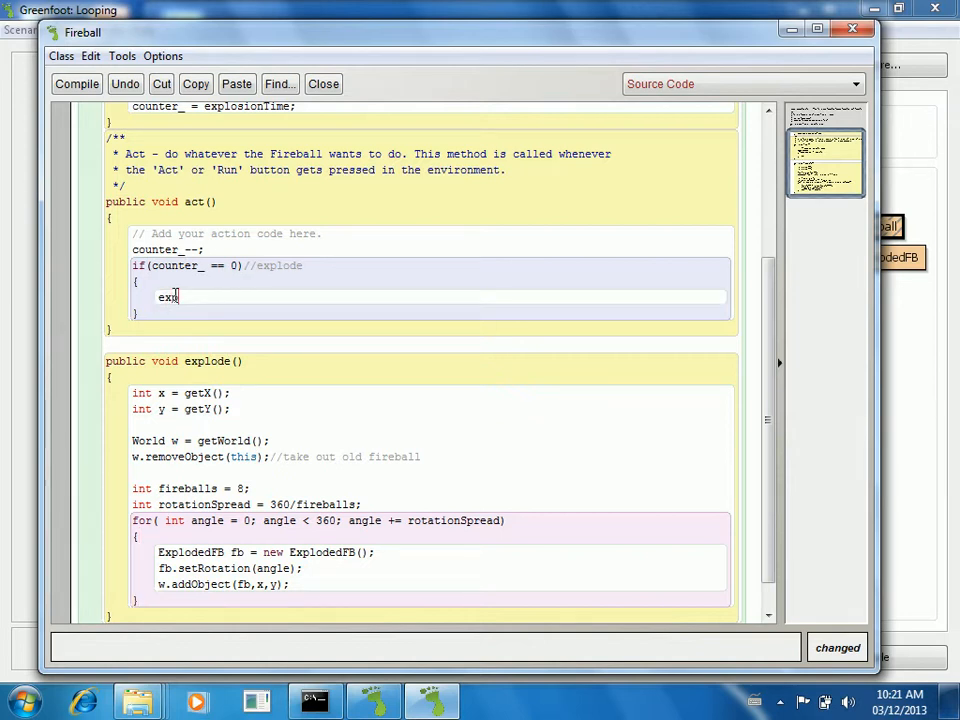
pyautogui.write('plode();')
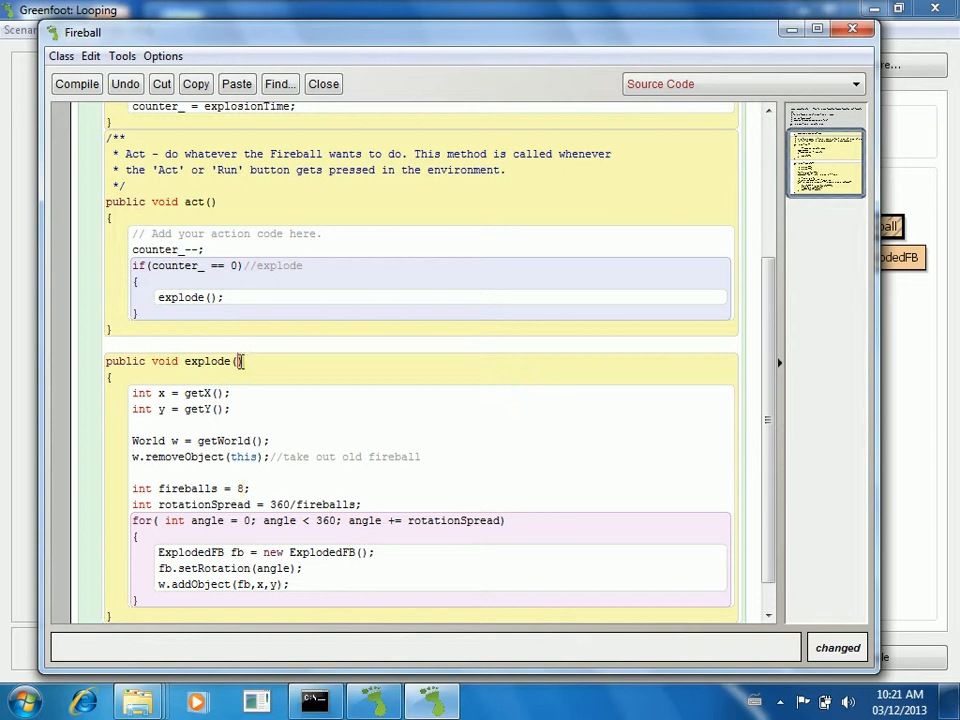
# Give explode an int fireballs parameter, call explode(8), and close the Fireball editor
pyautogui.write('int n')
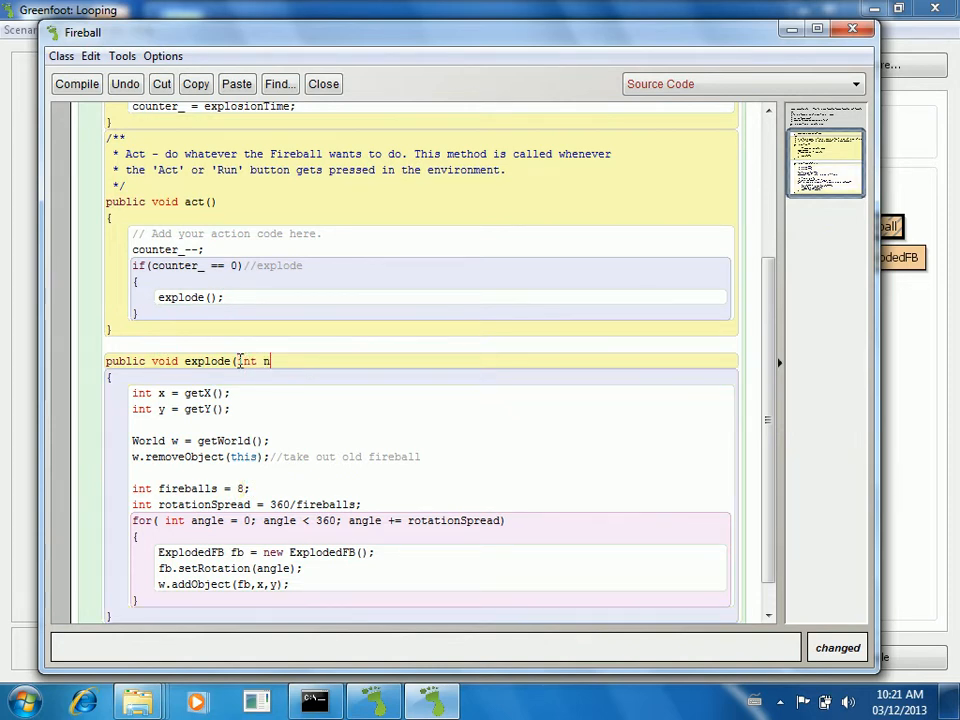
pyautogui.write('fireballs)')
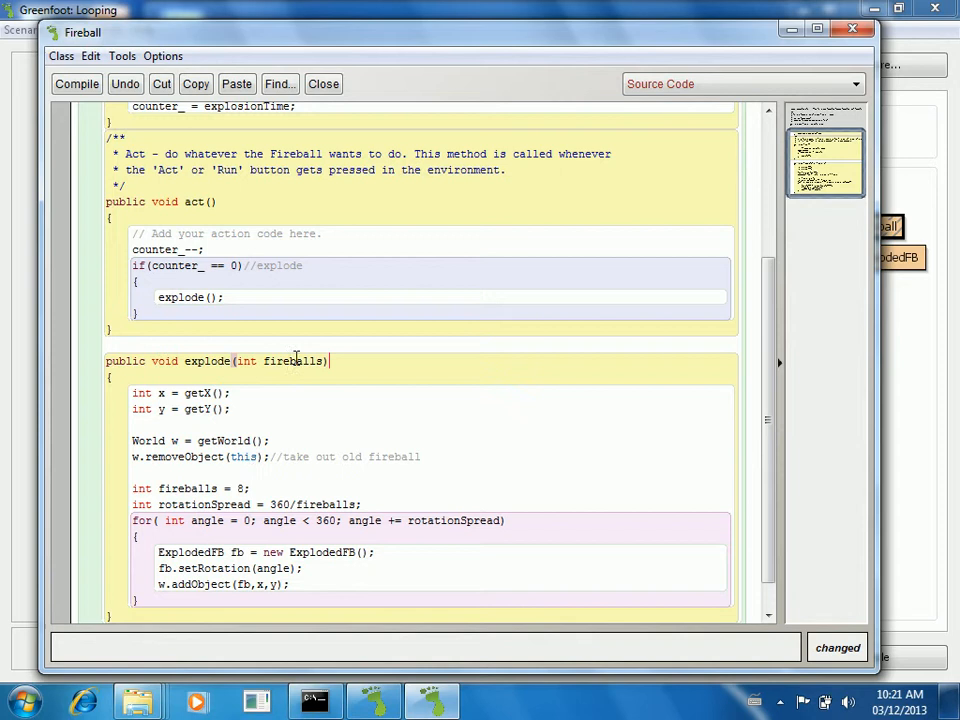
pyautogui.moveTo(133, 488)
pyautogui.write('8')
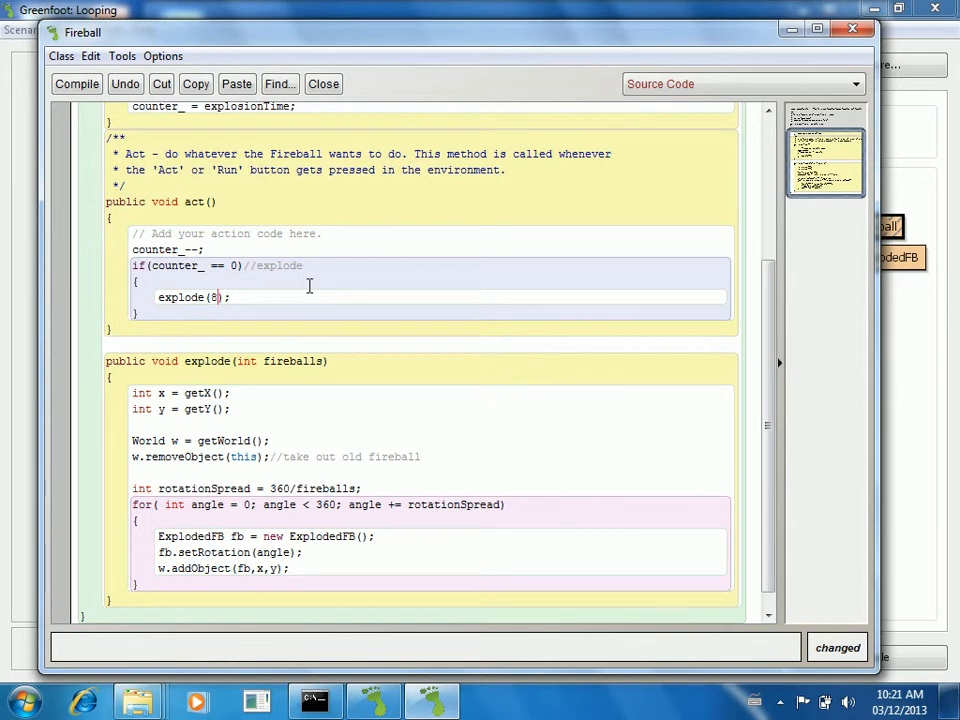
pyautogui.click(77, 84)
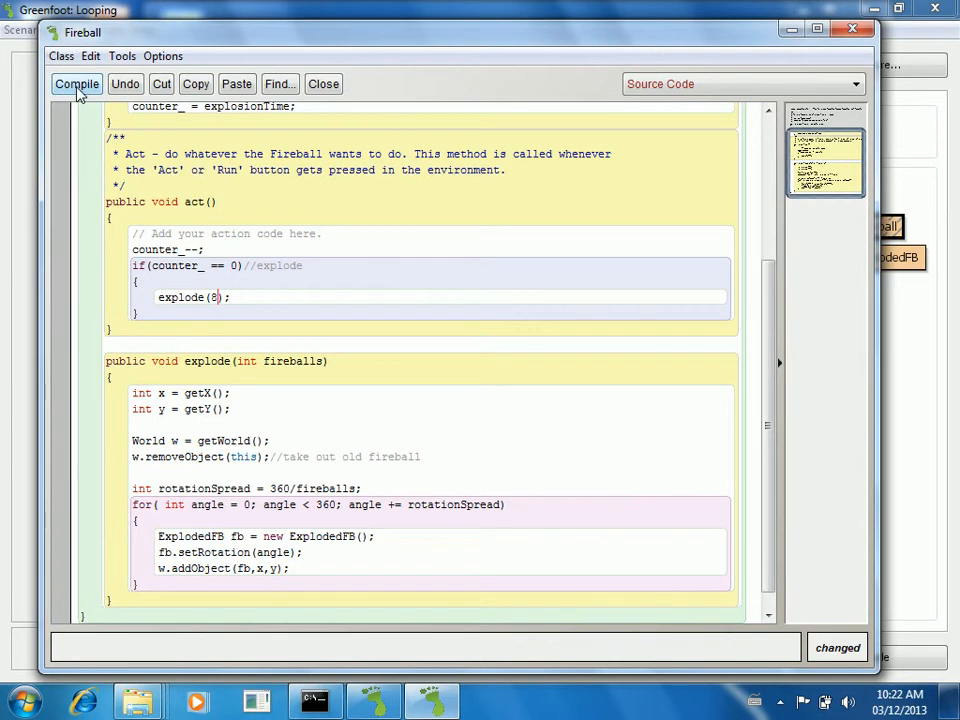
pyautogui.click(76, 83)
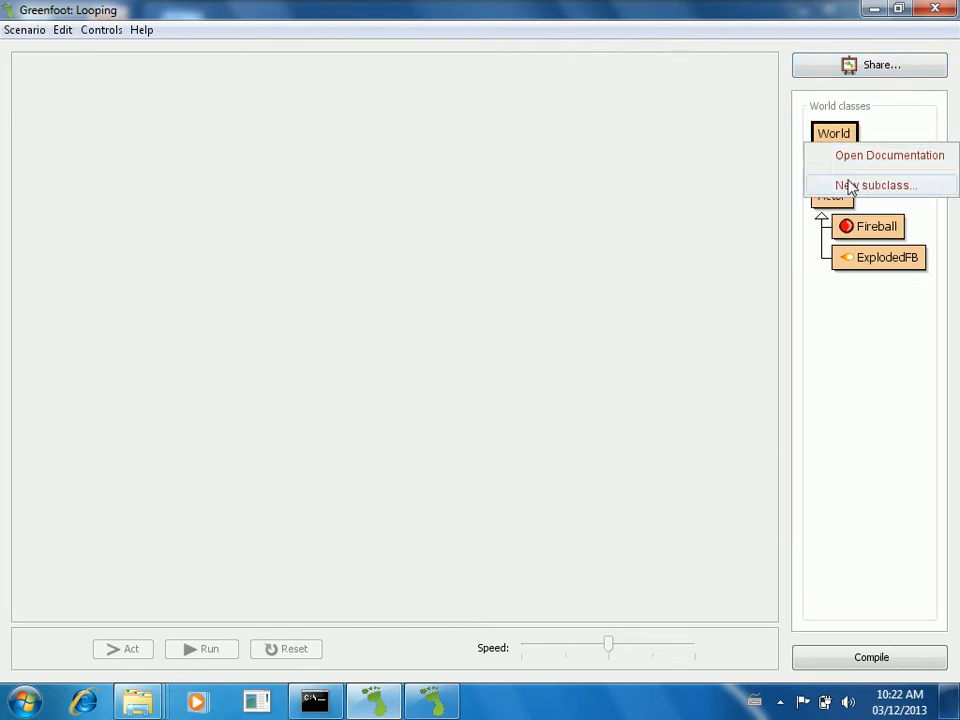
# Create a TestWorld subclass of World with the bluerock.jpg background and compile the scenario
pyautogui.click(877, 185)
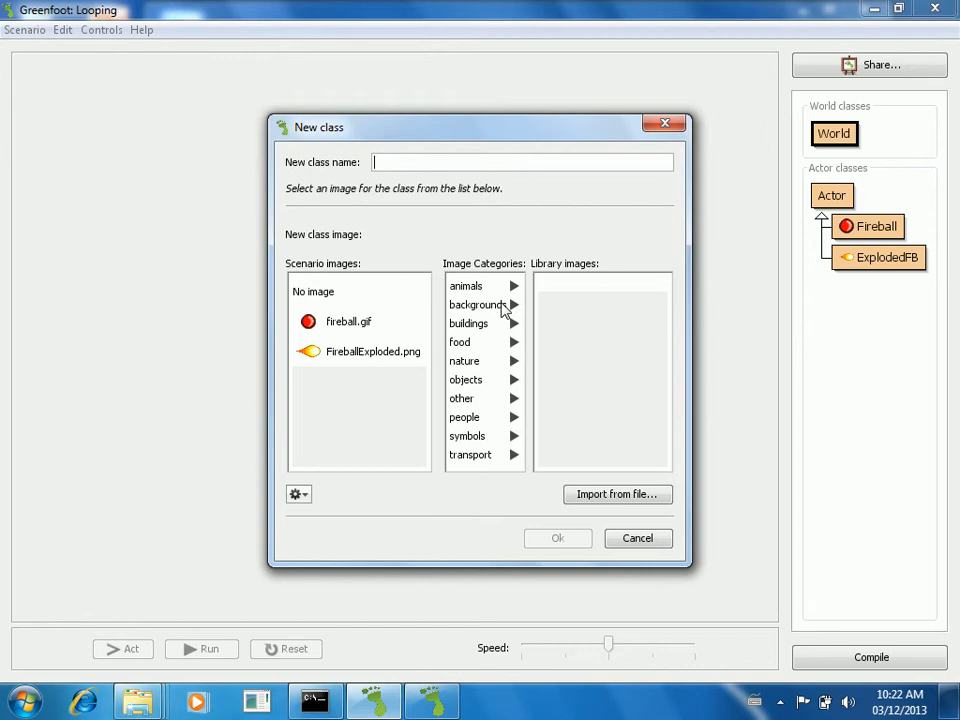
pyautogui.click(477, 305)
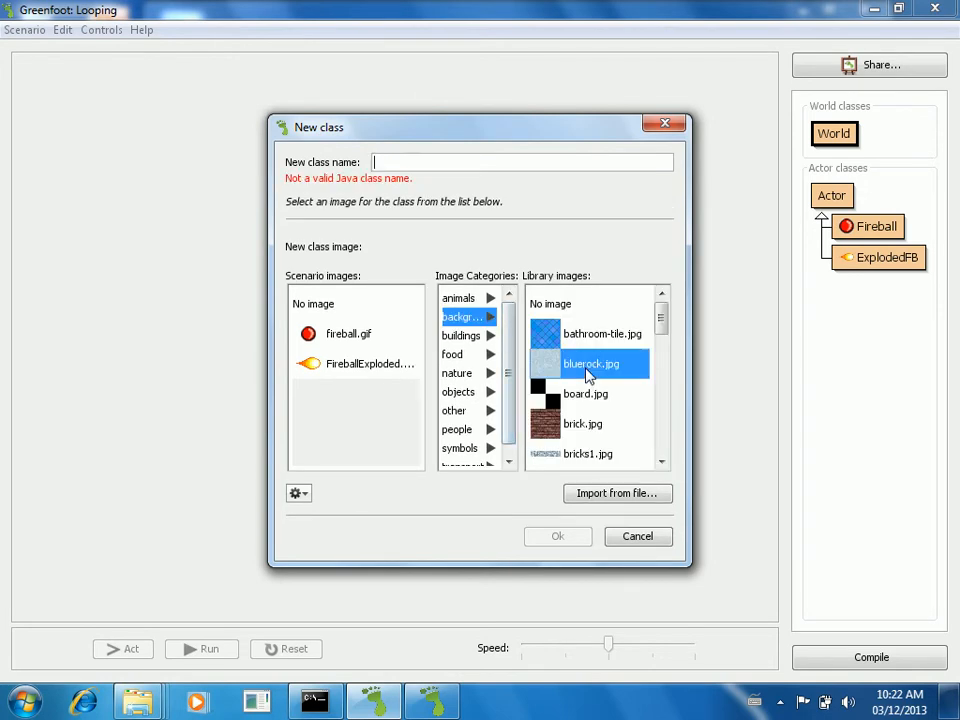
pyautogui.click(590, 363)
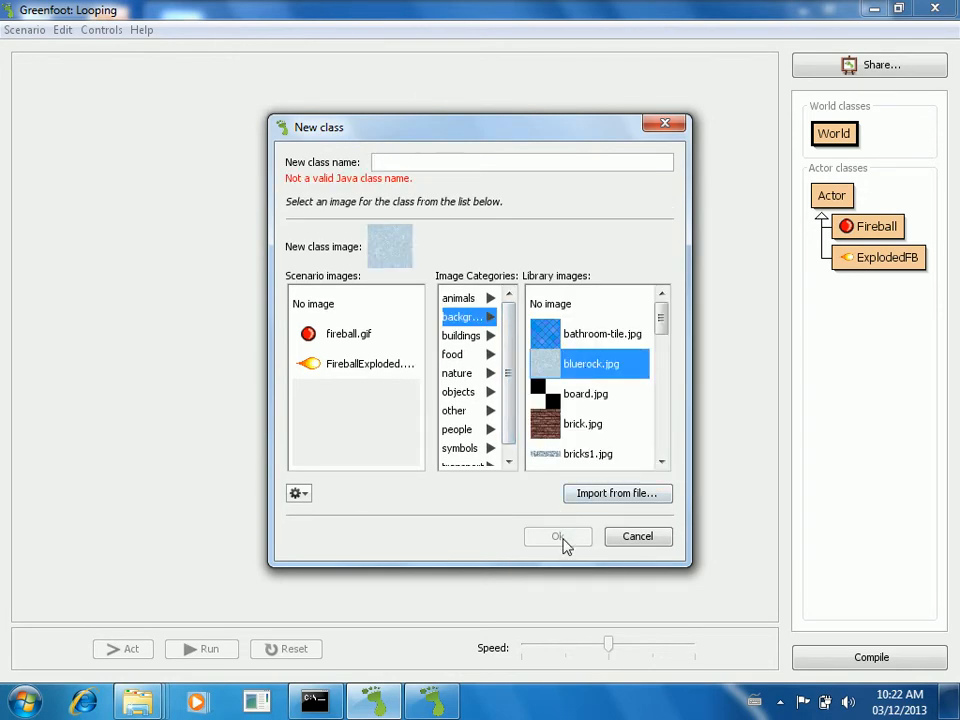
pyautogui.write('TestWor')
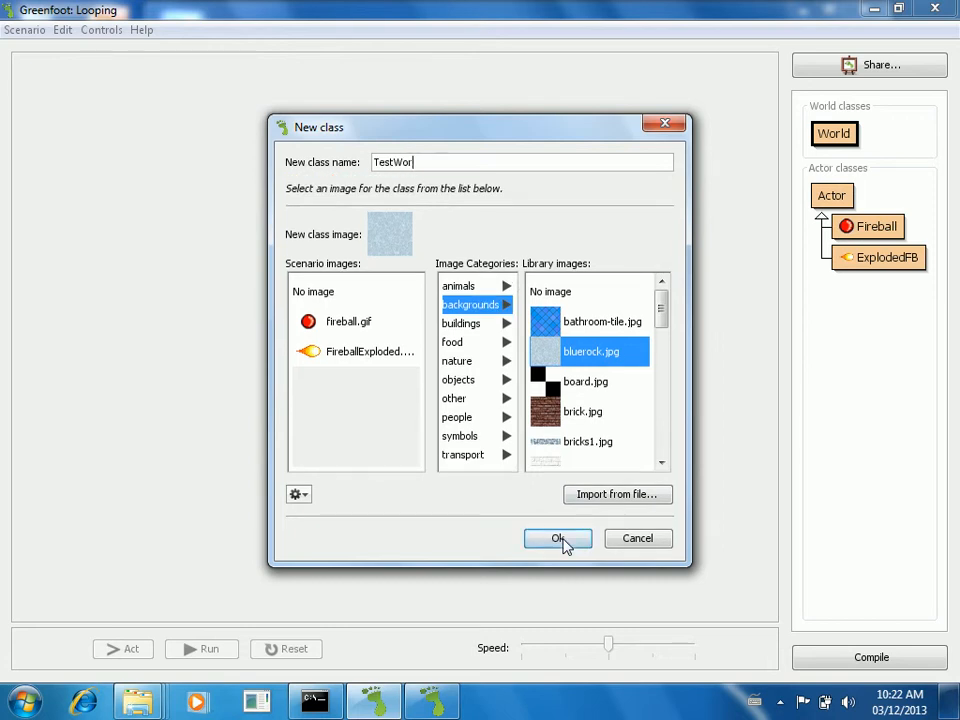
pyautogui.click(558, 538)
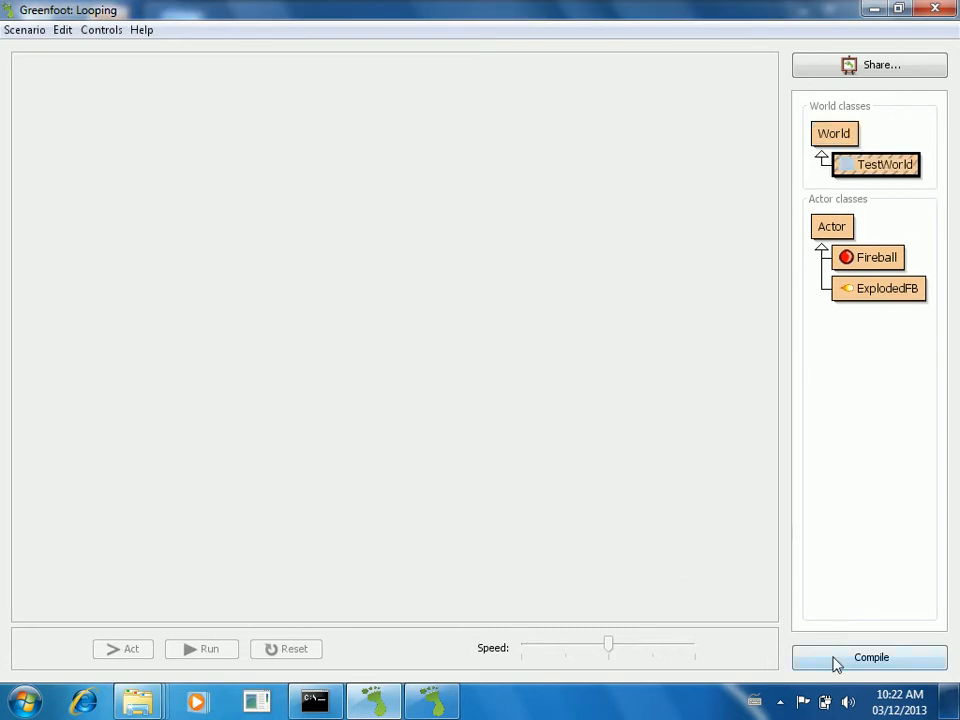
pyautogui.click(870, 657)
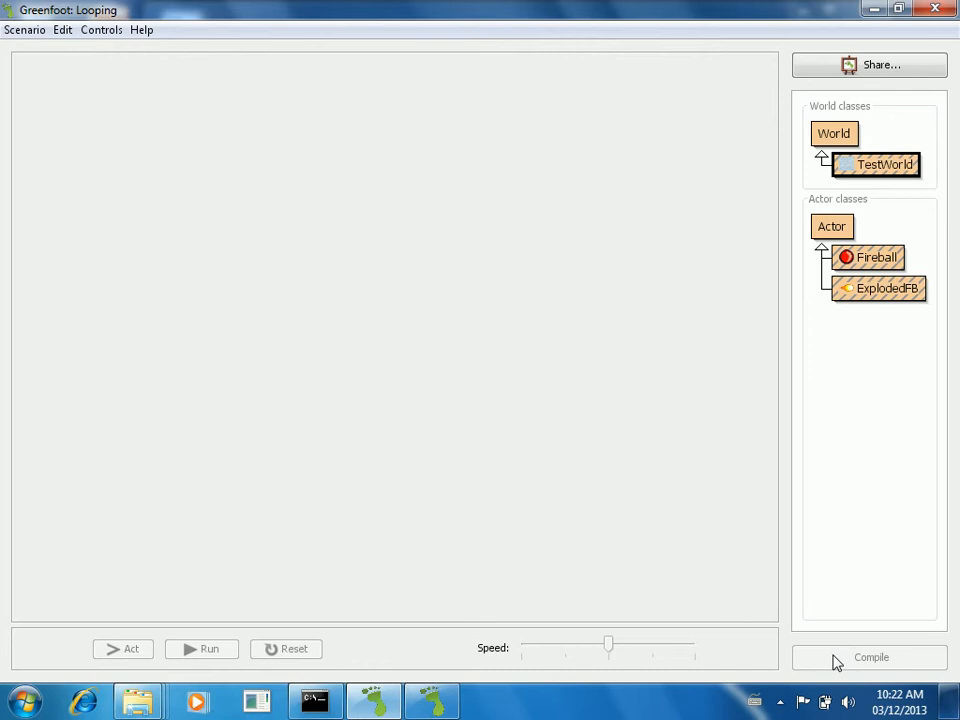
pyautogui.click(870, 657)
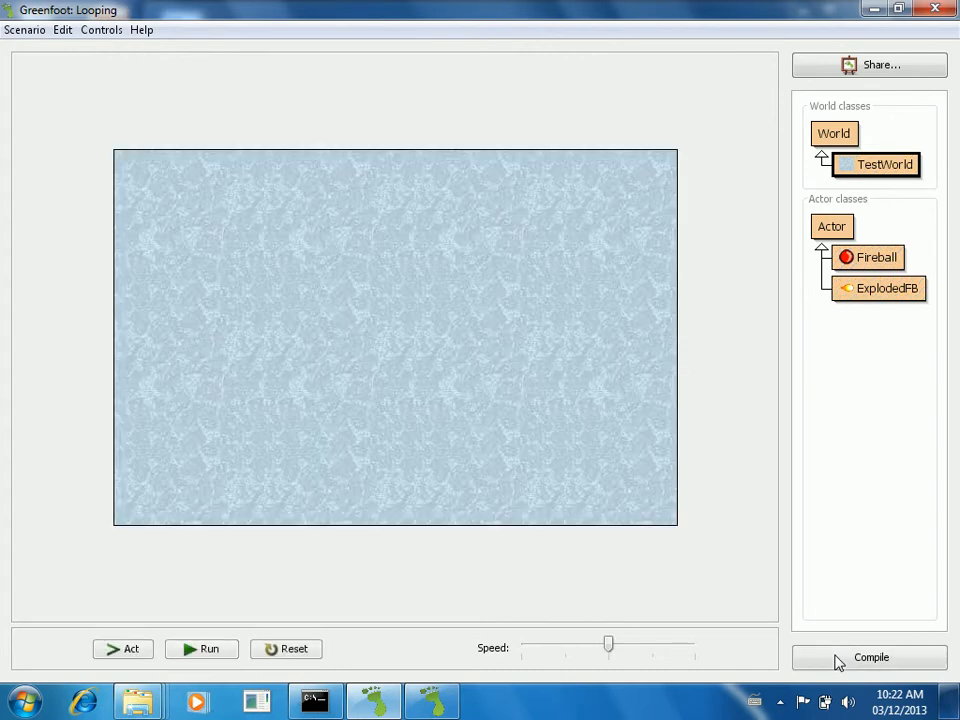
# Place a new Fireball with explosion time 30 at the centre of the world
pyautogui.click(868, 257)
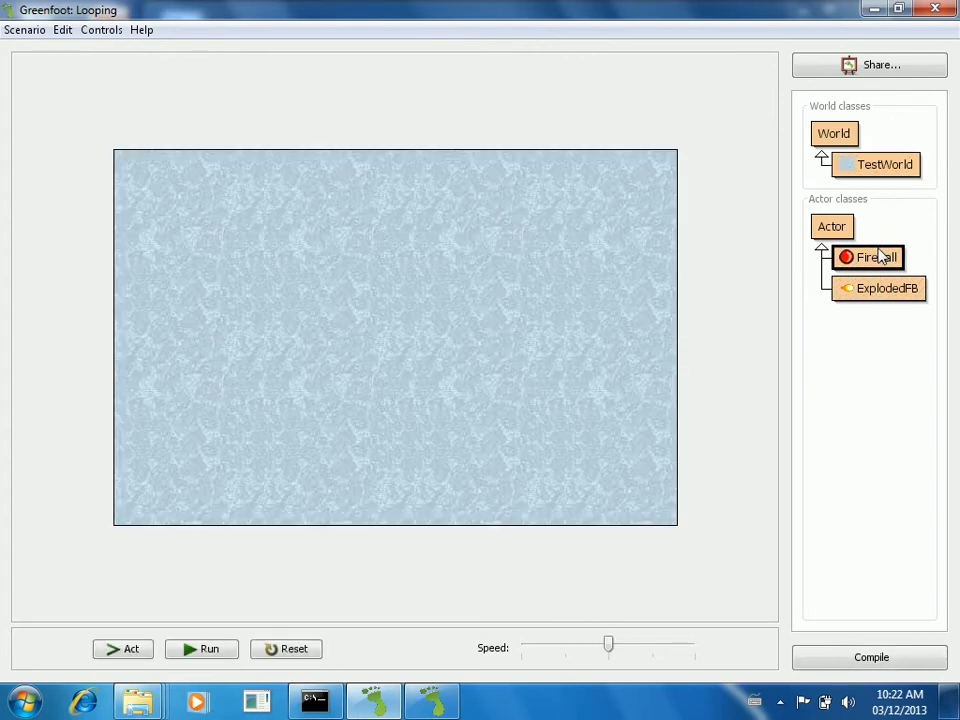
pyautogui.moveTo(375, 330)
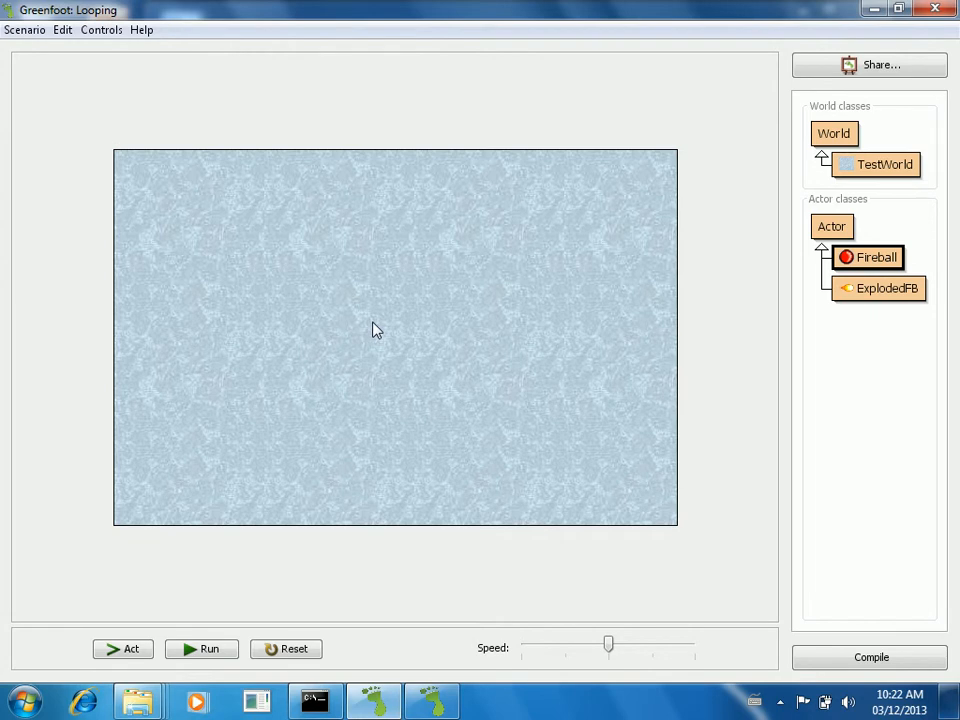
pyautogui.rightClick(867, 257)
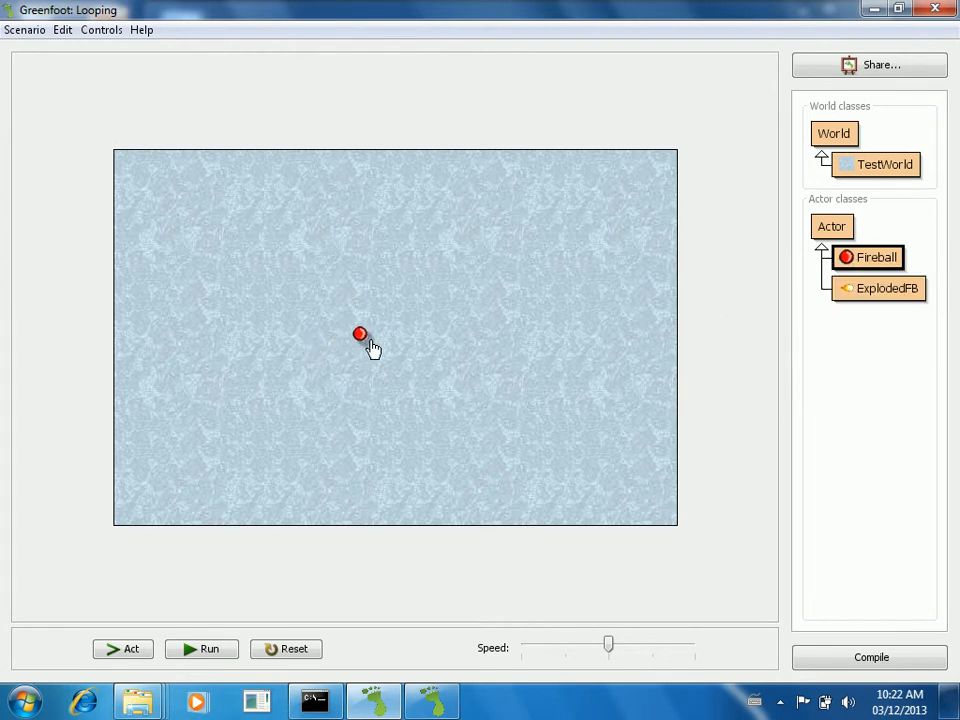
pyautogui.click(866, 257)
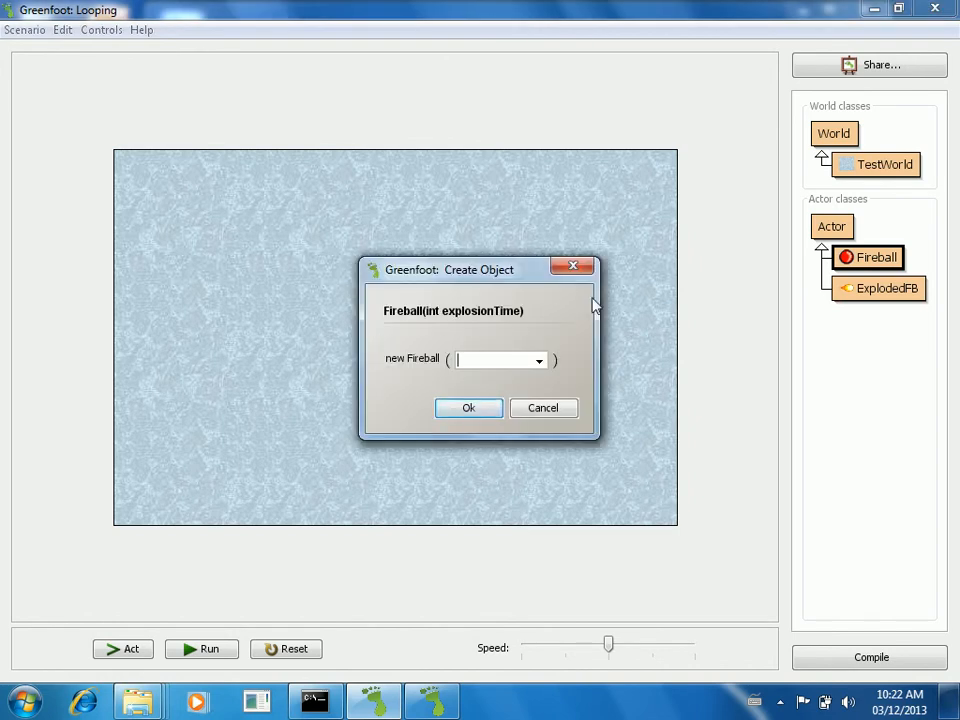
pyautogui.write('30')
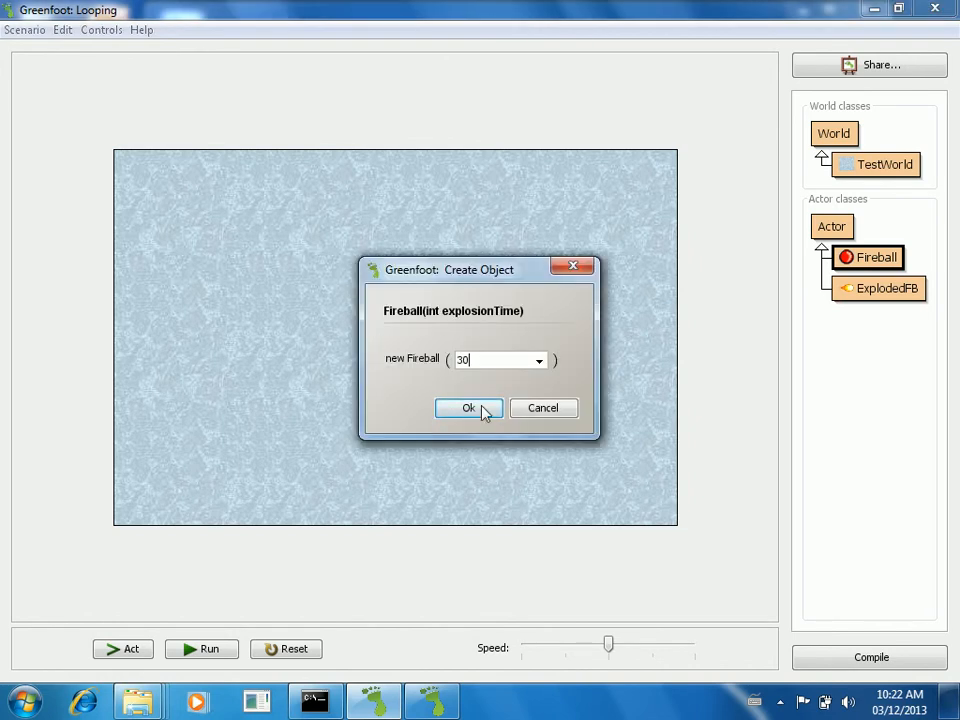
pyautogui.click(468, 408)
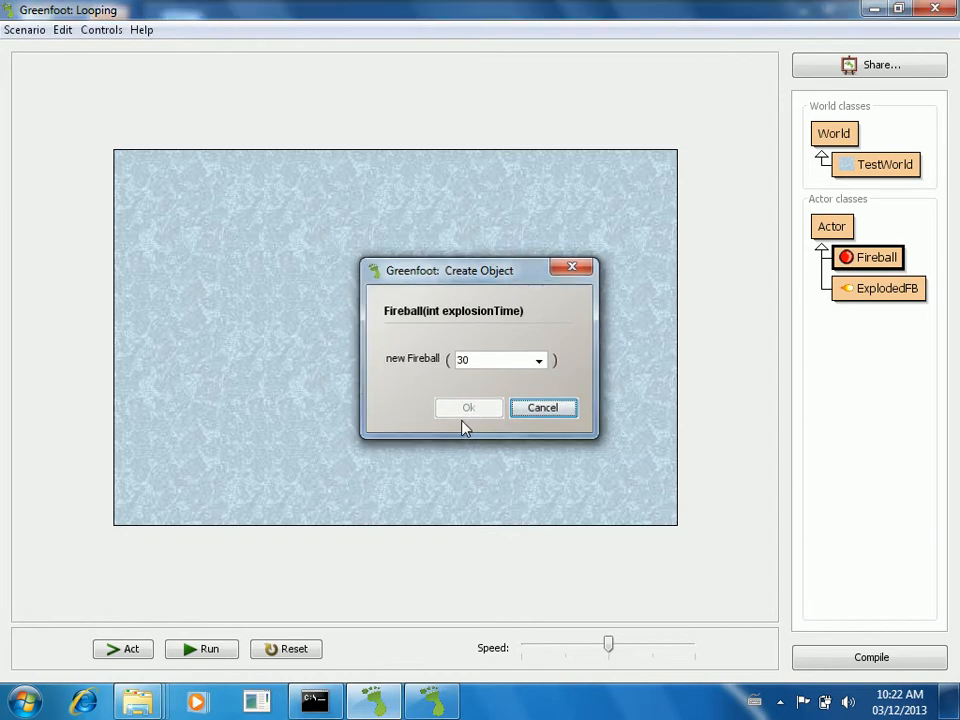
pyautogui.click(468, 407)
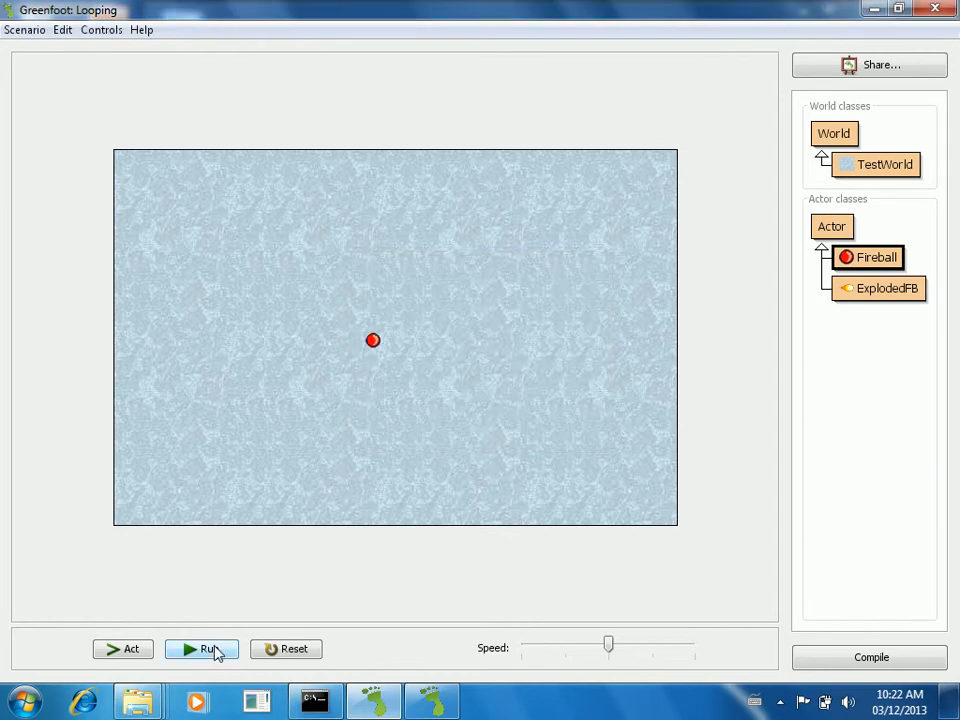
# Run the simulation until the fireball bursts into eight flames, then pause
pyautogui.click(202, 648)
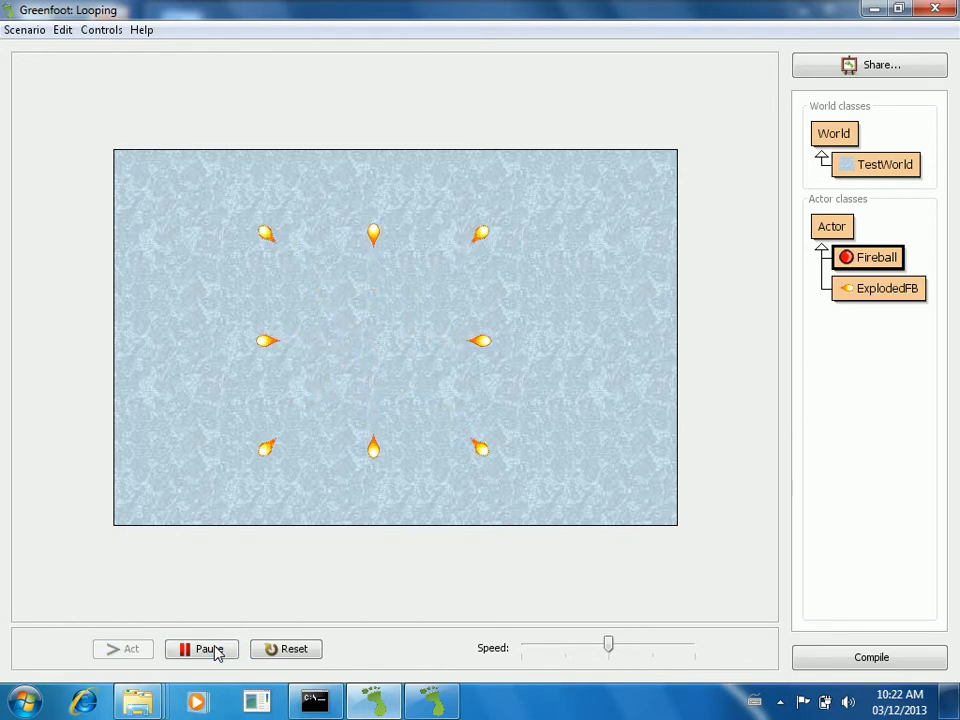
pyautogui.click(201, 648)
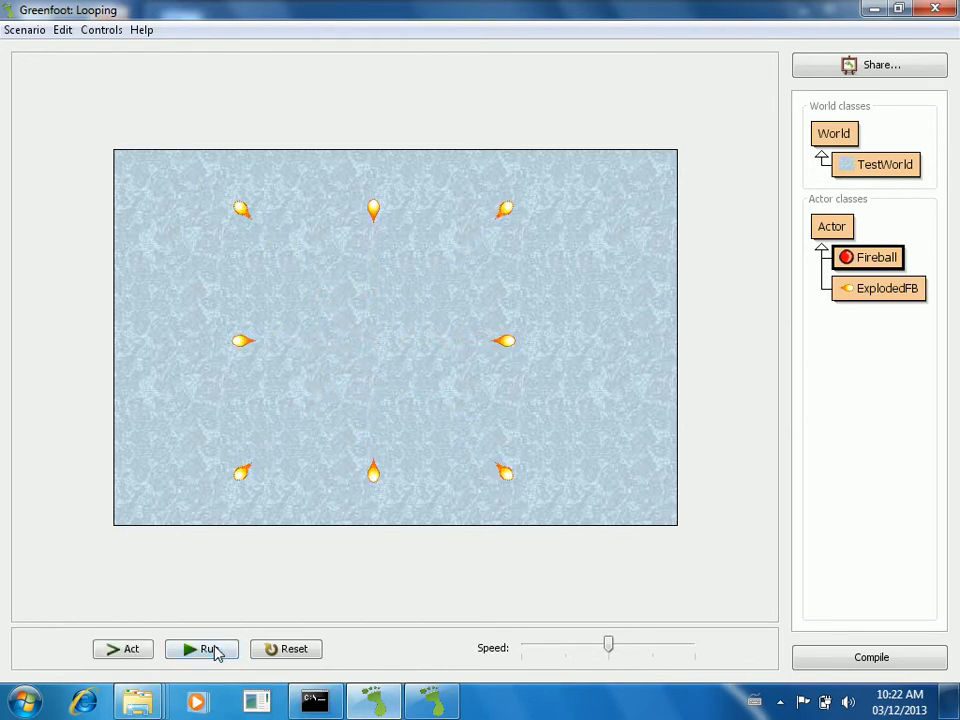
pyautogui.click(201, 649)
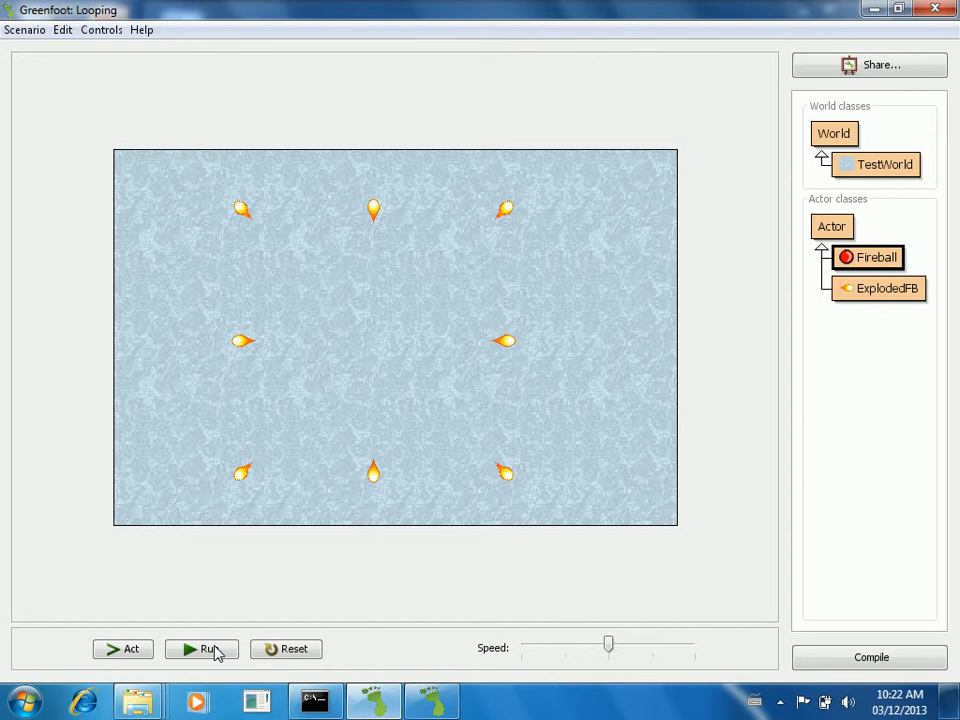
pyautogui.rightClick(867, 257)
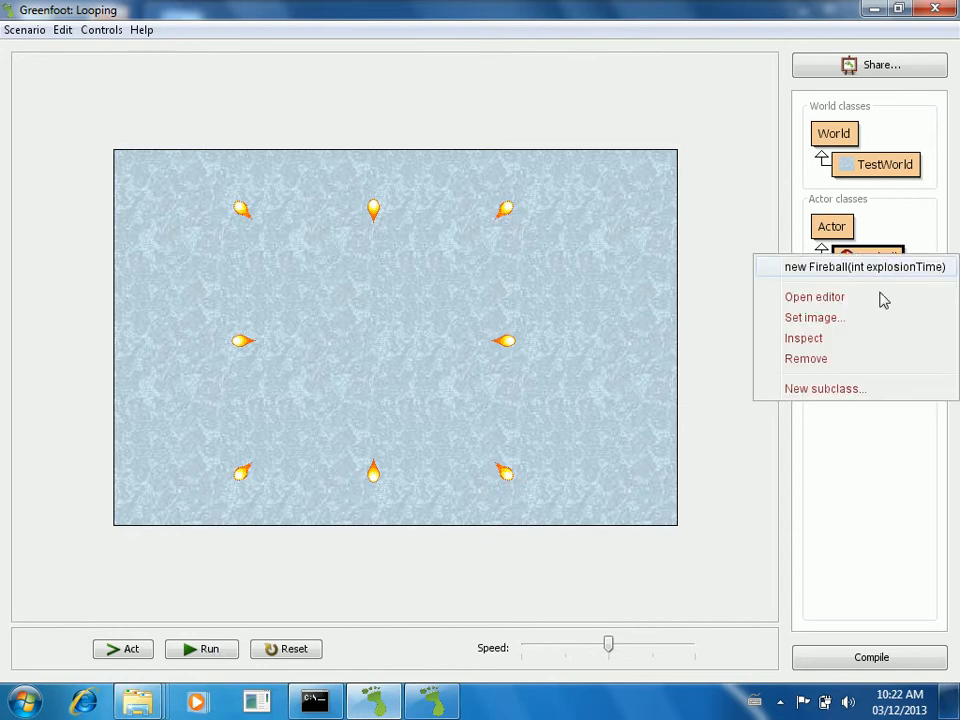
# Change act's call to explode(100) in the Fireball editor and recompile
pyautogui.click(815, 296)
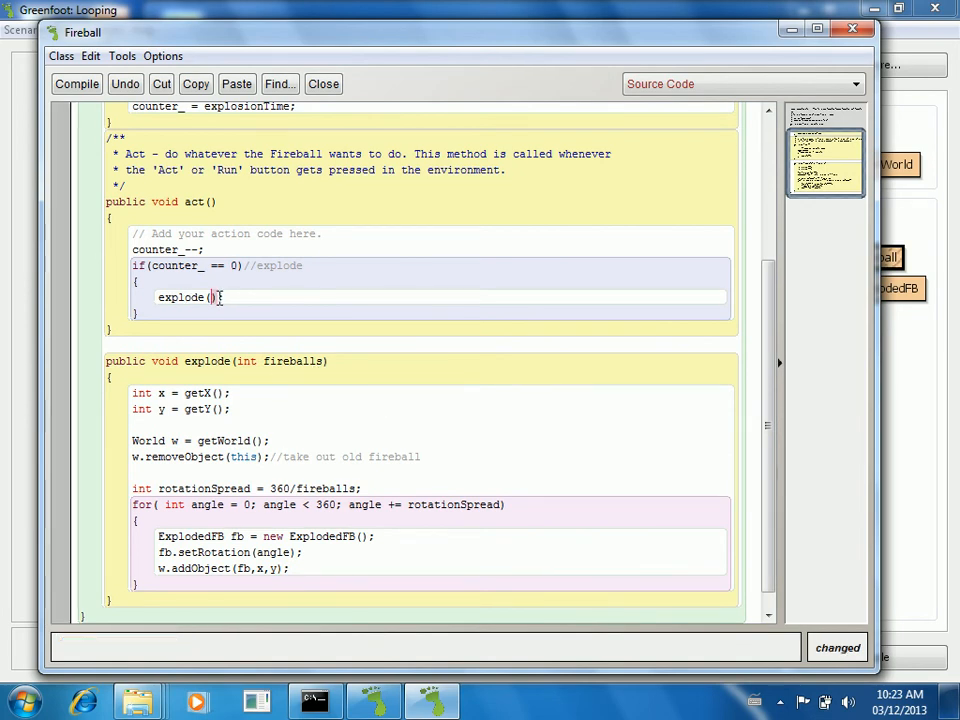
pyautogui.write('100')
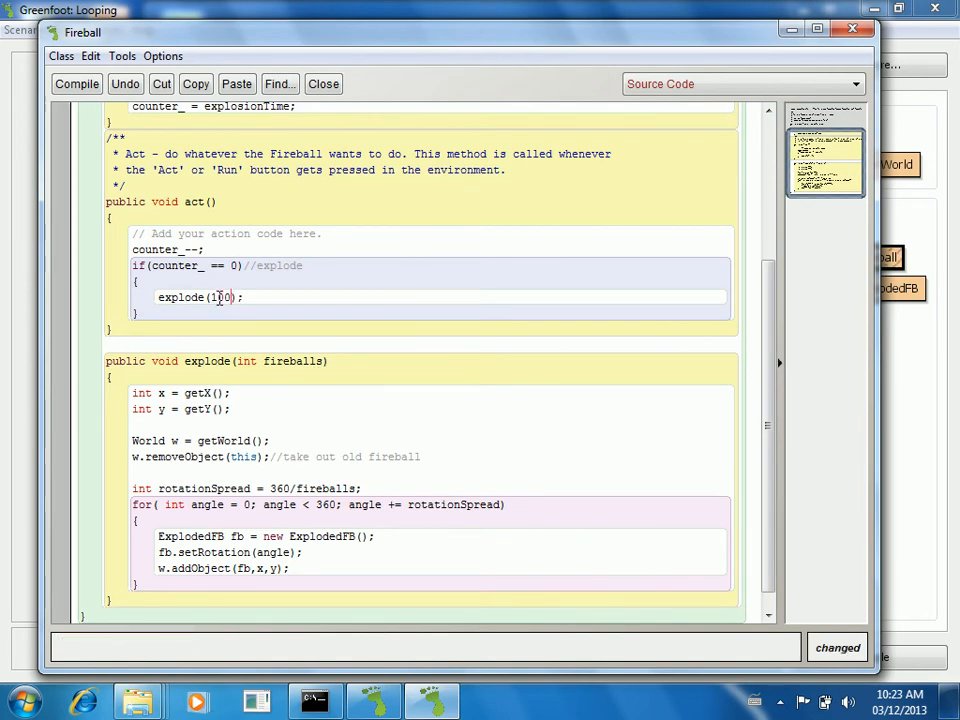
pyautogui.click(77, 83)
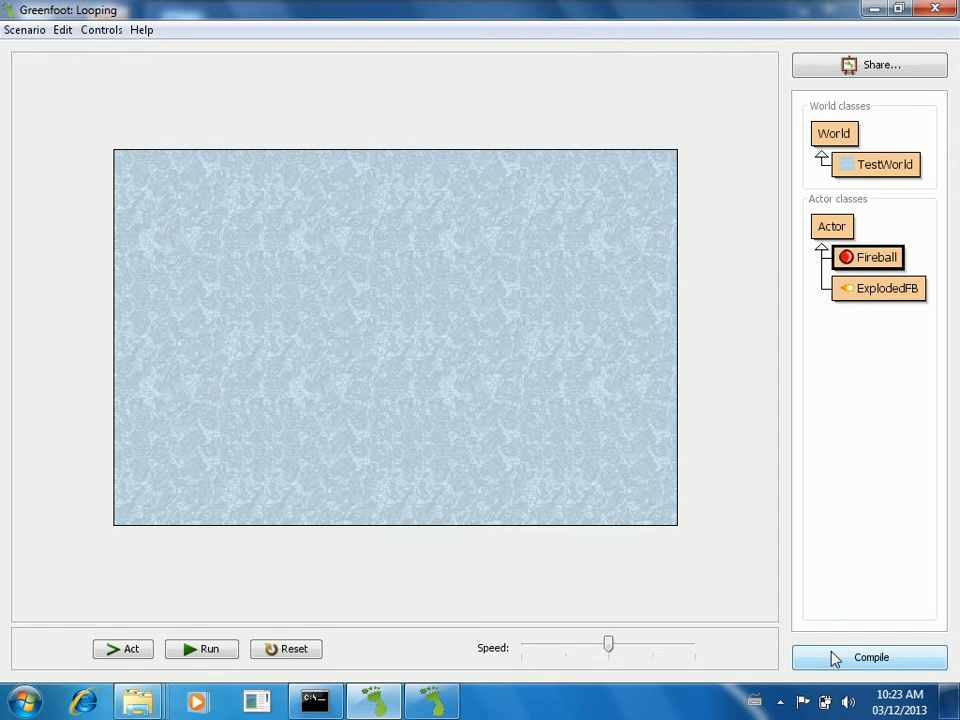
pyautogui.click(869, 657)
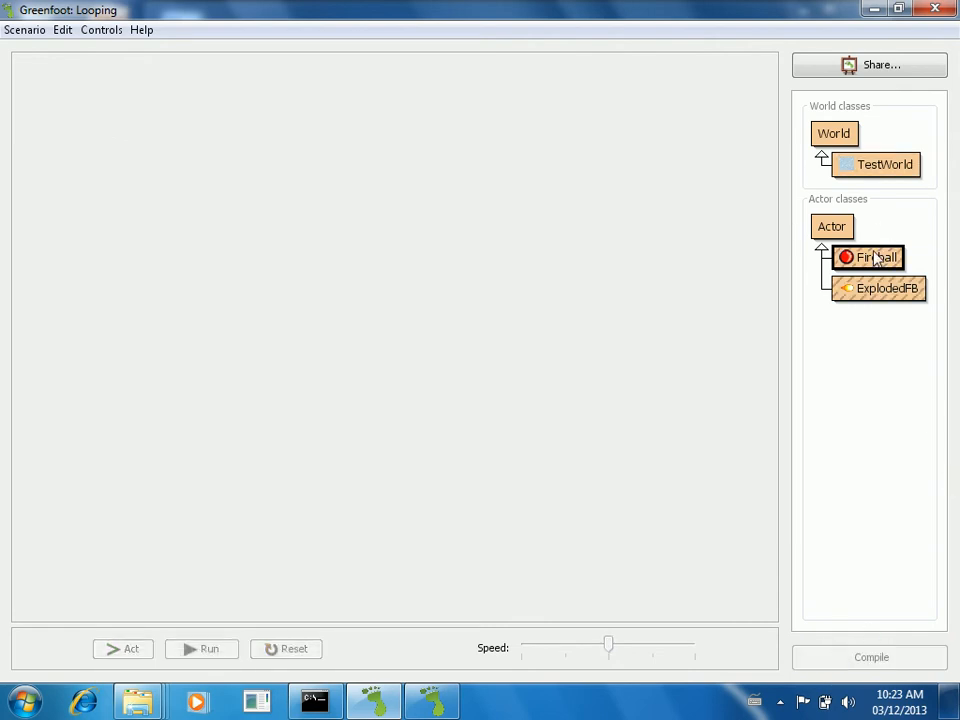
pyautogui.click(871, 657)
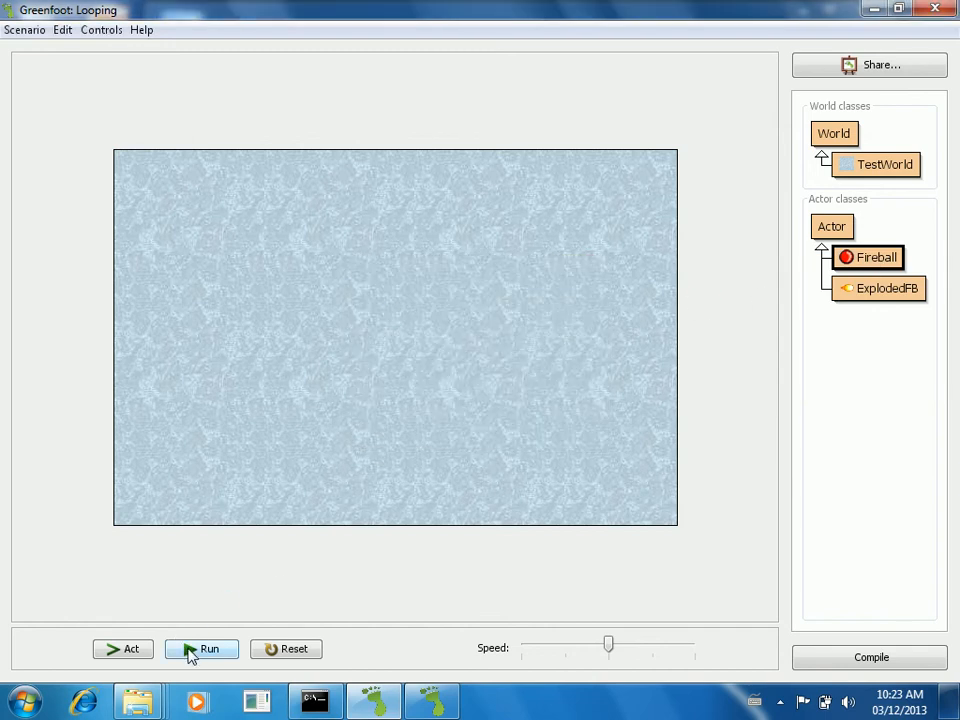
# Run the 100-fireball explosion and pause once the pieces have cleared
pyautogui.click(201, 648)
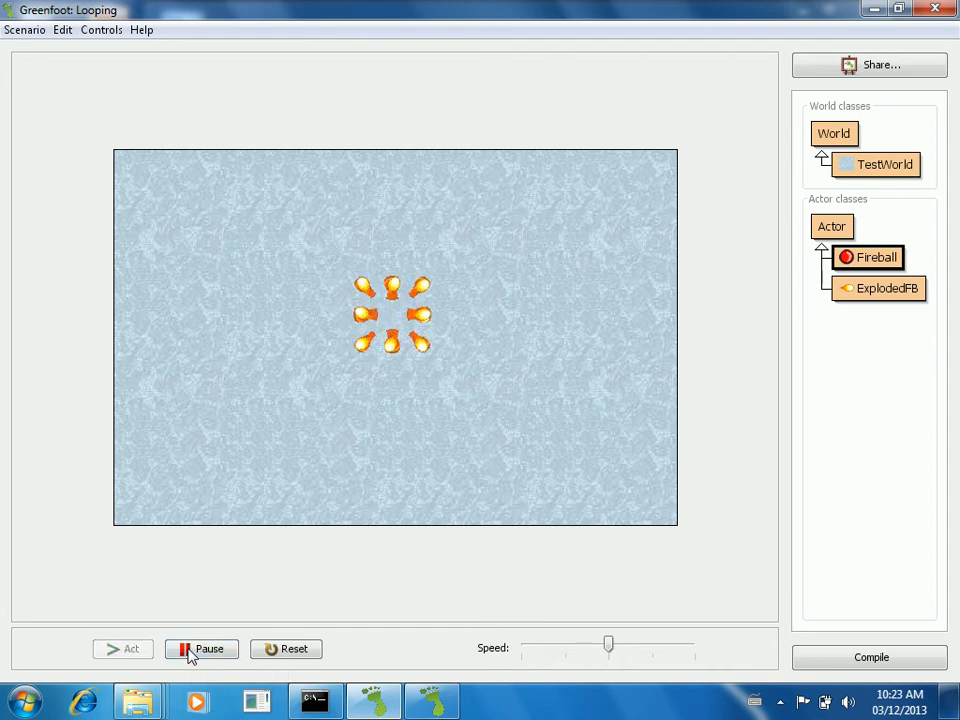
pyautogui.click(201, 648)
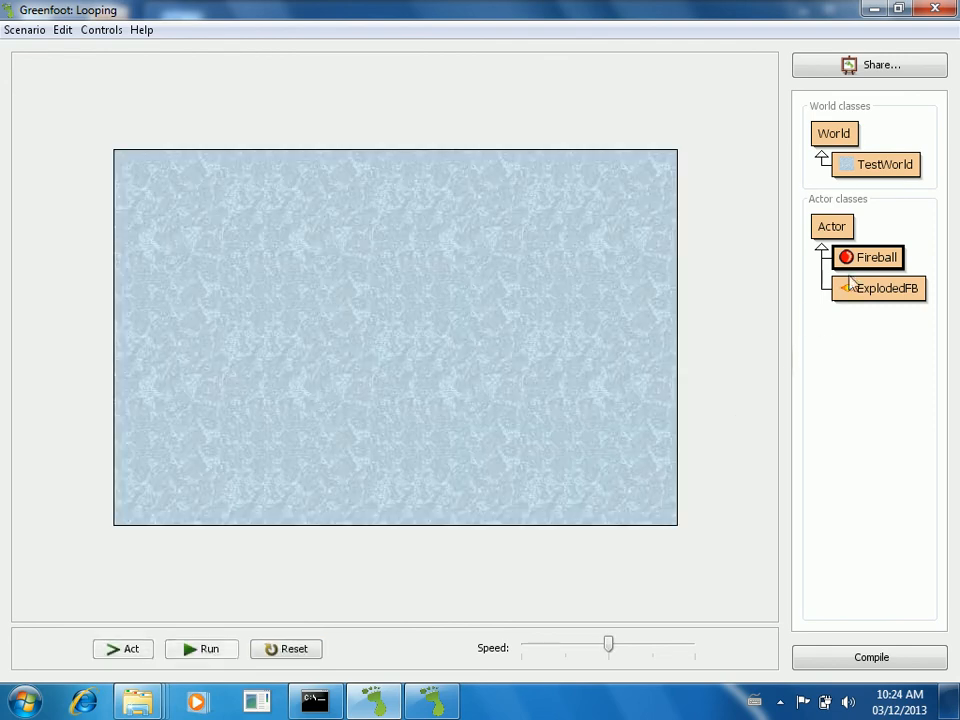
# Change the call to explode(6), test a new Fireball(10), then pause and reset the world
pyautogui.doubleClick(867, 257)
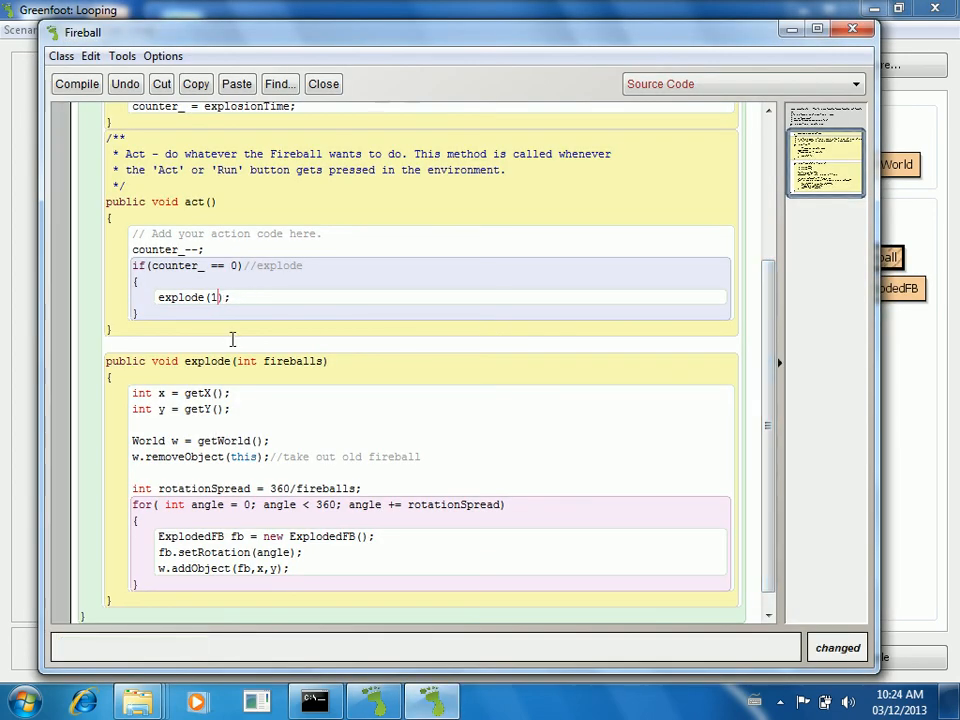
pyautogui.write('6')
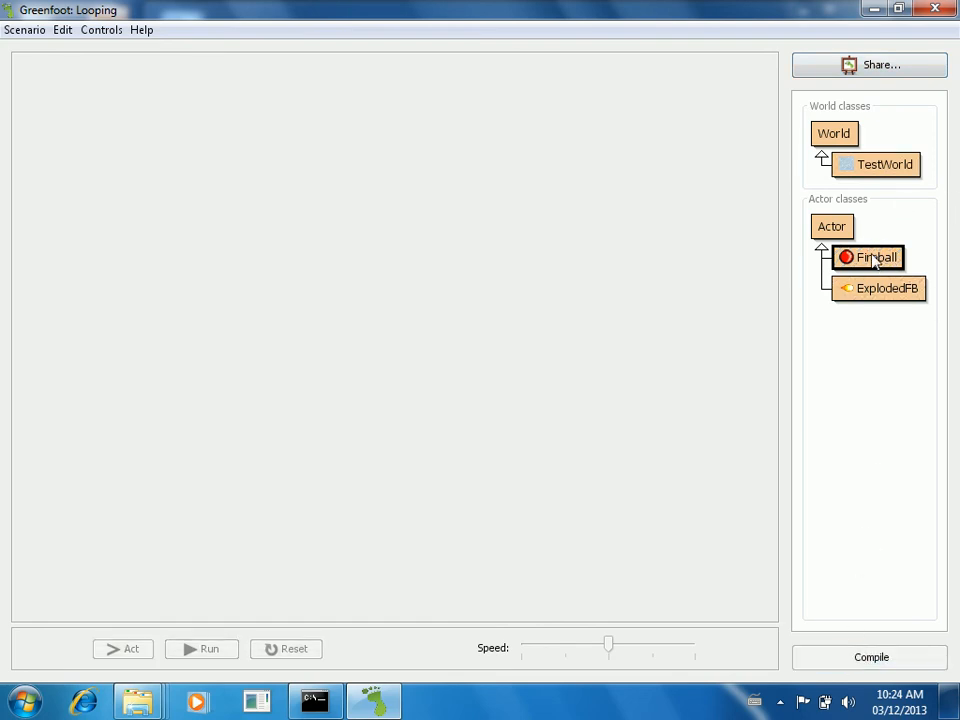
pyautogui.rightClick(868, 257)
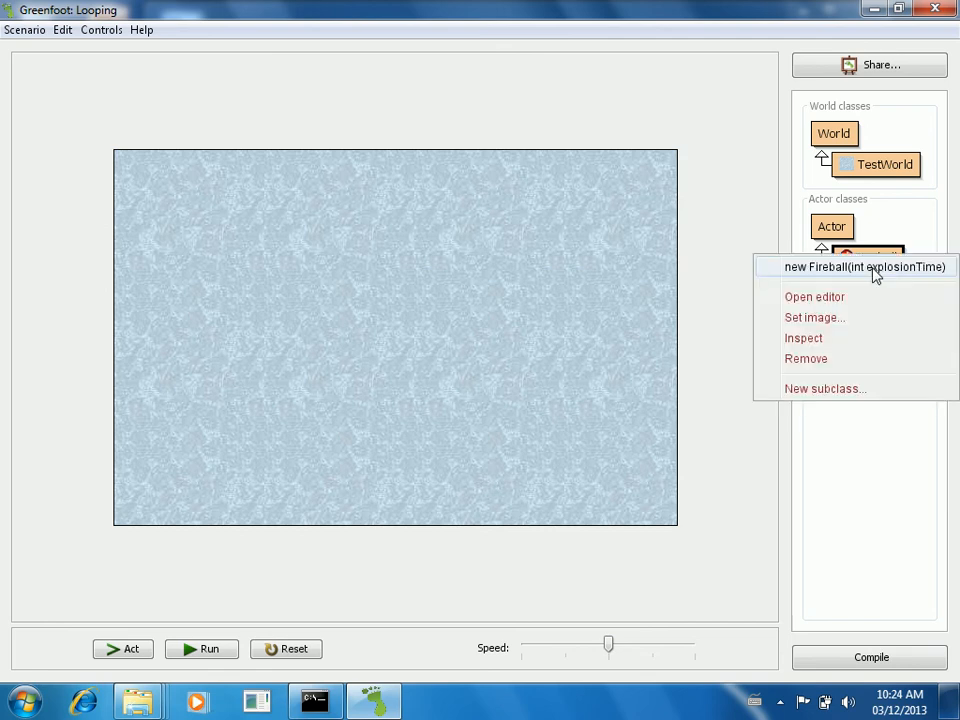
pyautogui.click(864, 266)
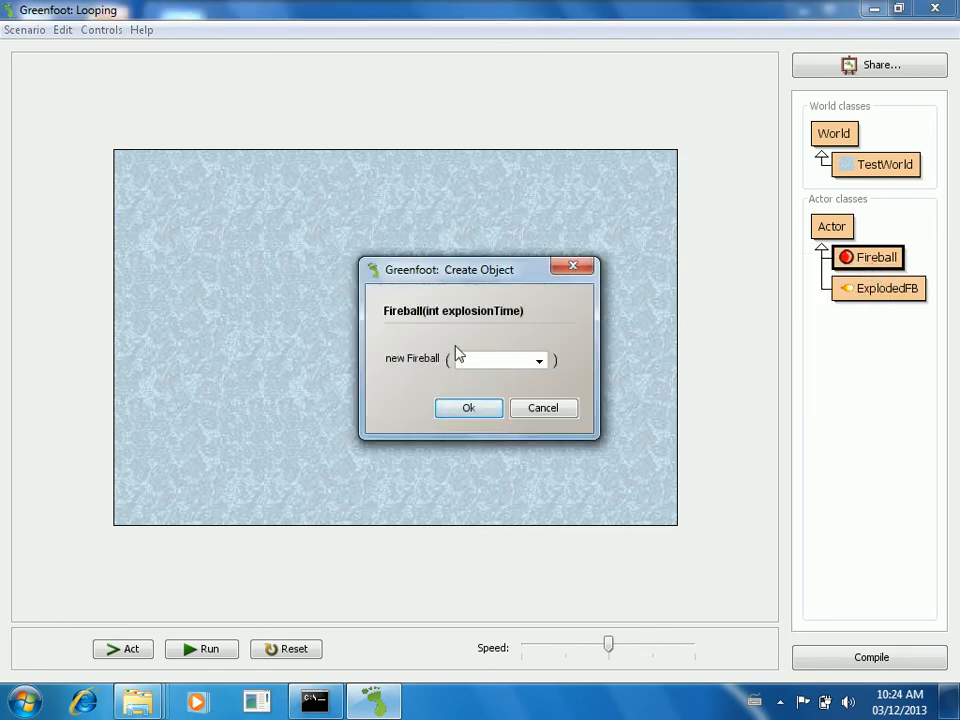
pyautogui.write('10')
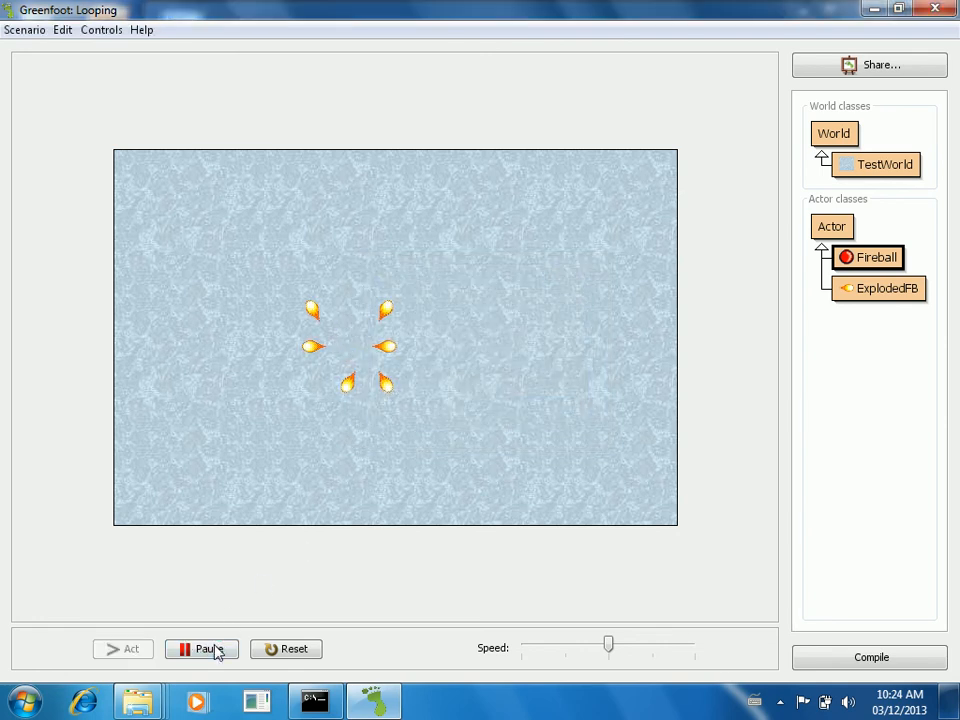
pyautogui.click(201, 649)
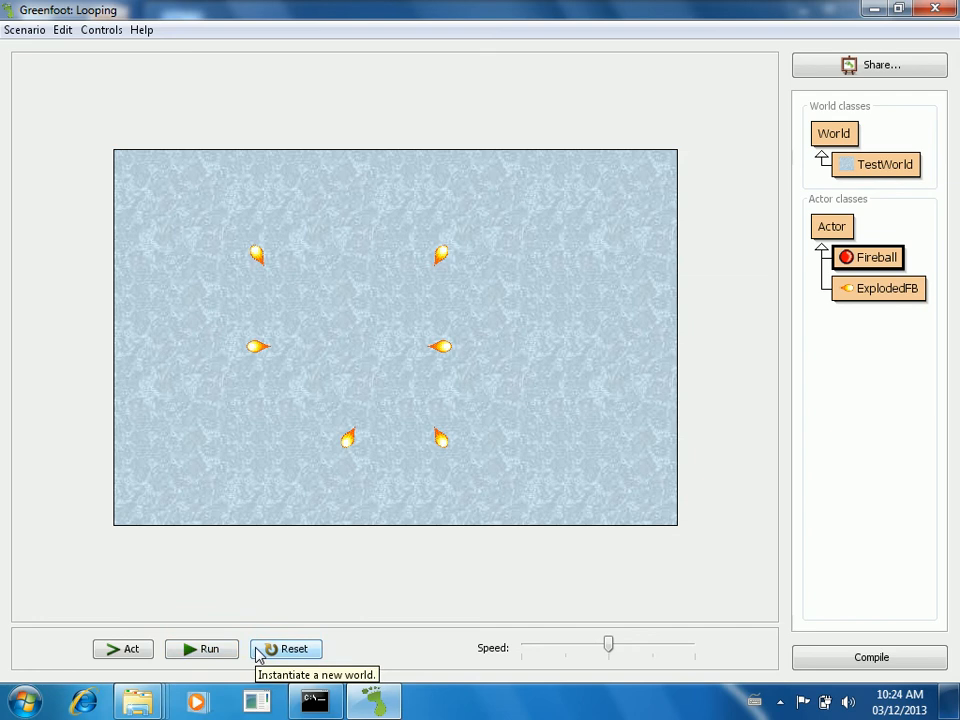
pyautogui.click(287, 649)
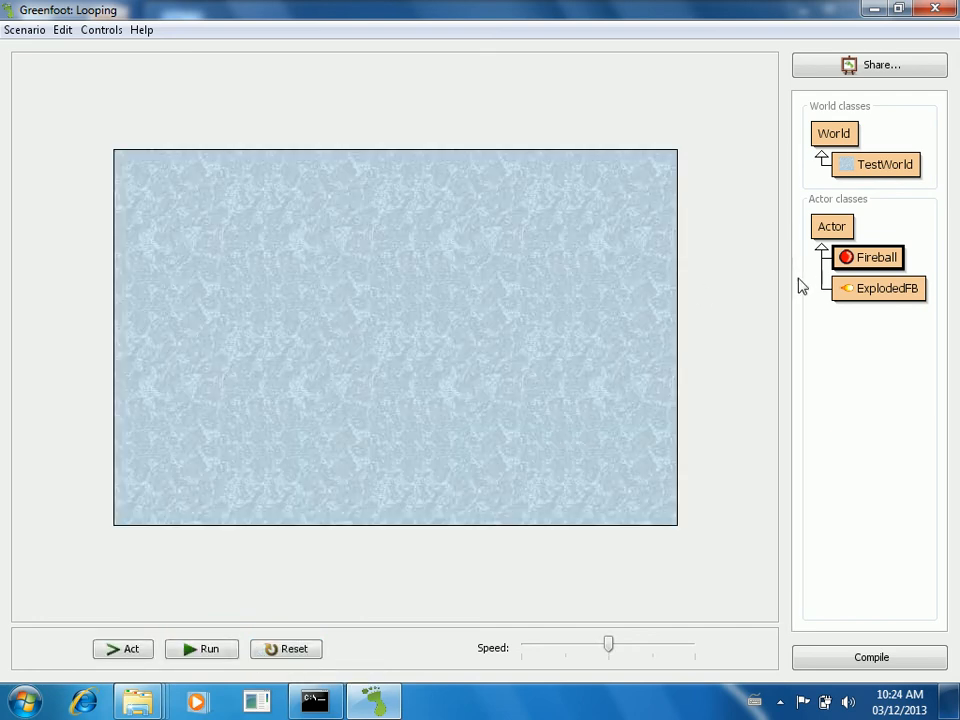
pyautogui.moveTo(755, 338)
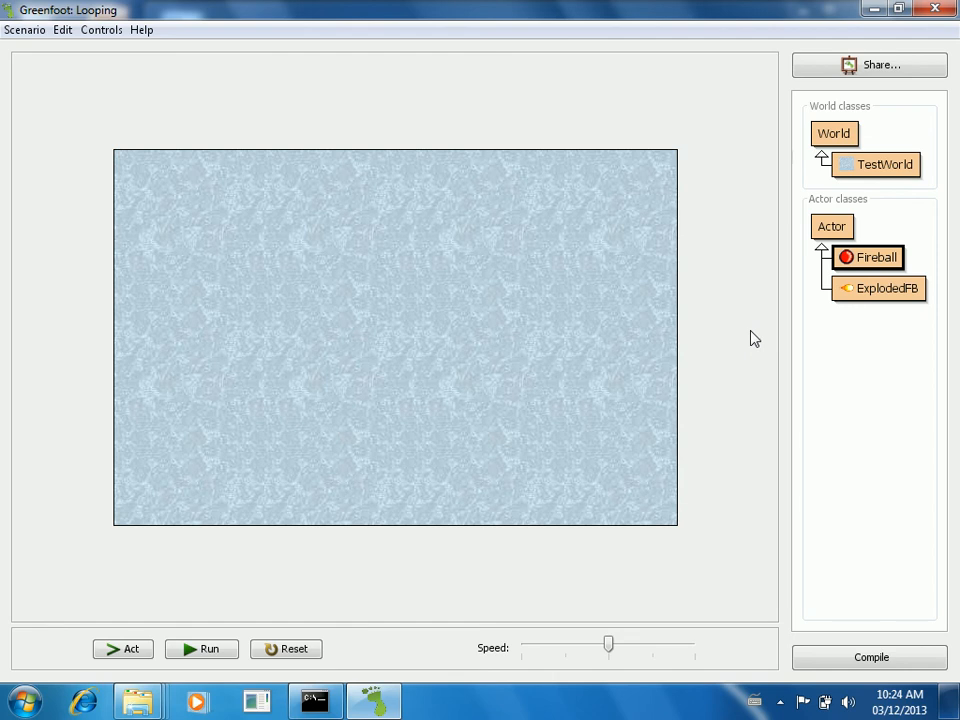